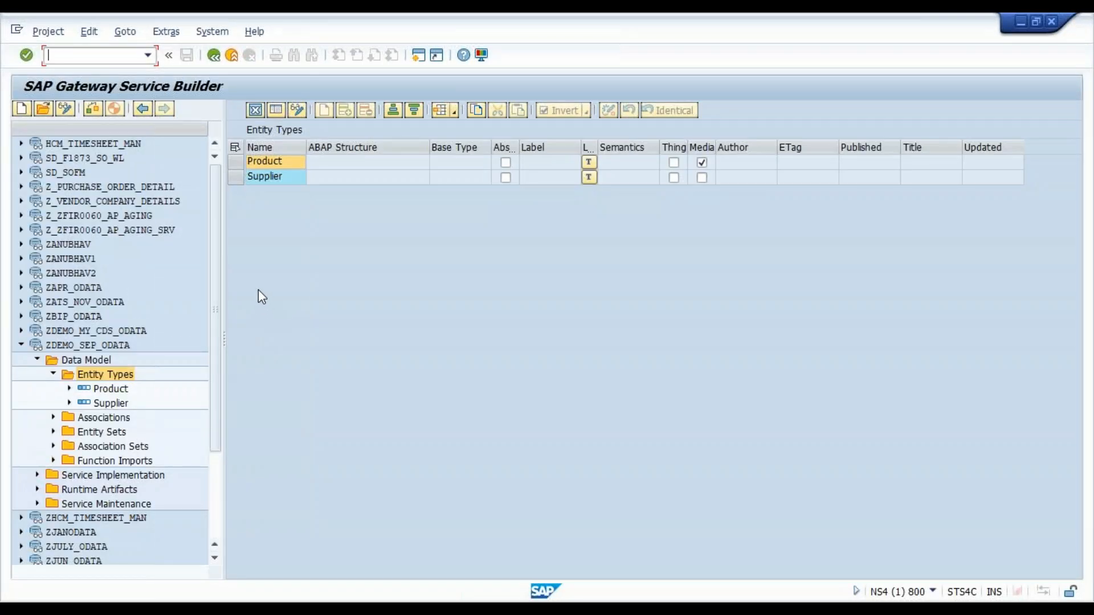
# Step: Inspect the Product entity type and its Media flag in the service metadata
pyautogui.click(87, 344)
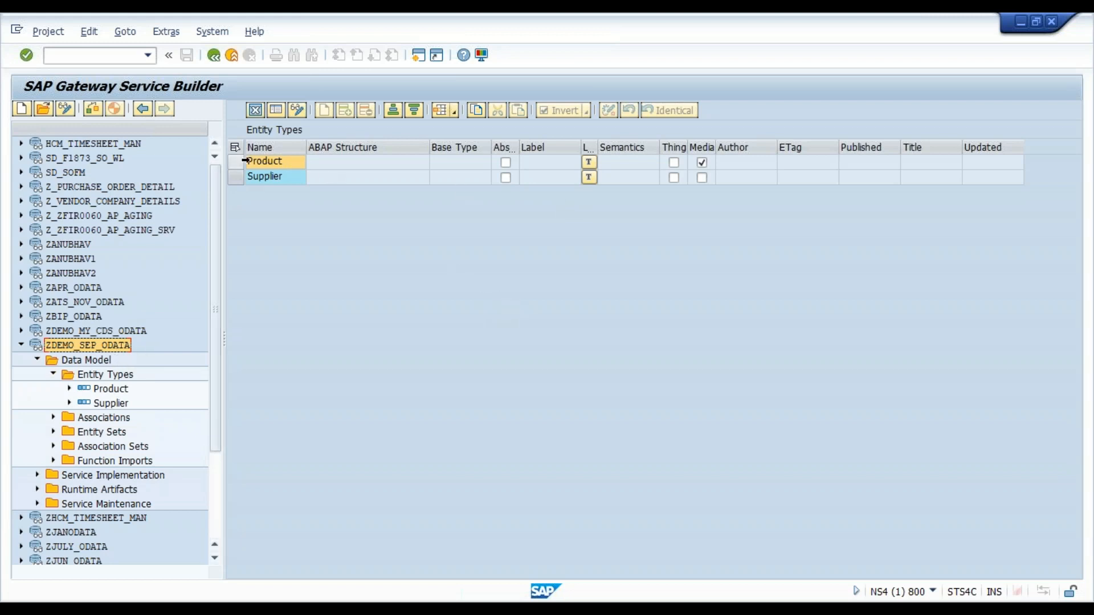
pyautogui.click(264, 162)
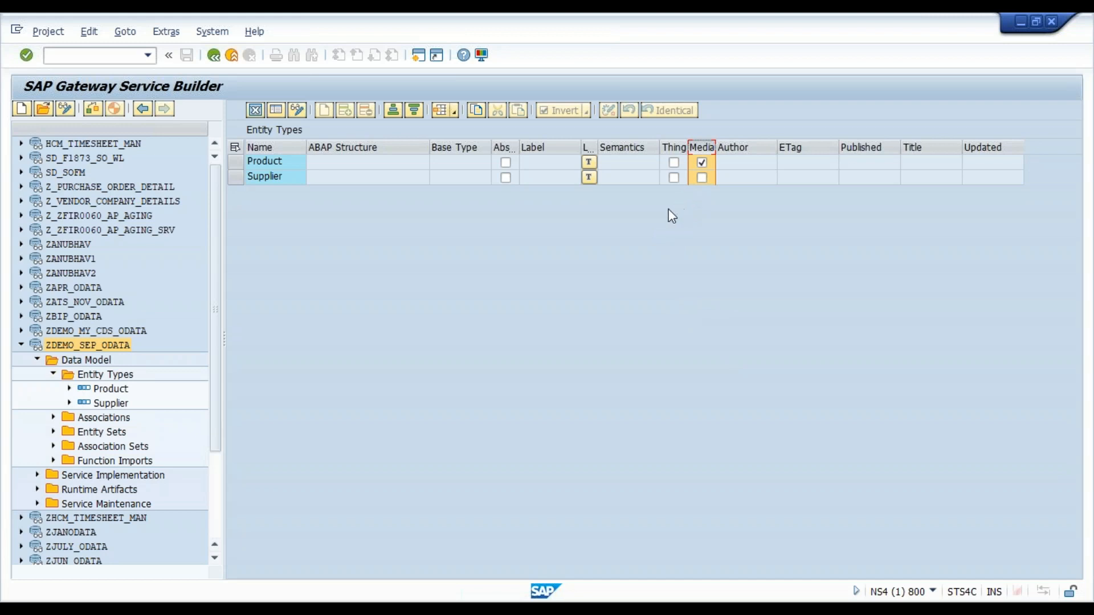
pyautogui.click(264, 161)
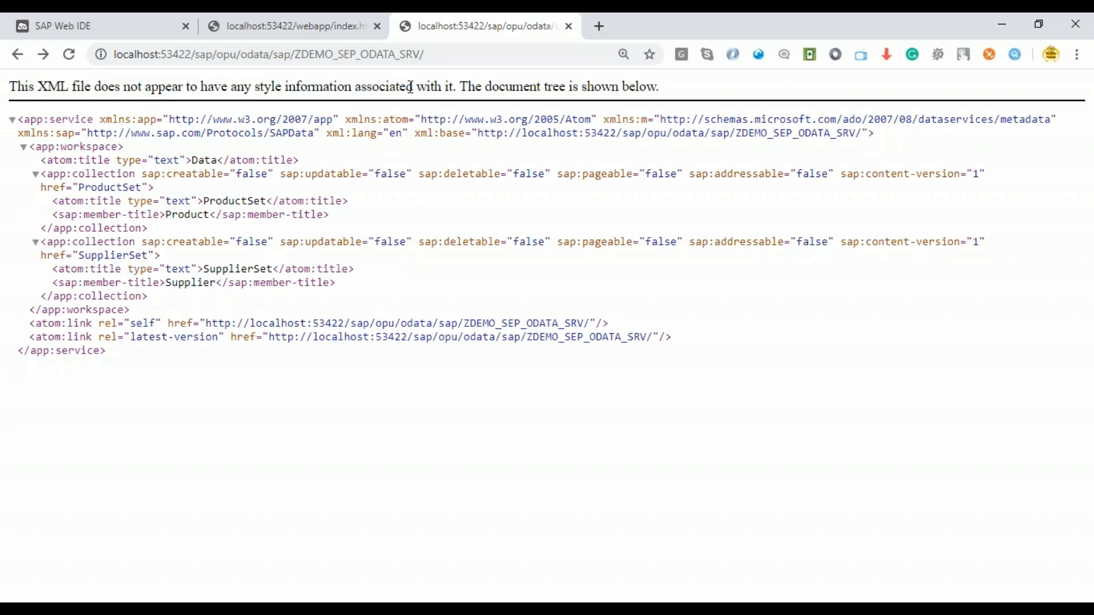
# Step: Load the ProductSet('HT-1010') entry by appending it to the OData service URL
pyautogui.click(279, 55)
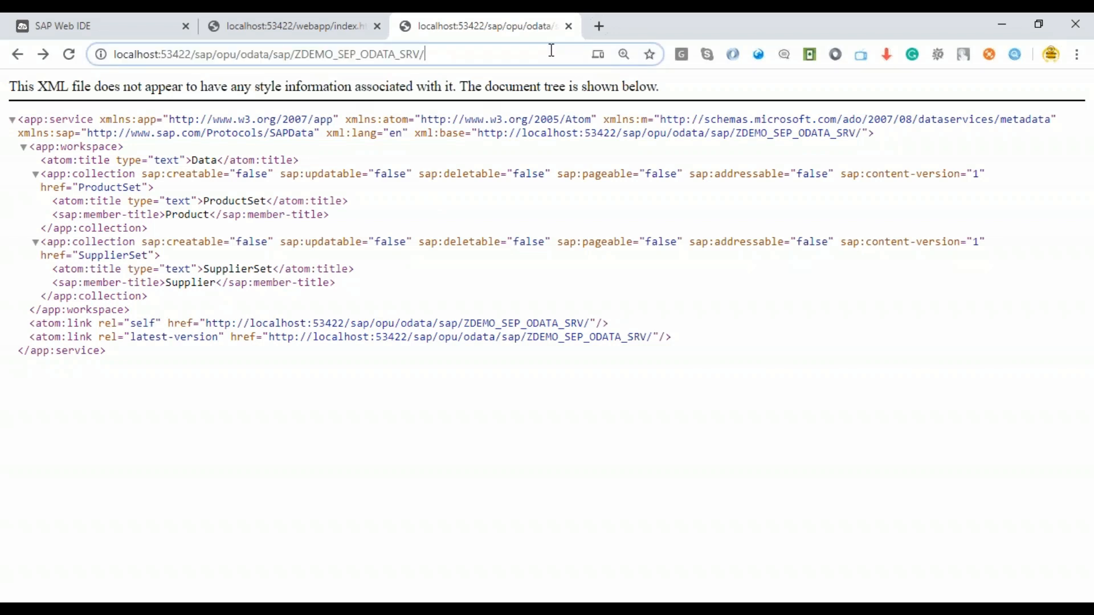
pyautogui.write('Pro')
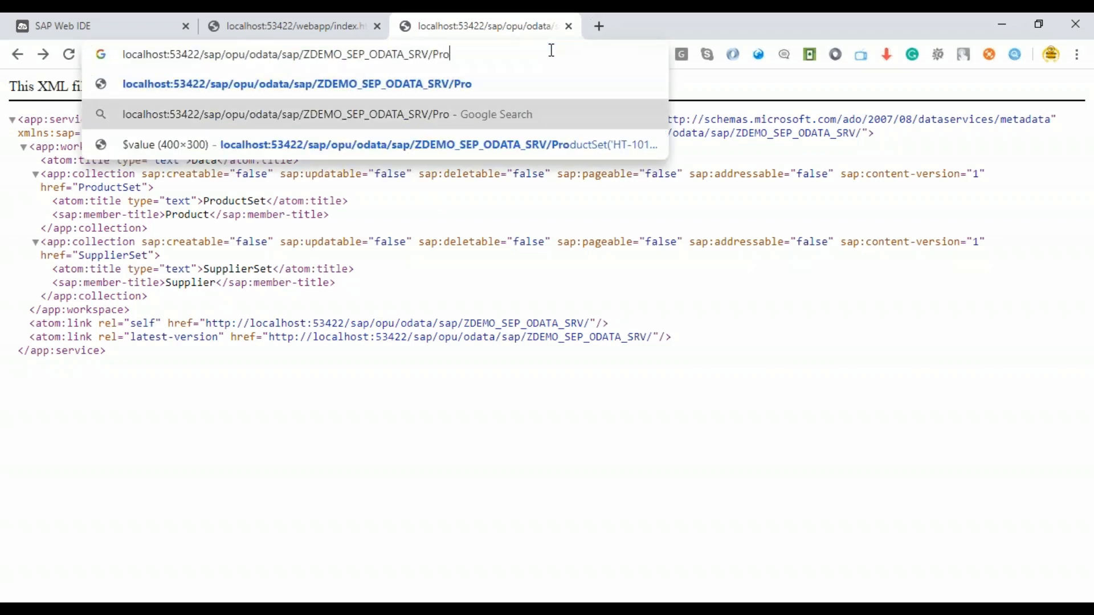
pyautogui.write("ductSet('HT-1010')/$va")
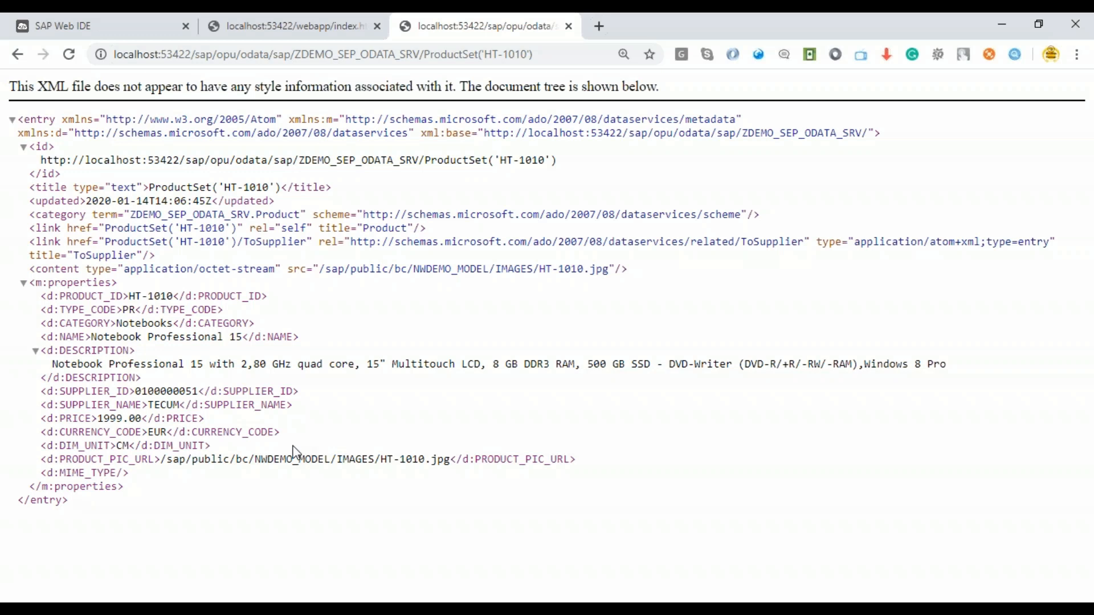
pyautogui.moveTo(293, 448)
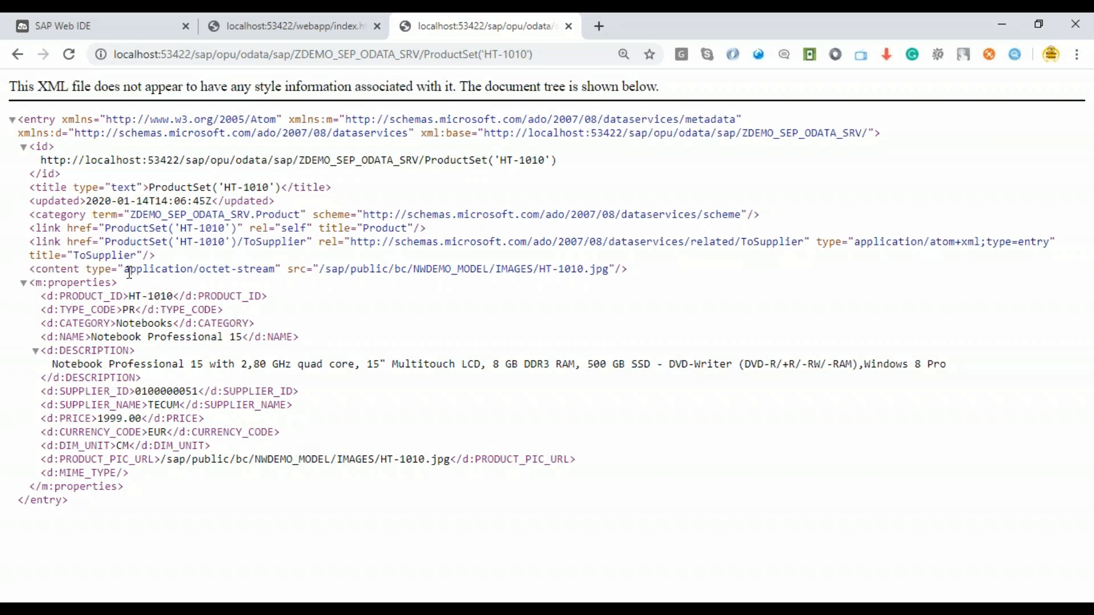
pyautogui.doubleClick(199, 268)
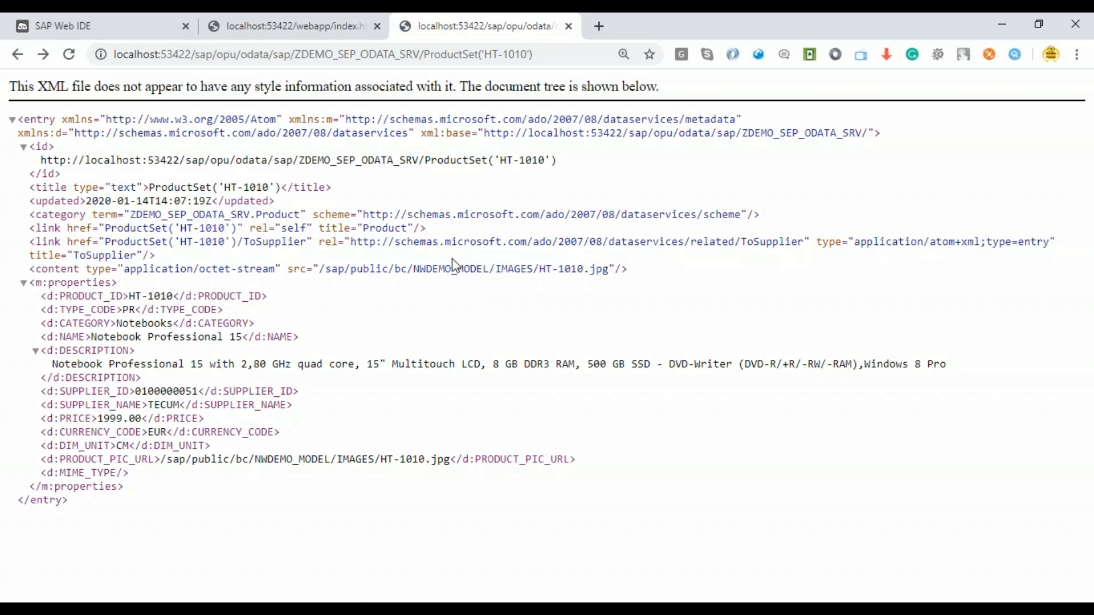
pyautogui.moveTo(346, 312)
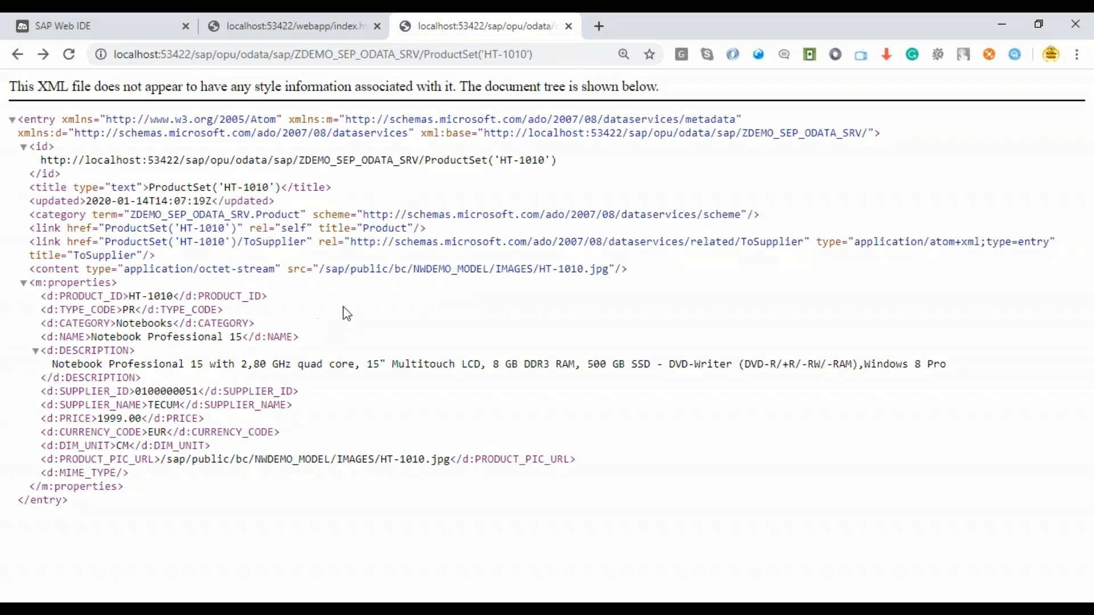
pyautogui.moveTo(318, 385)
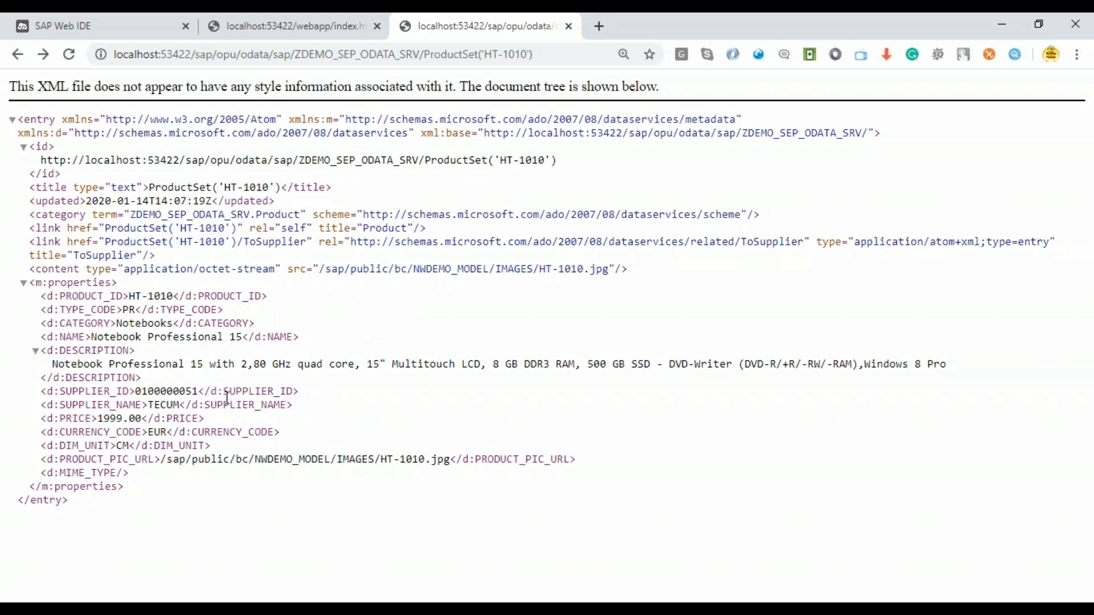
# Step: View the details of products HT-1001, HT-1020, HT-1022 and finally HT-1010 with its image
pyautogui.click(293, 26)
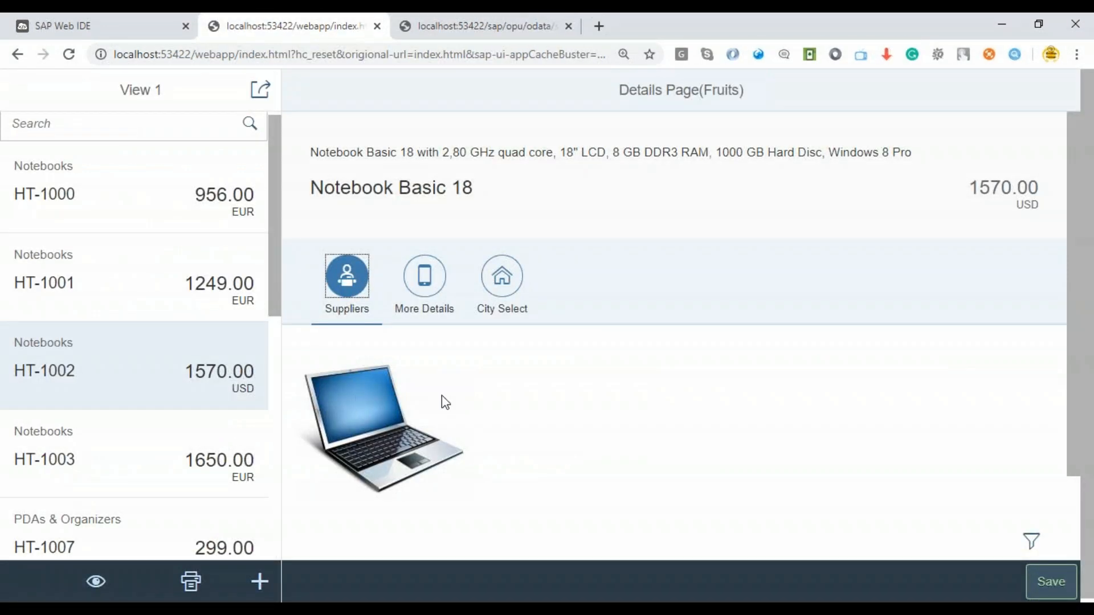
pyautogui.moveTo(514, 396)
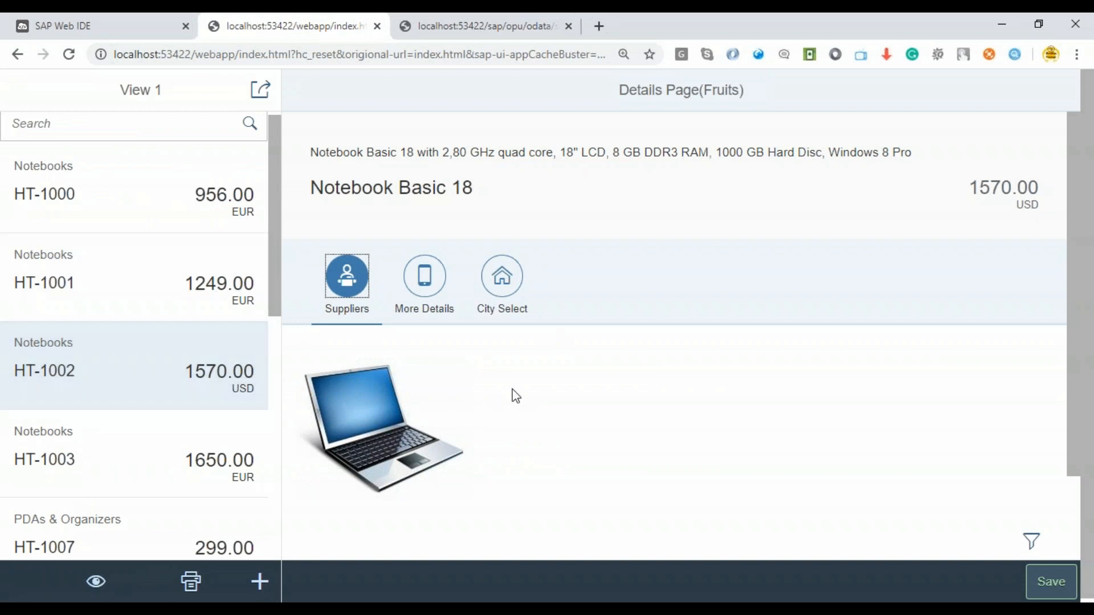
pyautogui.moveTo(111, 293)
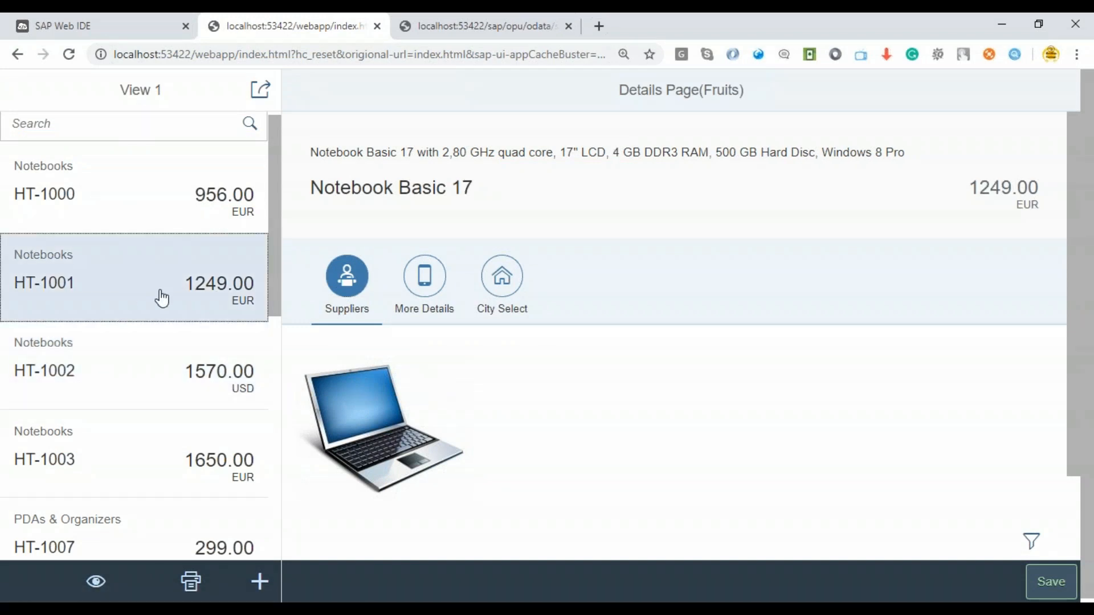
pyautogui.scroll(-3)
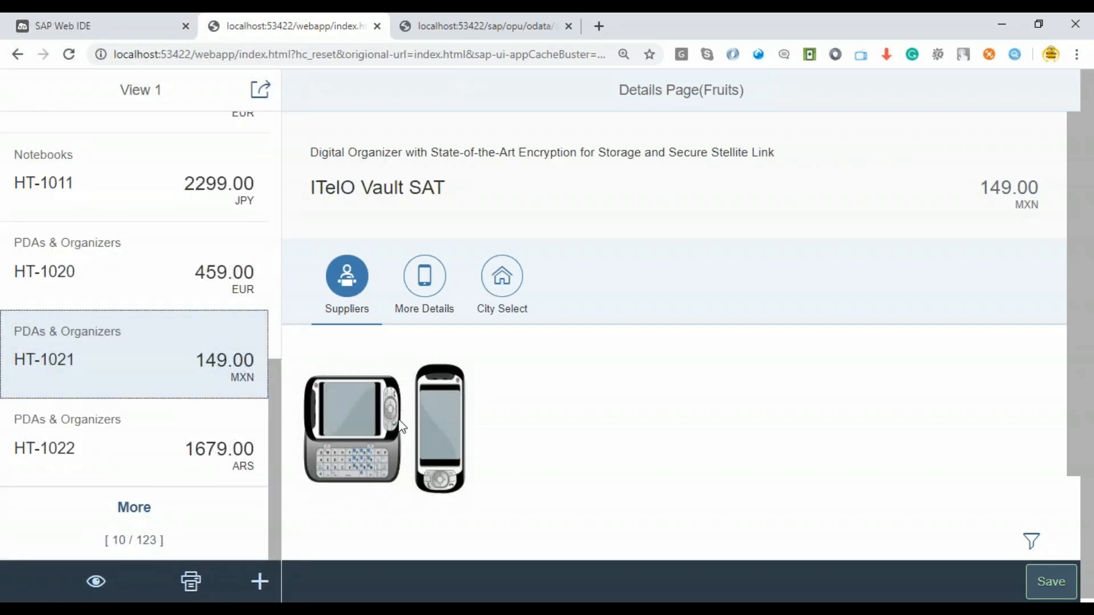
pyautogui.click(133, 271)
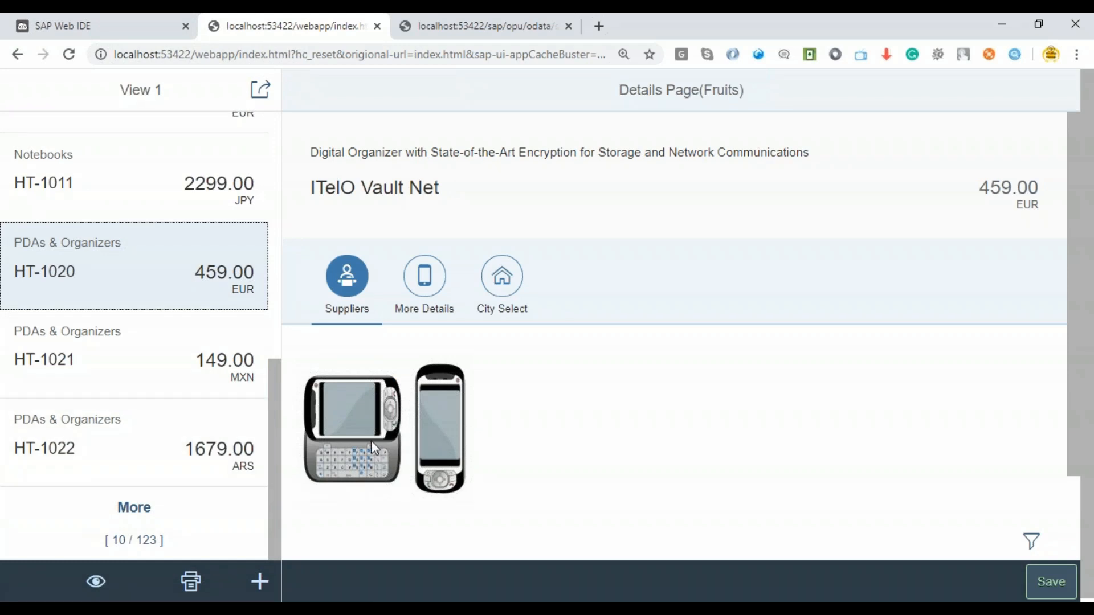
pyautogui.click(134, 447)
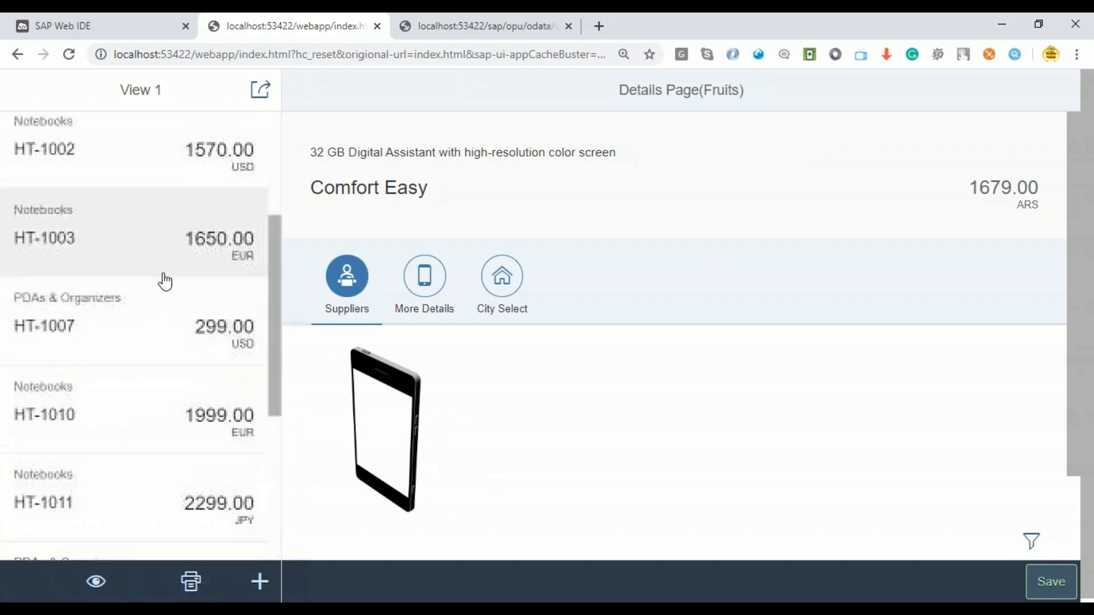
pyautogui.click(136, 237)
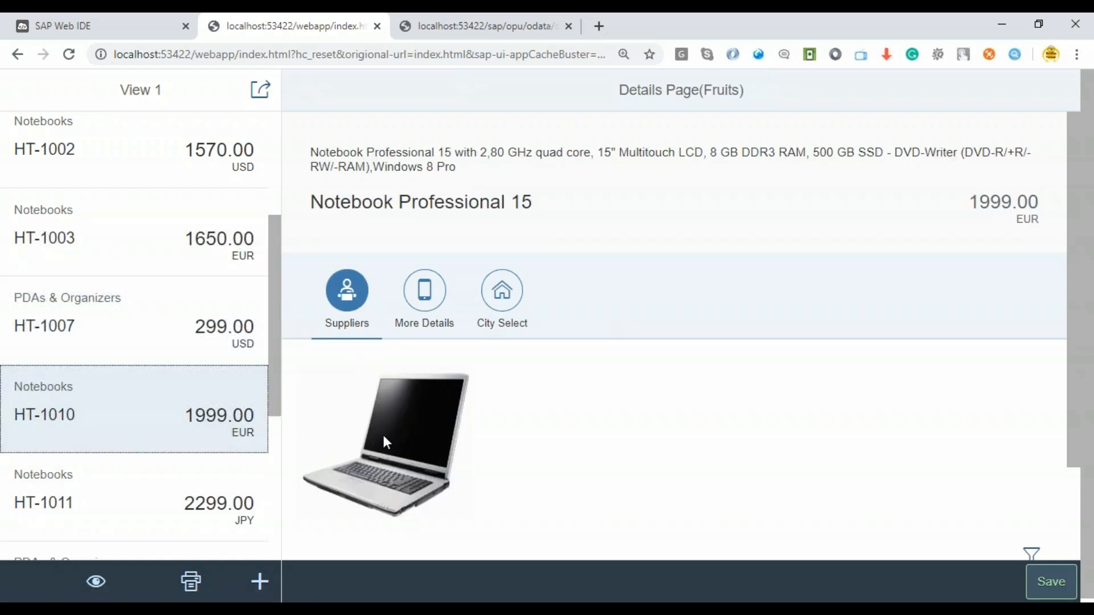
pyautogui.moveTo(410, 435)
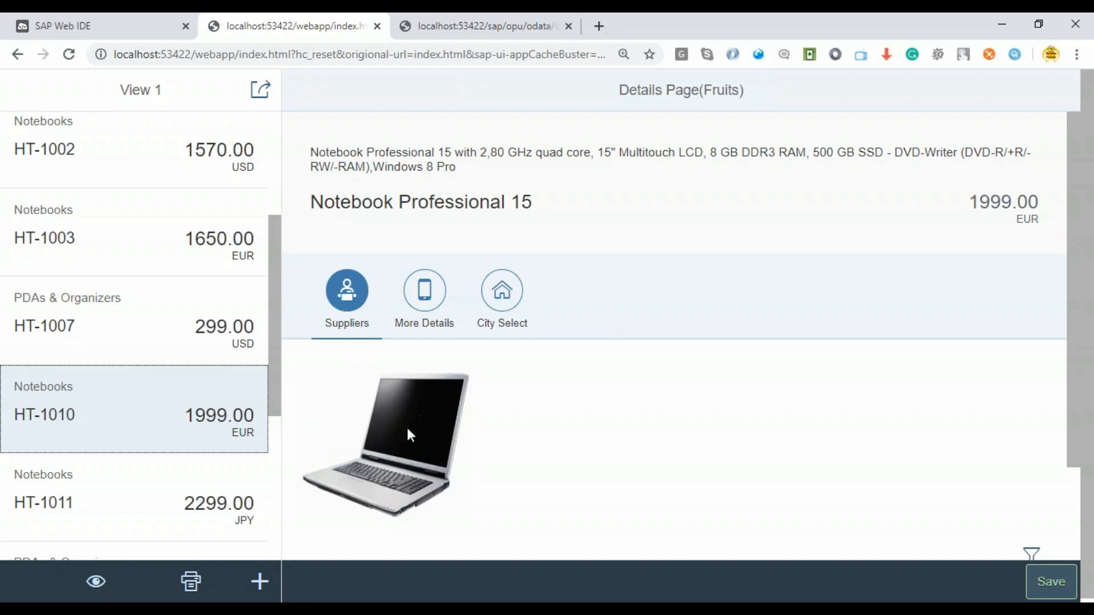
pyautogui.moveTo(398, 411)
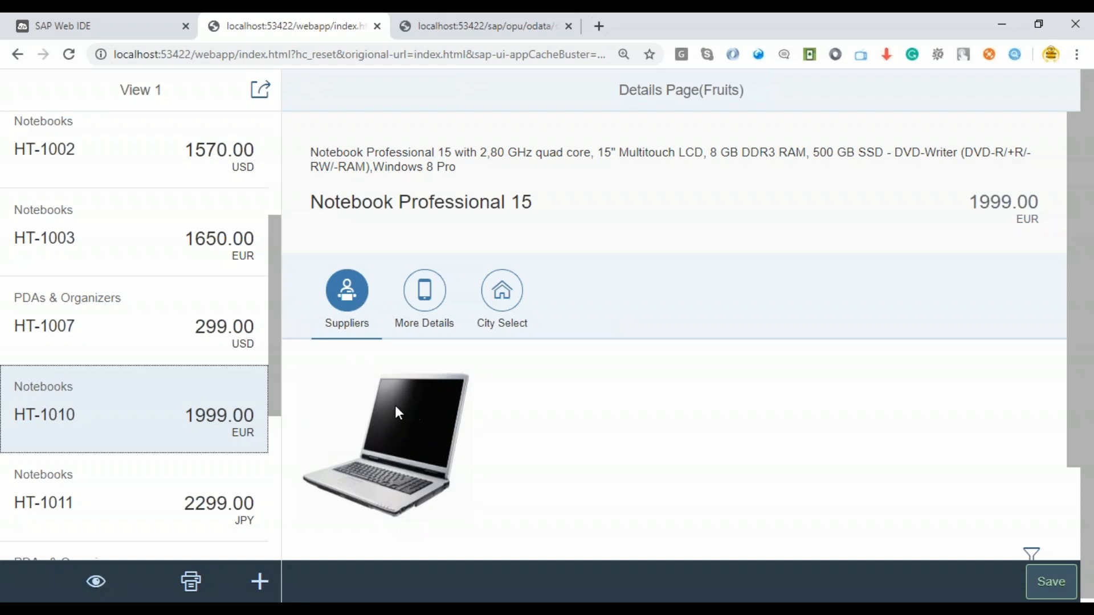
pyautogui.moveTo(426, 429)
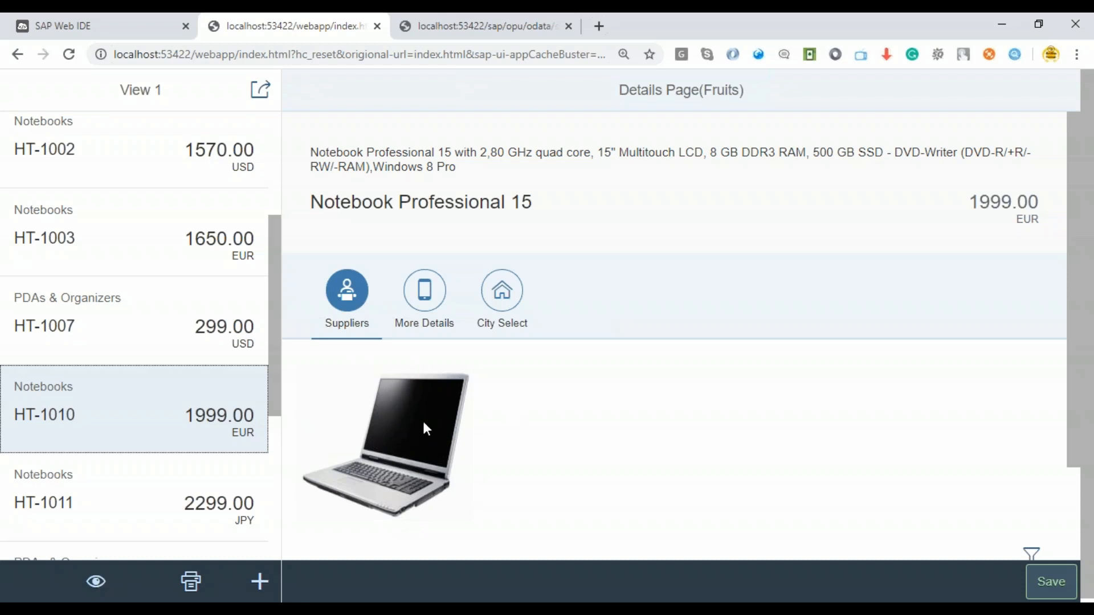
pyautogui.moveTo(332, 379)
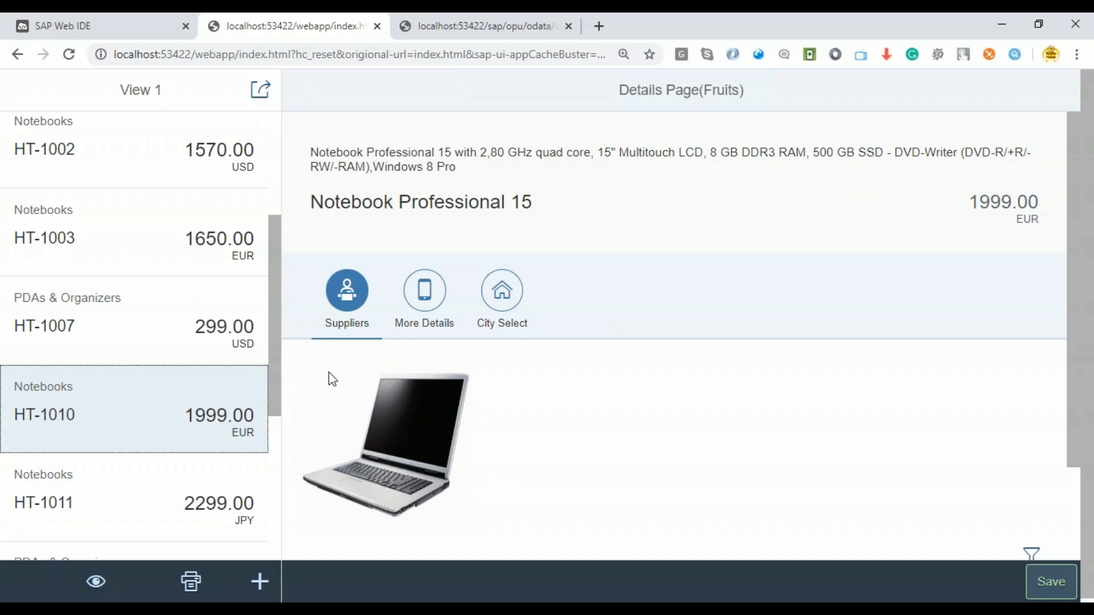
pyautogui.moveTo(401, 424)
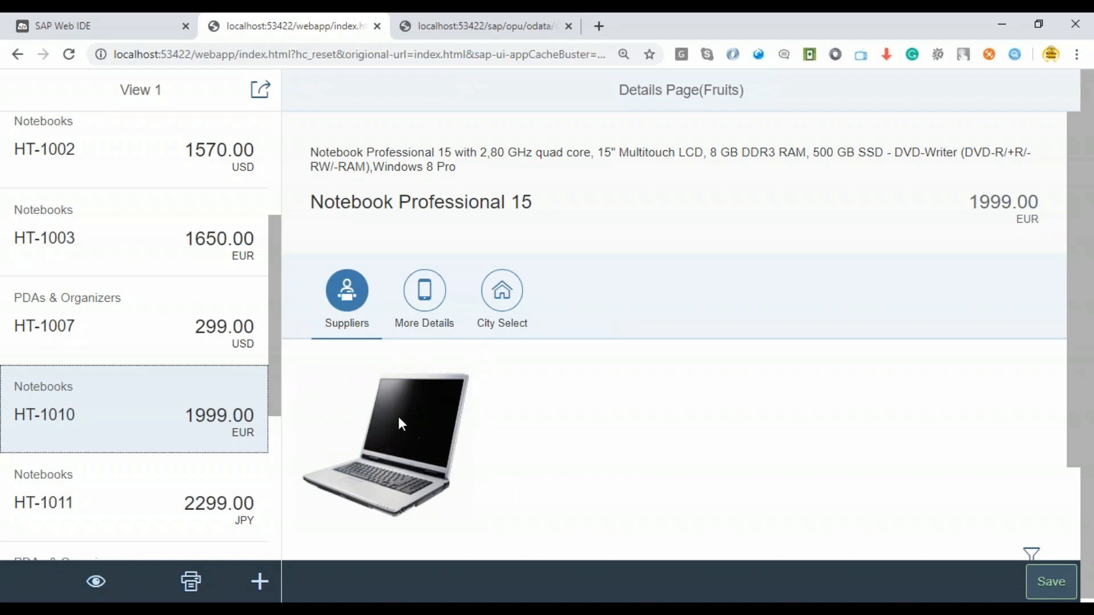
pyautogui.moveTo(391, 439)
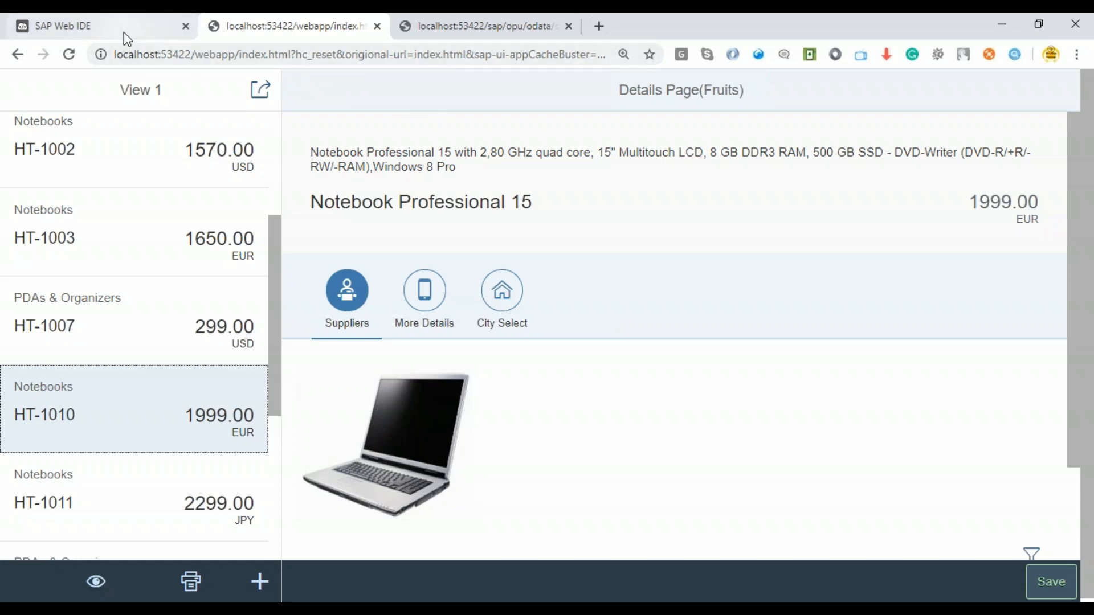
# Step: Switch between the HT-1010 OData entry tab and the Web IDE workspace, ending on the workspace
pyautogui.click(485, 26)
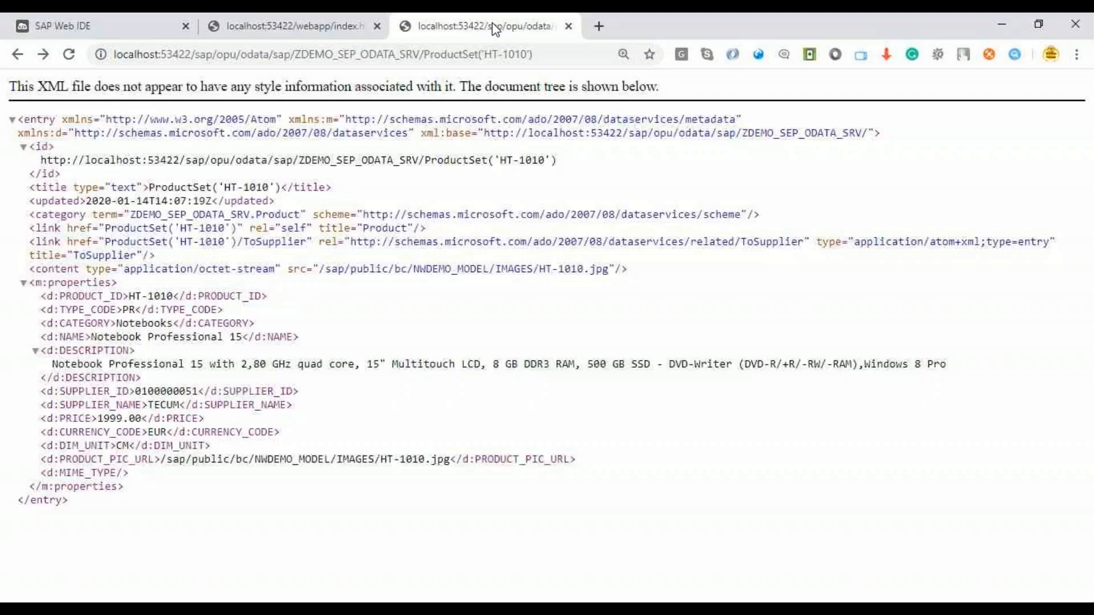
pyautogui.click(97, 26)
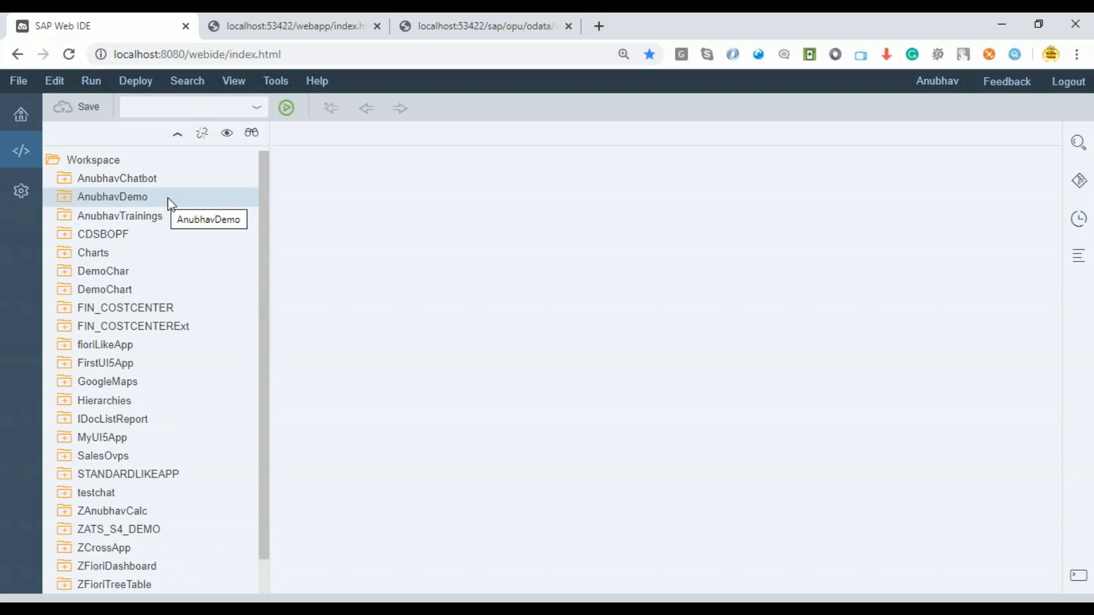
pyautogui.moveTo(272, 195)
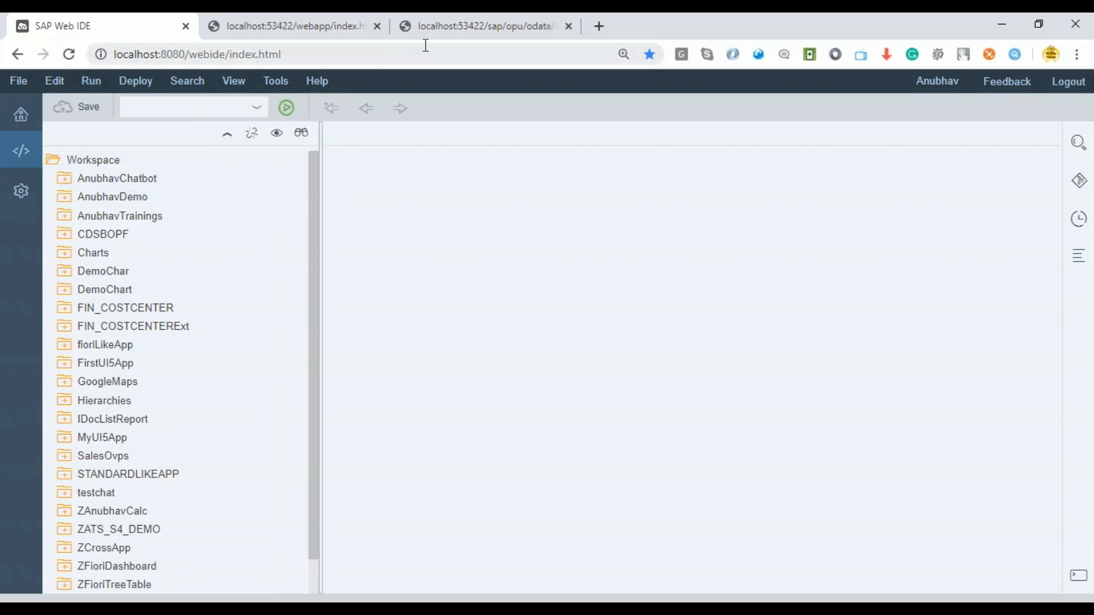
pyautogui.click(485, 26)
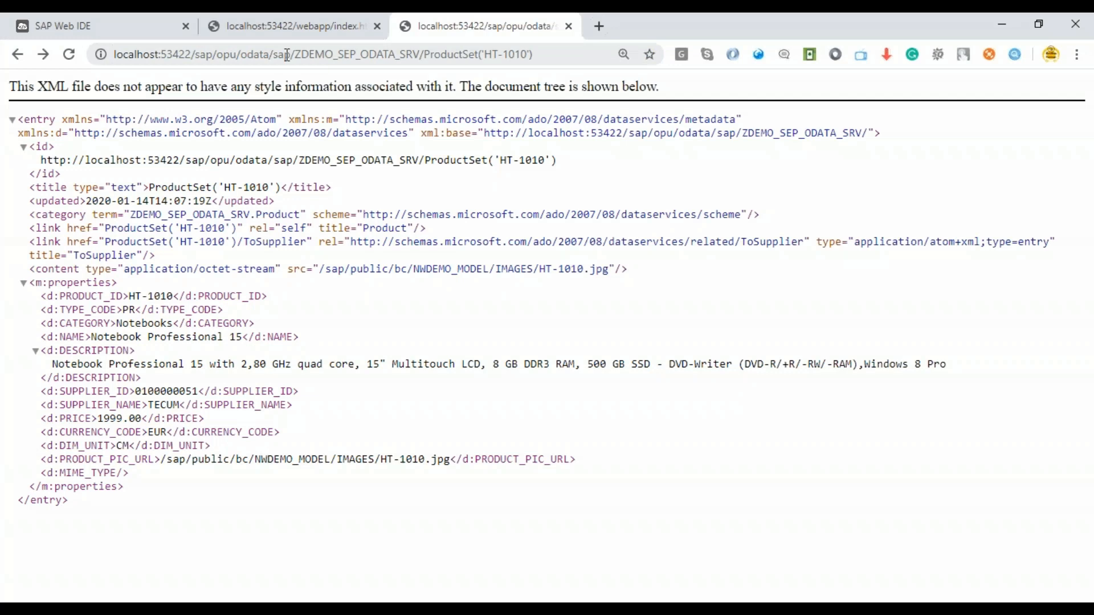
pyautogui.doubleClick(357, 54)
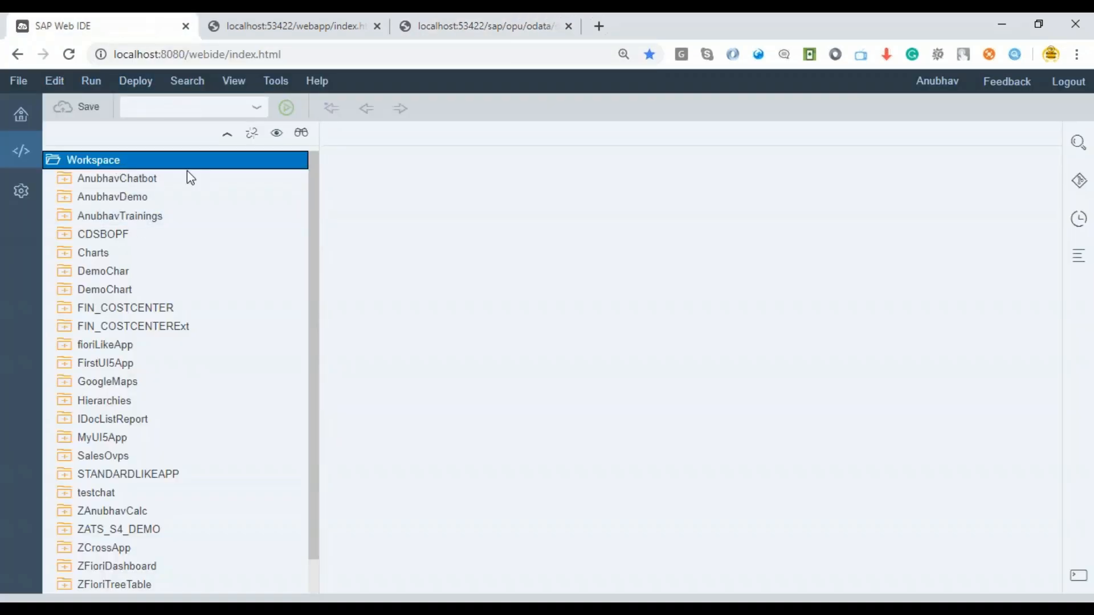
# Step: Start Master-Detail project zanubhavimages, titled 'My First Image App', namespace ats.image, description anubhavtrainings.com
pyautogui.rightClick(93, 160)
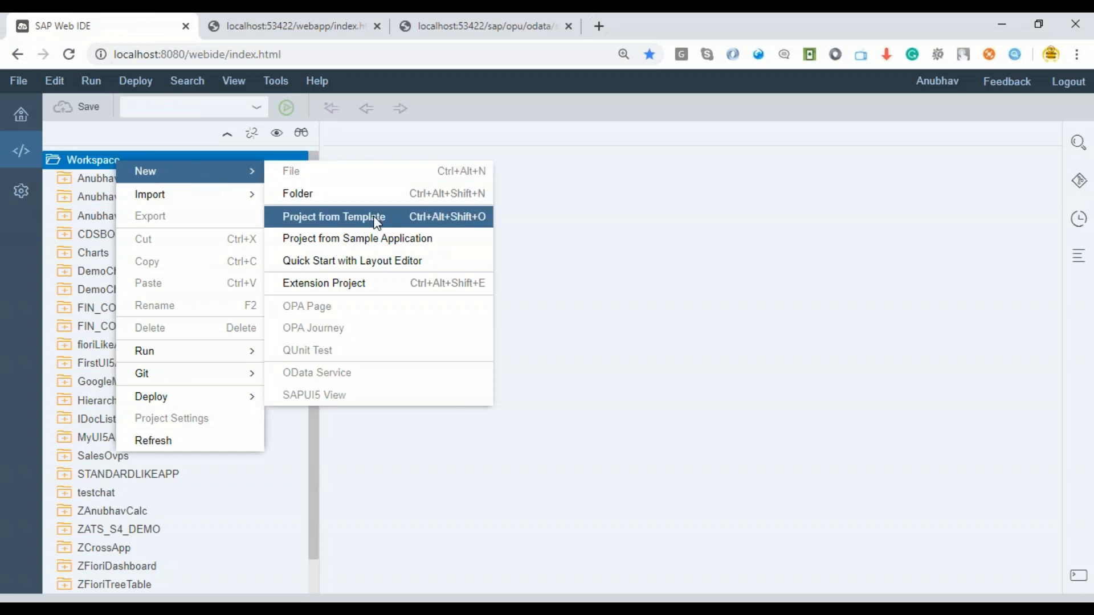
pyautogui.click(445, 290)
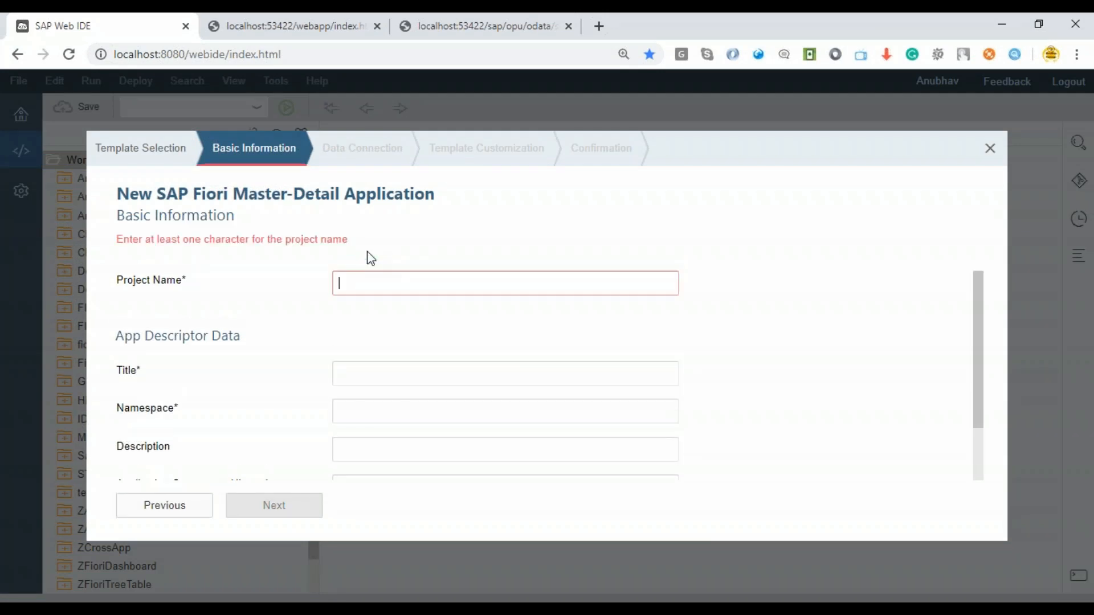
pyautogui.write('zanubhavimages')
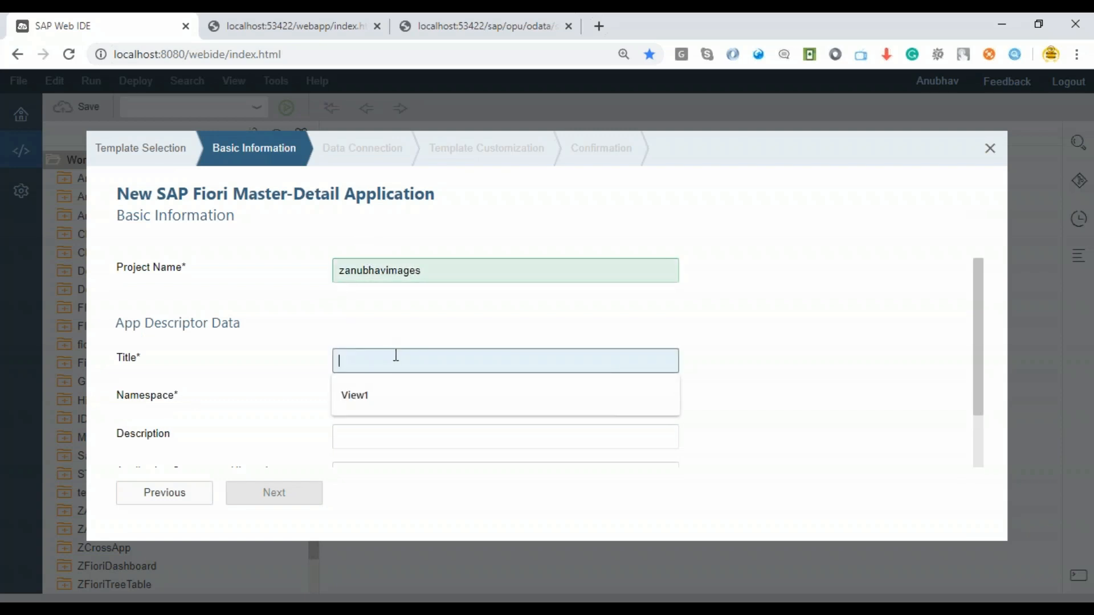
pyautogui.write('My First Image App')
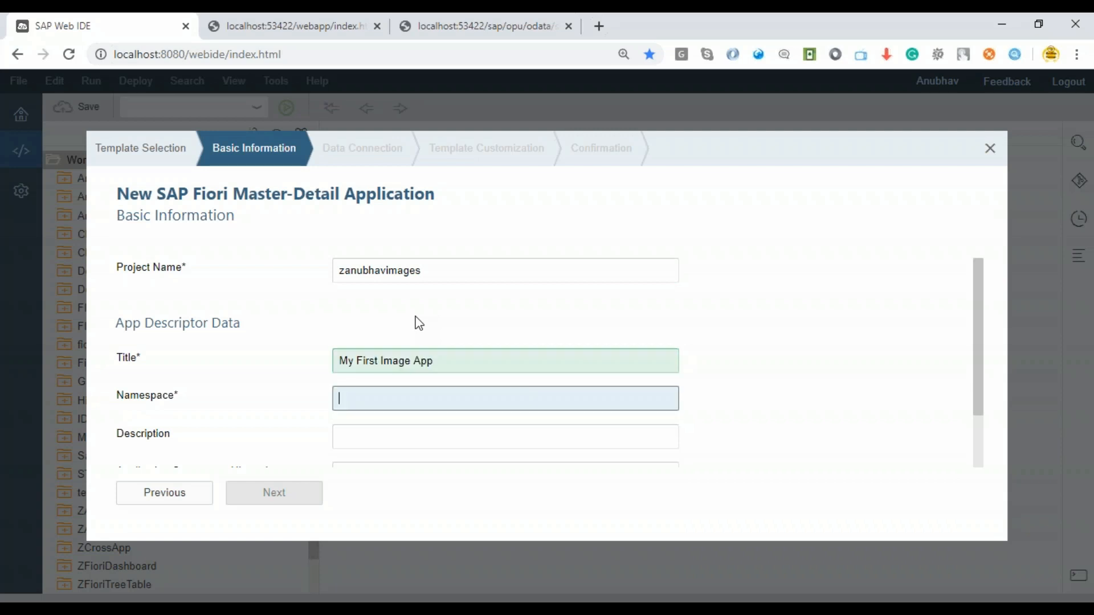
pyautogui.write('ats./')
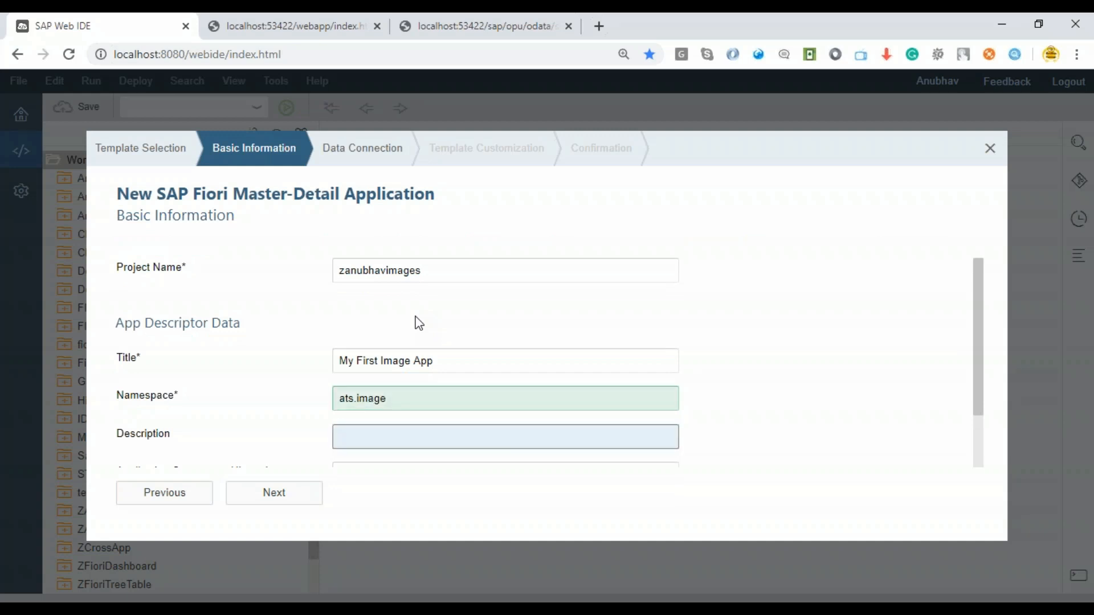
pyautogui.write('anubhavtra')
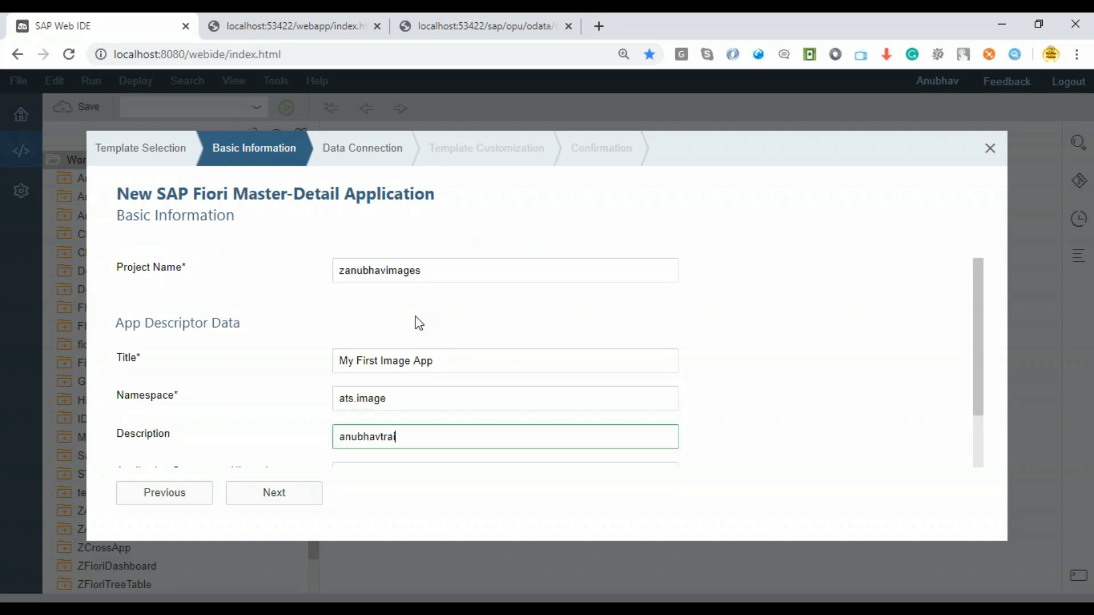
pyautogui.write('inings.com')
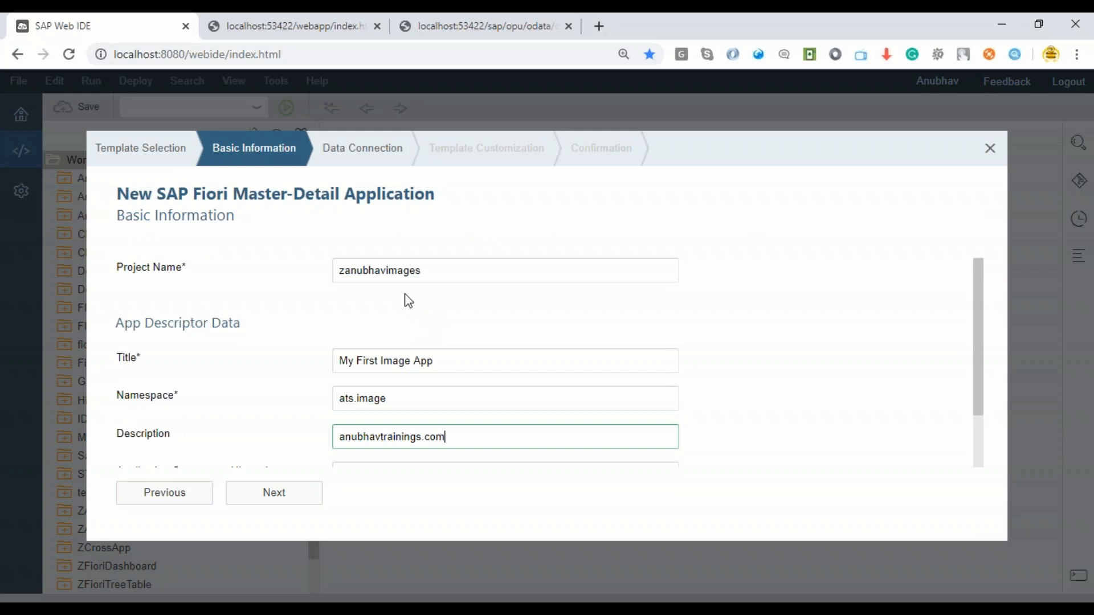
pyautogui.click(274, 492)
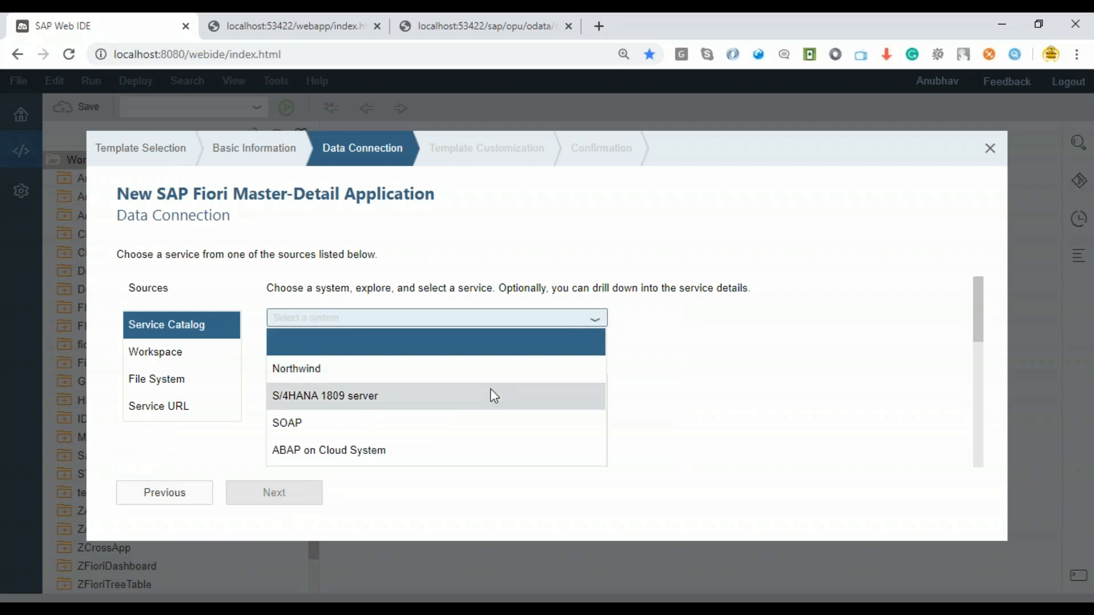
# Step: Connect the wizard to service ZDEMO_SEP_ODATA_SRV on the S/4HANA 1809 server
pyautogui.click(325, 395)
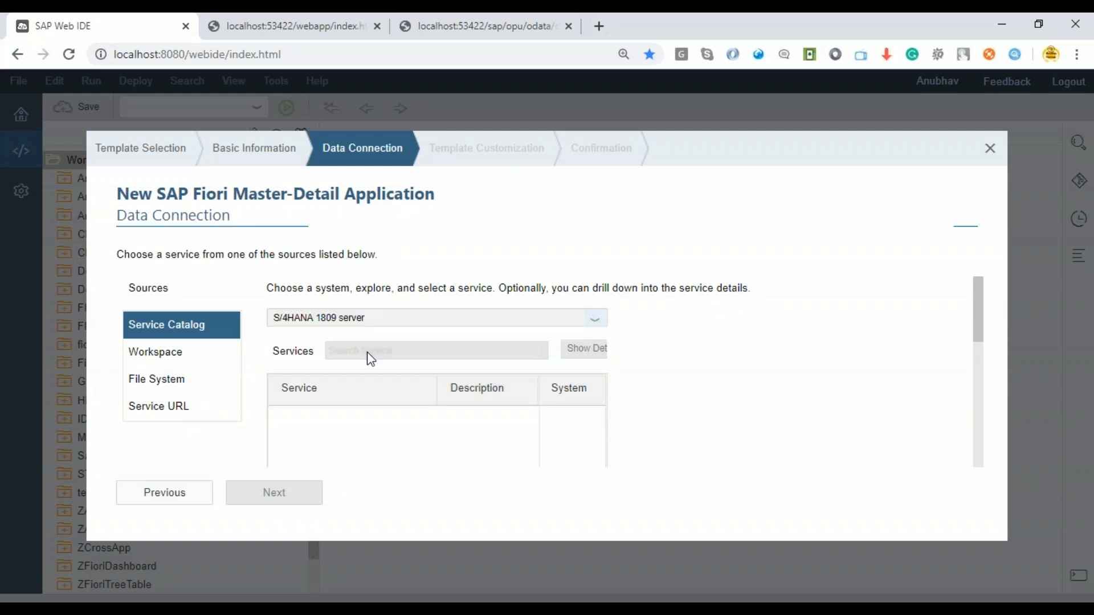
pyautogui.write('ZDEMO_SEP_ODATA_SRV')
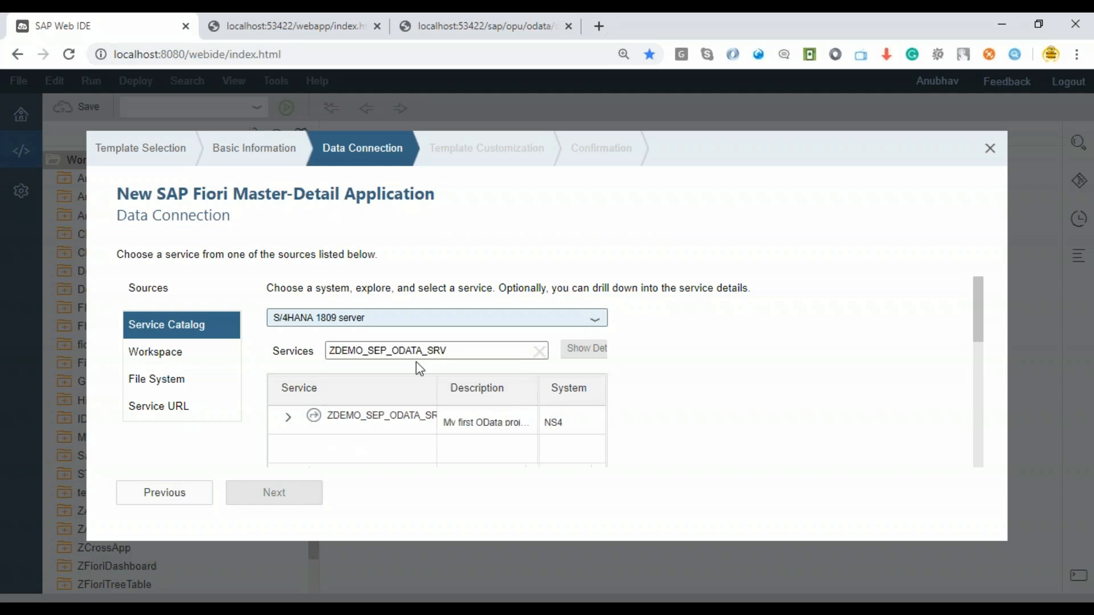
pyautogui.click(352, 419)
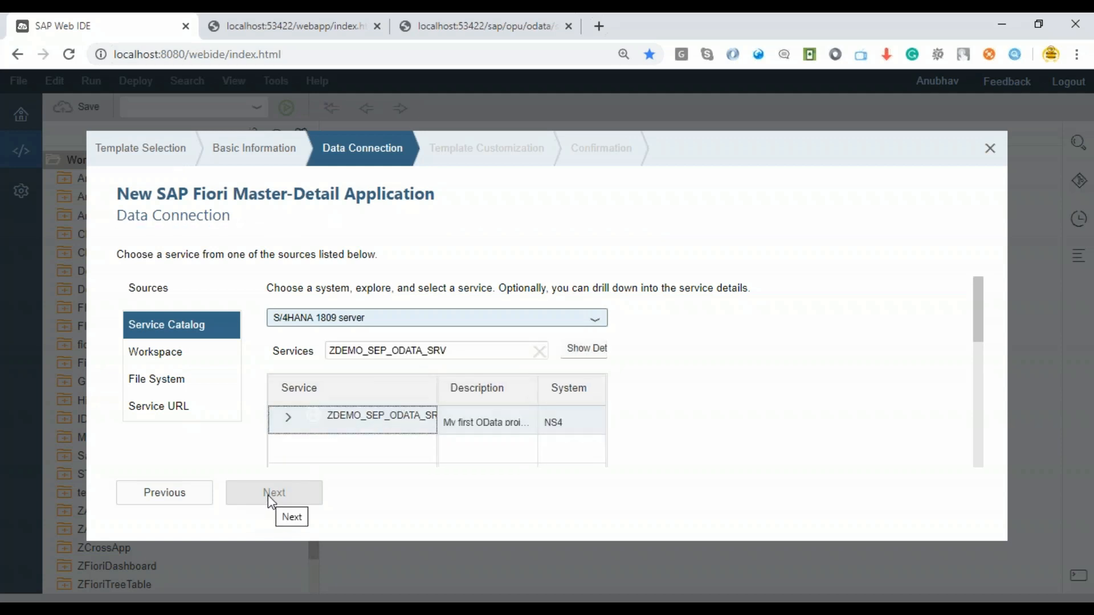
pyautogui.click(274, 492)
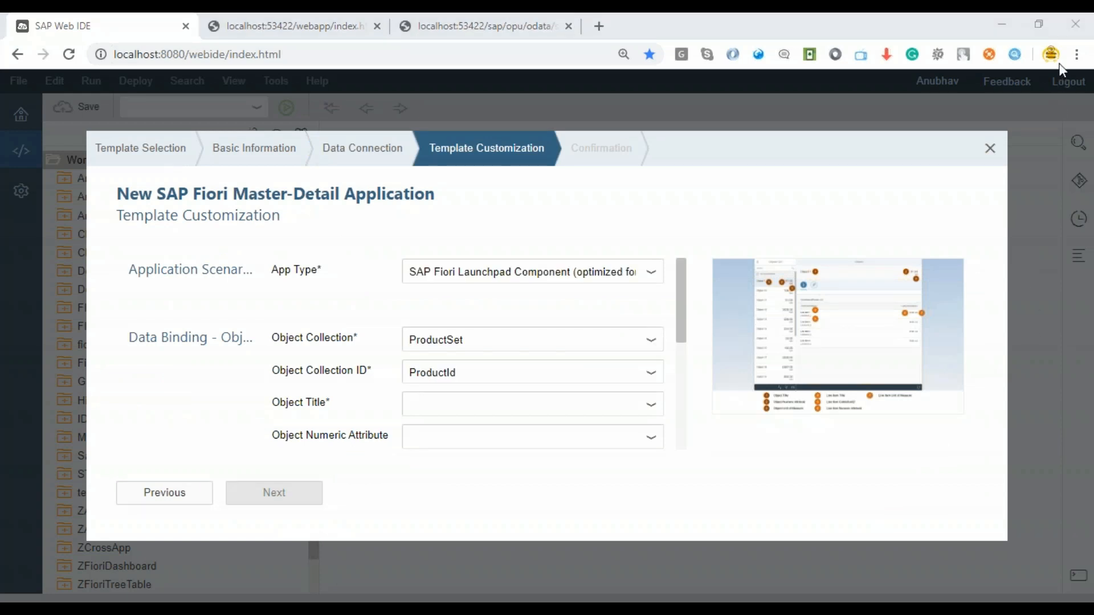
pyautogui.moveTo(1062, 66)
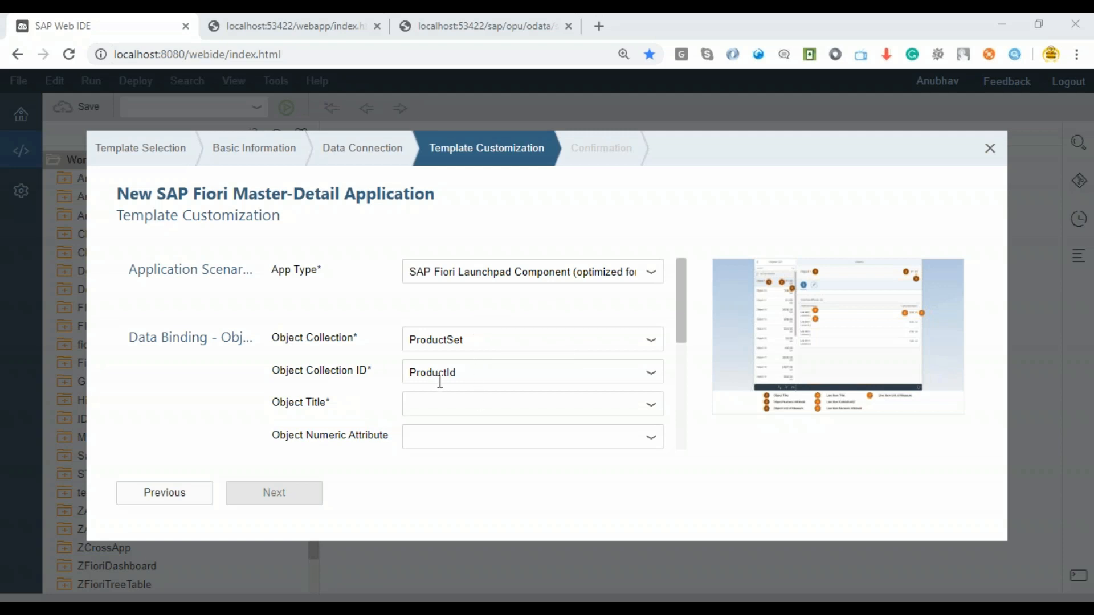
# Step: Use ProductId as the object title with a numeric attribute, and generate the project
pyautogui.scroll(-3)
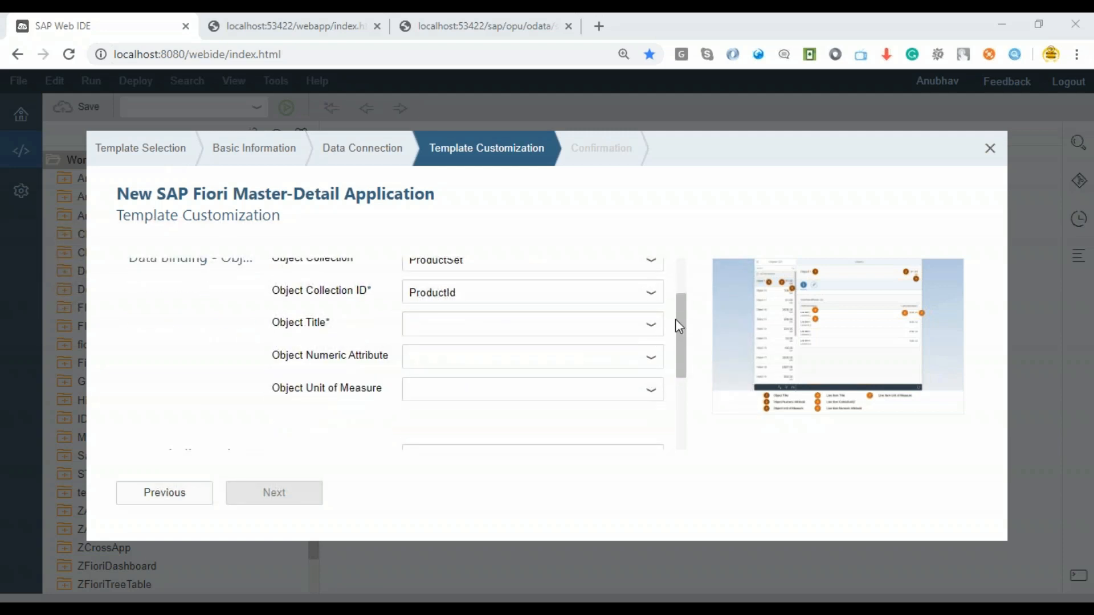
pyautogui.click(531, 324)
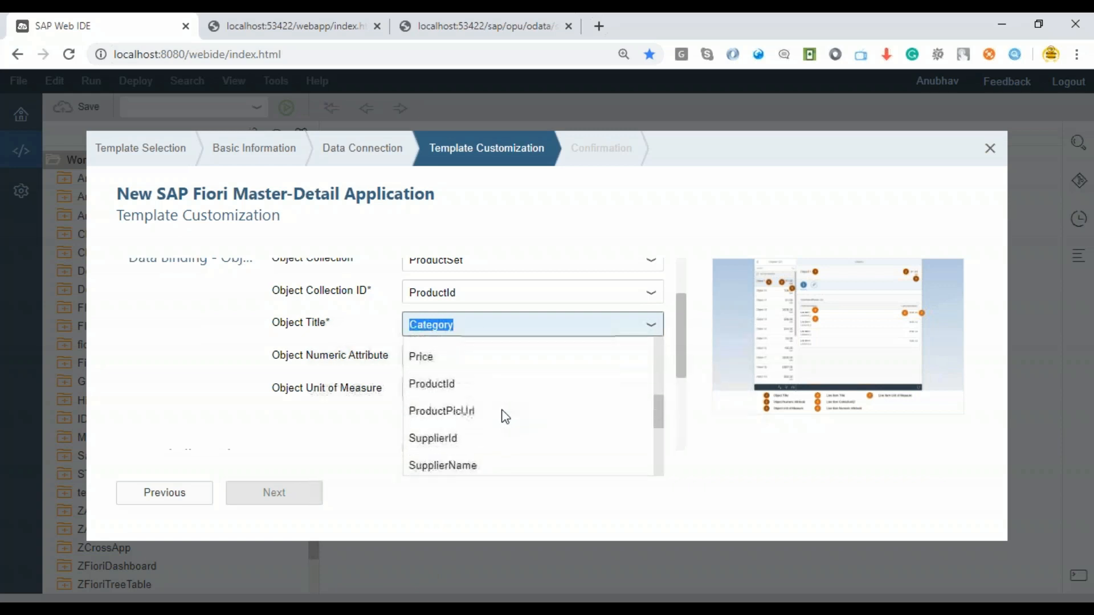
pyautogui.click(431, 383)
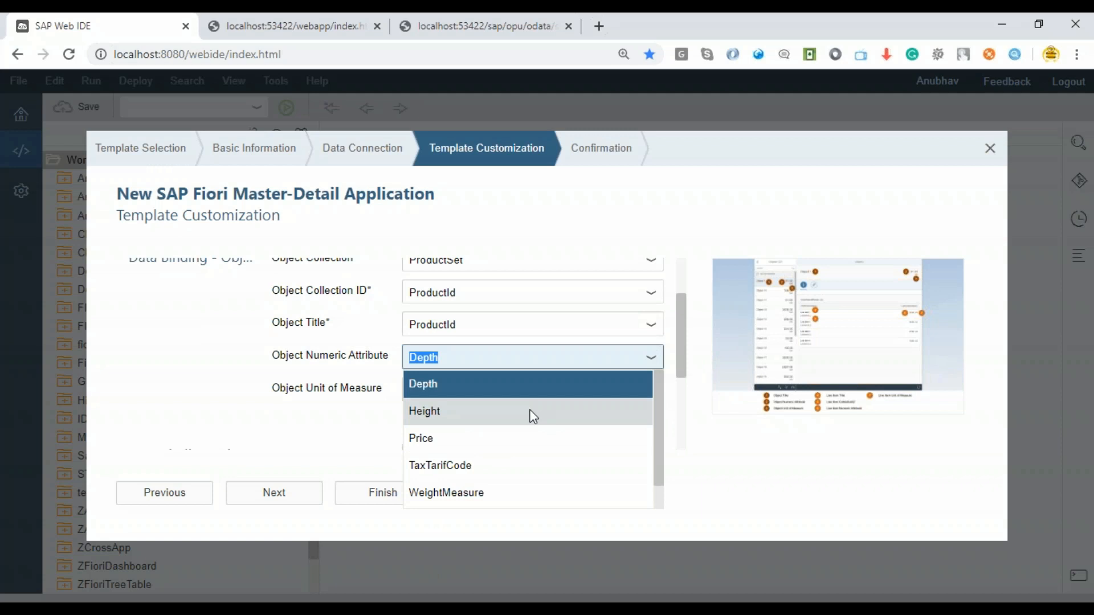
pyautogui.click(420, 439)
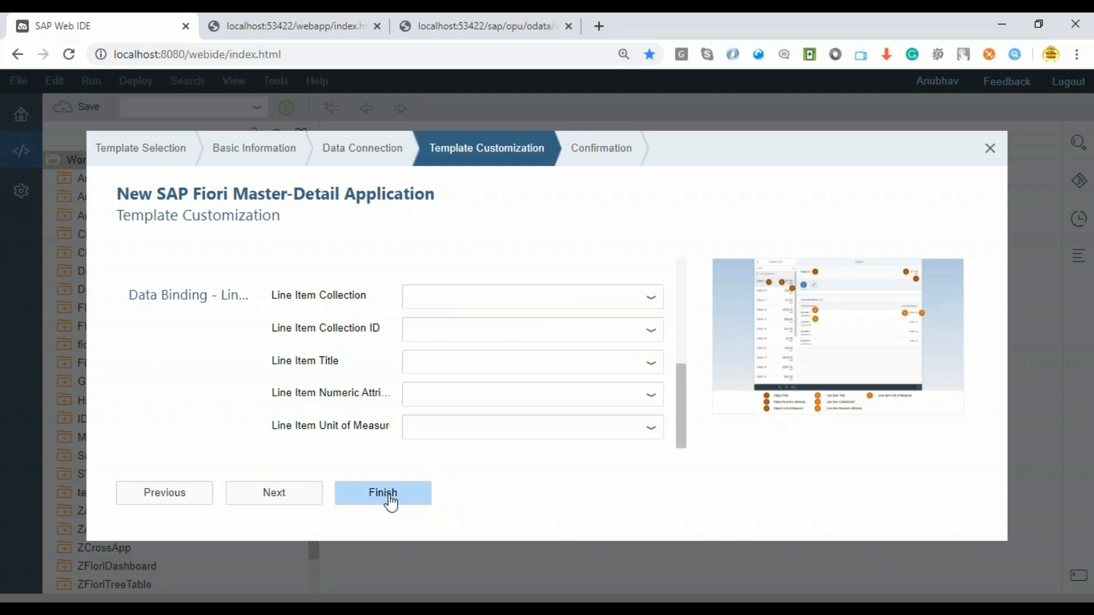
pyautogui.moveTo(382, 492)
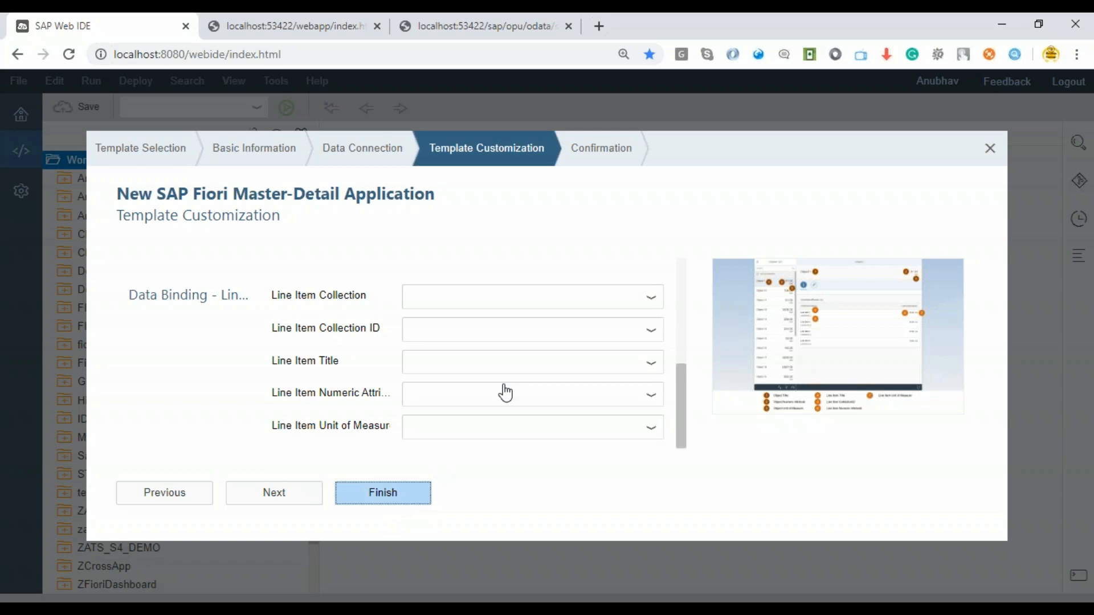
pyautogui.click(382, 492)
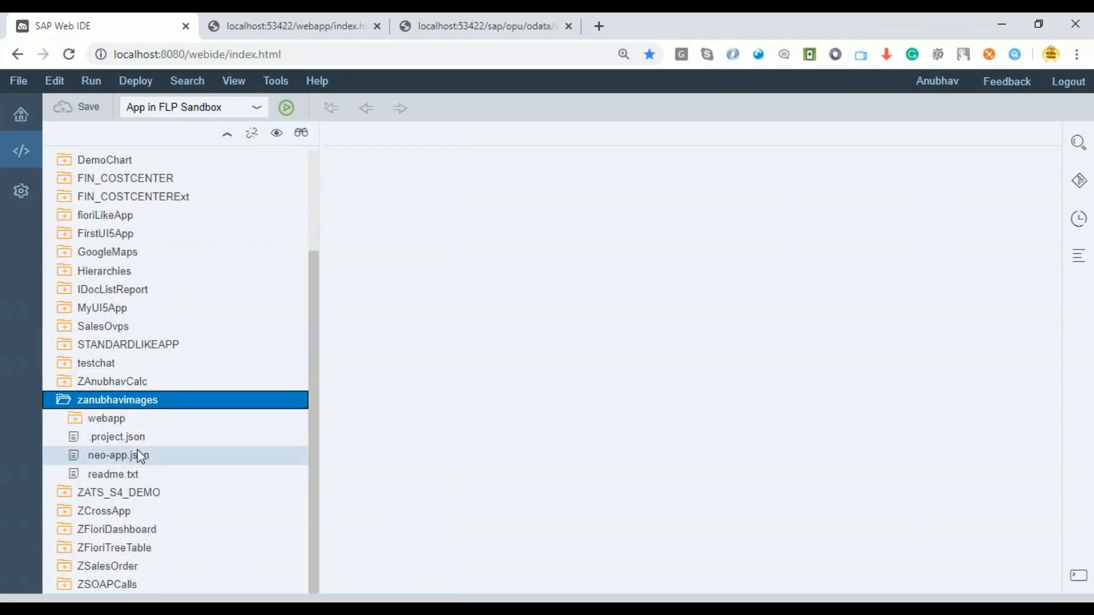
# Step: Expand webapp, open manifest.json, and select the zanubhavimages project folder
pyautogui.click(107, 417)
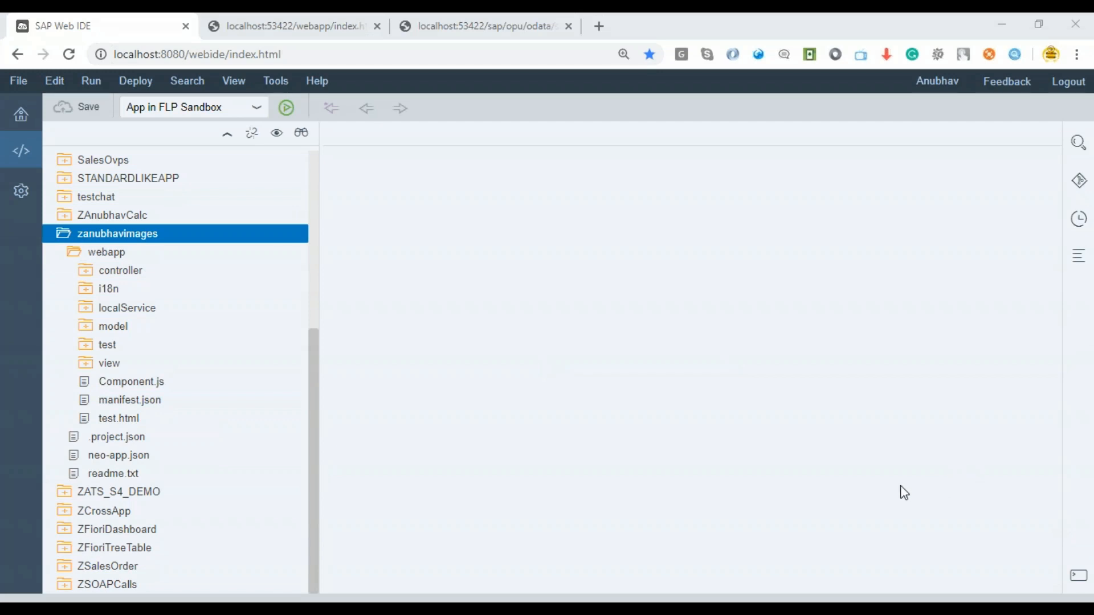
pyautogui.doubleClick(130, 399)
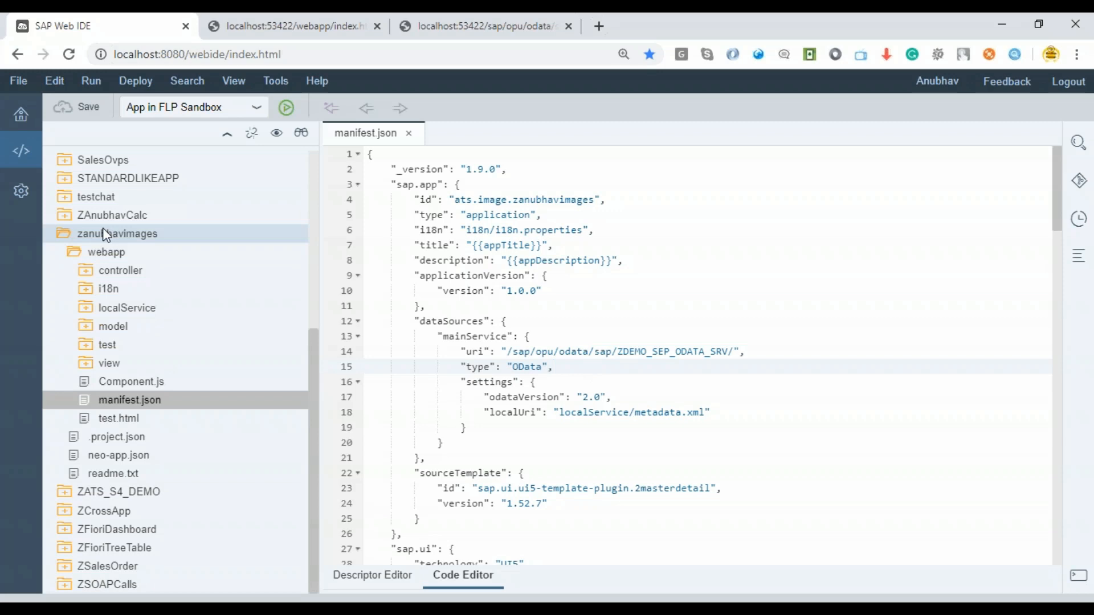
pyautogui.click(117, 233)
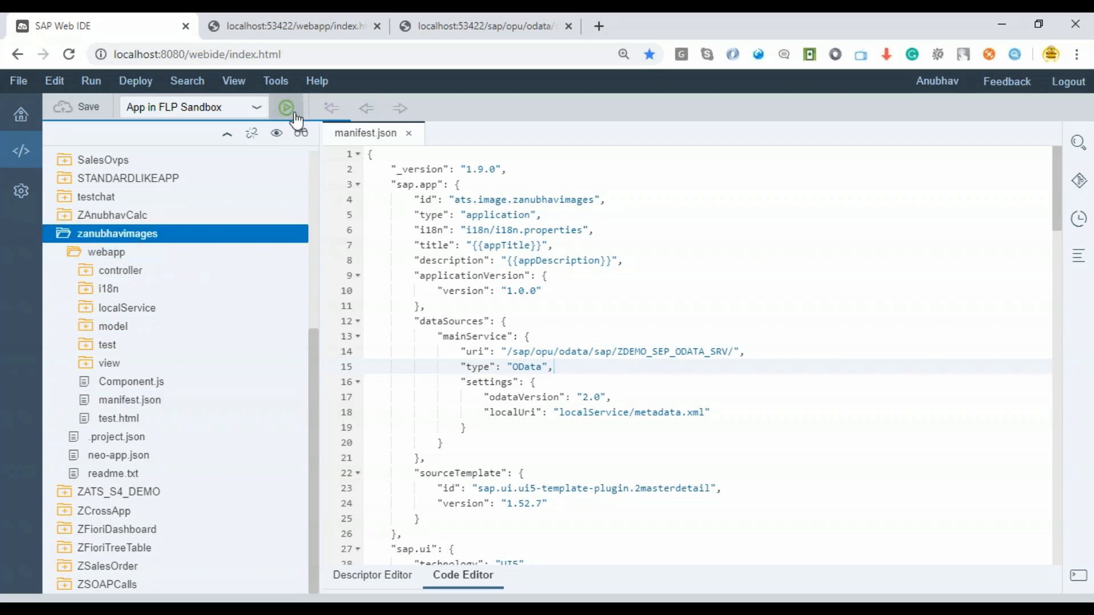
# Step: Run My First Image App in the FLP sandbox, check the imageless detail view, return to the IDE
pyautogui.click(286, 108)
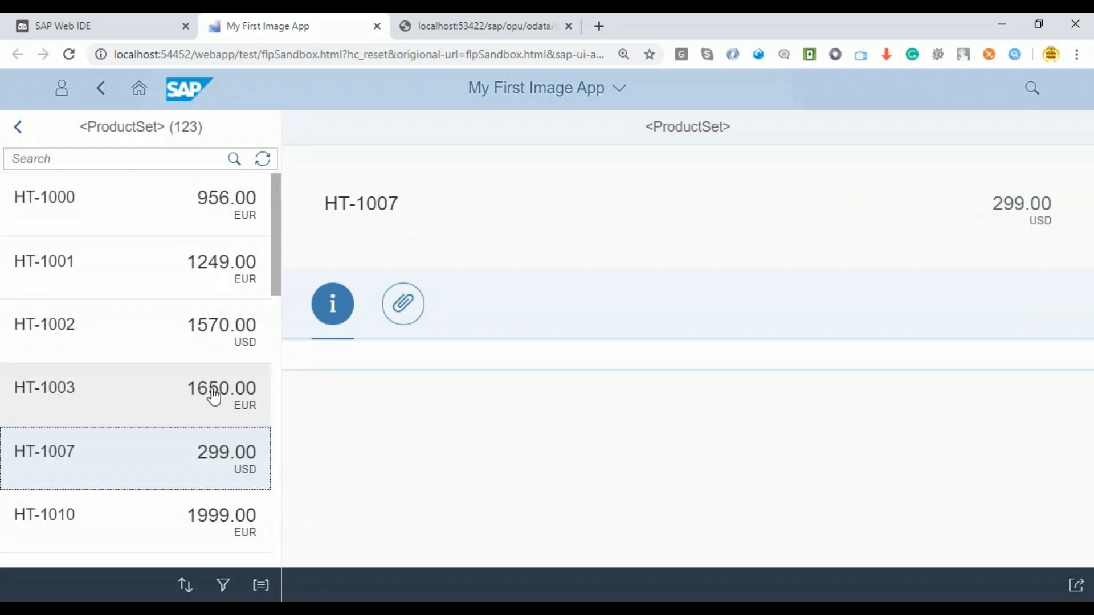
pyautogui.moveTo(1080, 329)
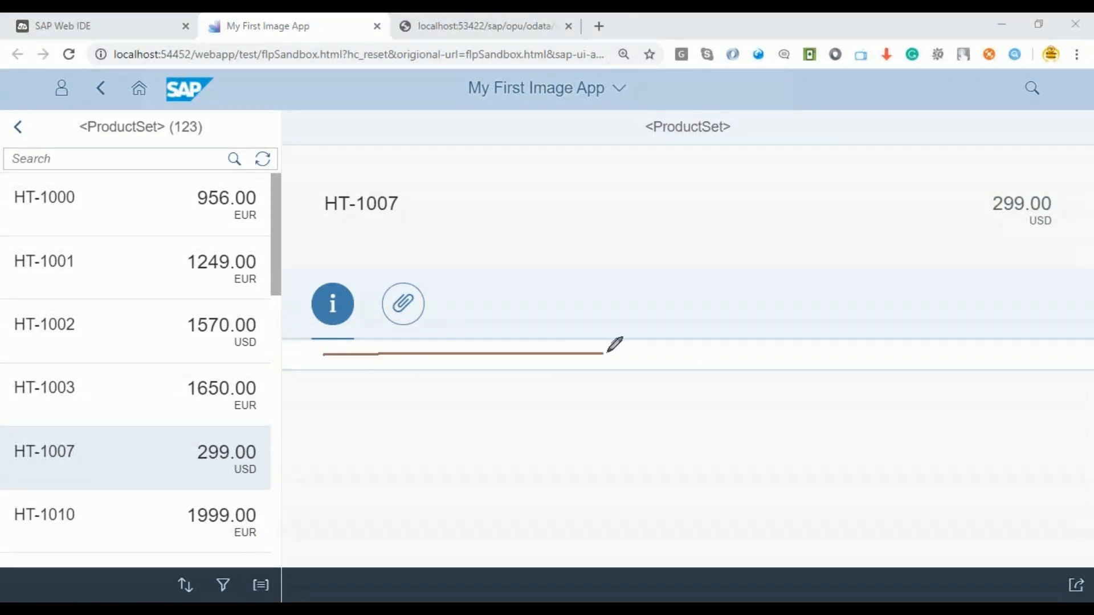
pyautogui.moveTo(342, 352); pyautogui.dragTo(614, 531)
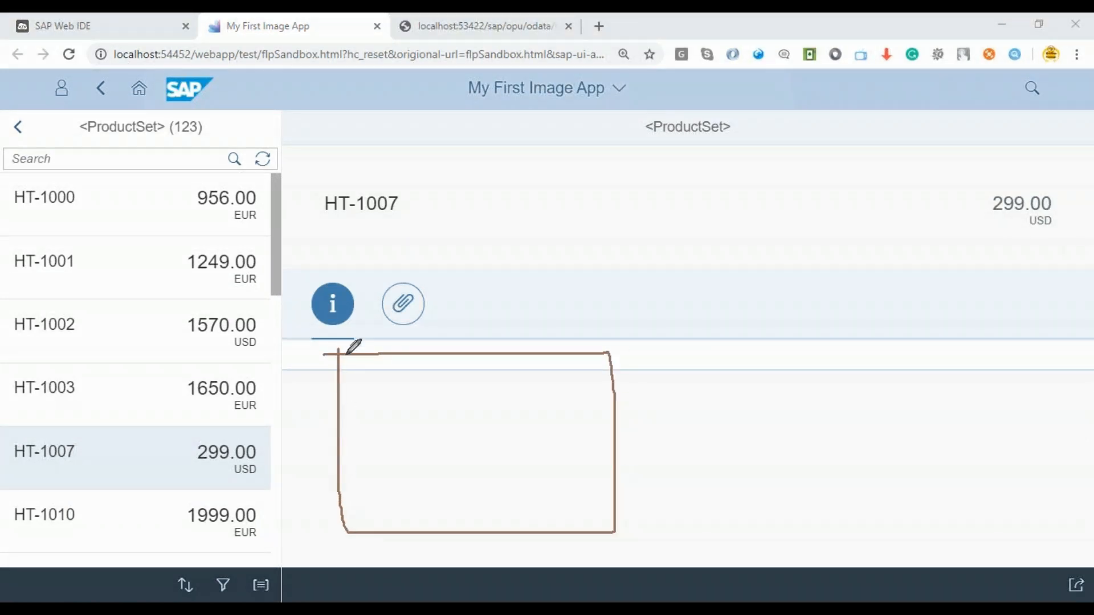
pyautogui.moveTo(588, 389)
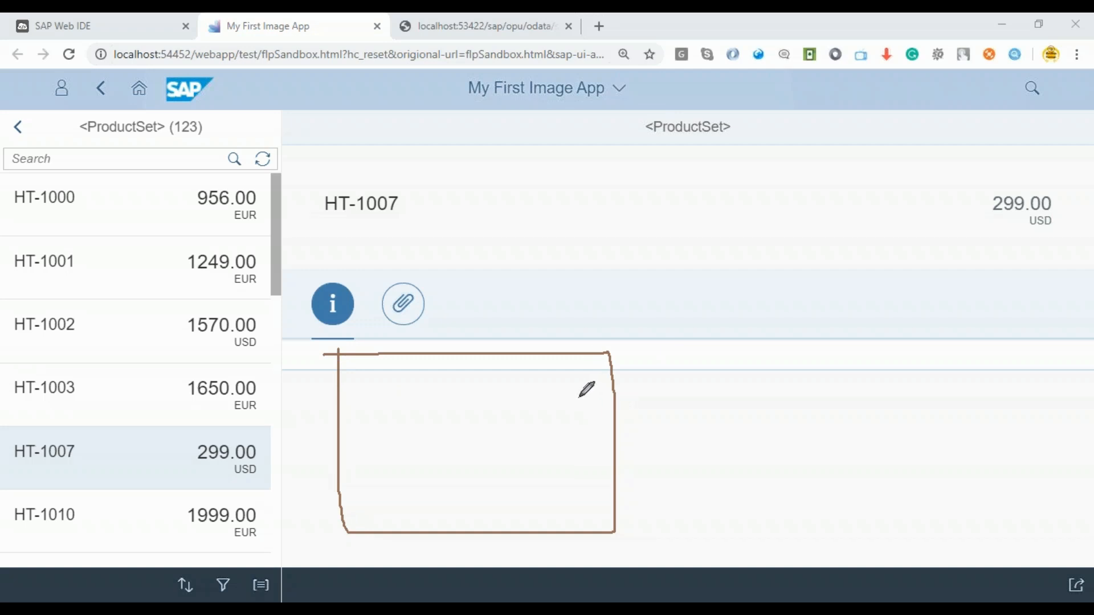
pyautogui.moveTo(339, 174)
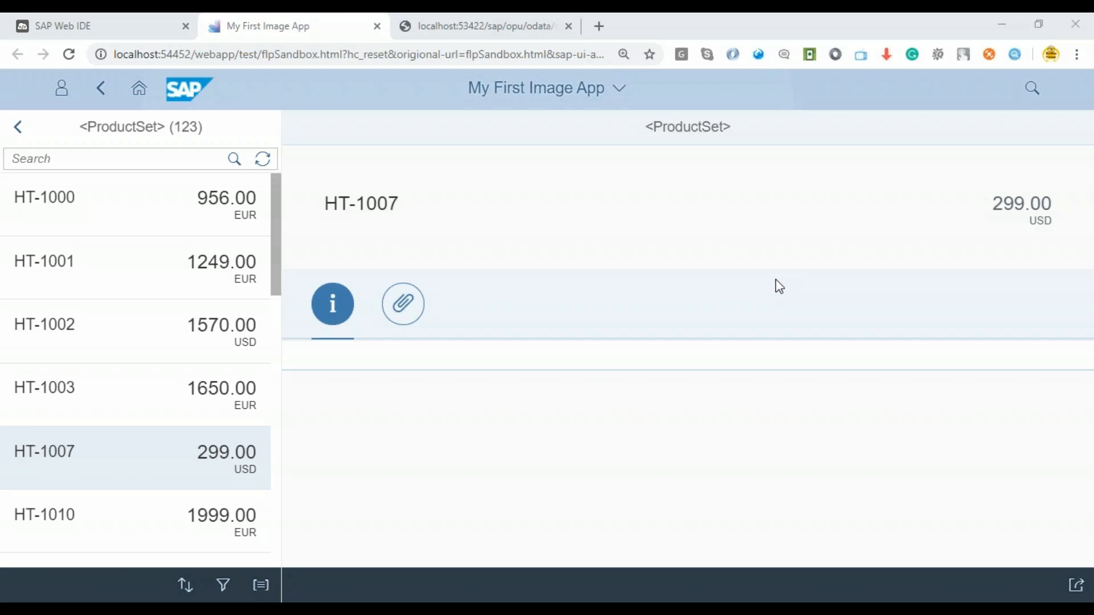
pyautogui.moveTo(656, 217)
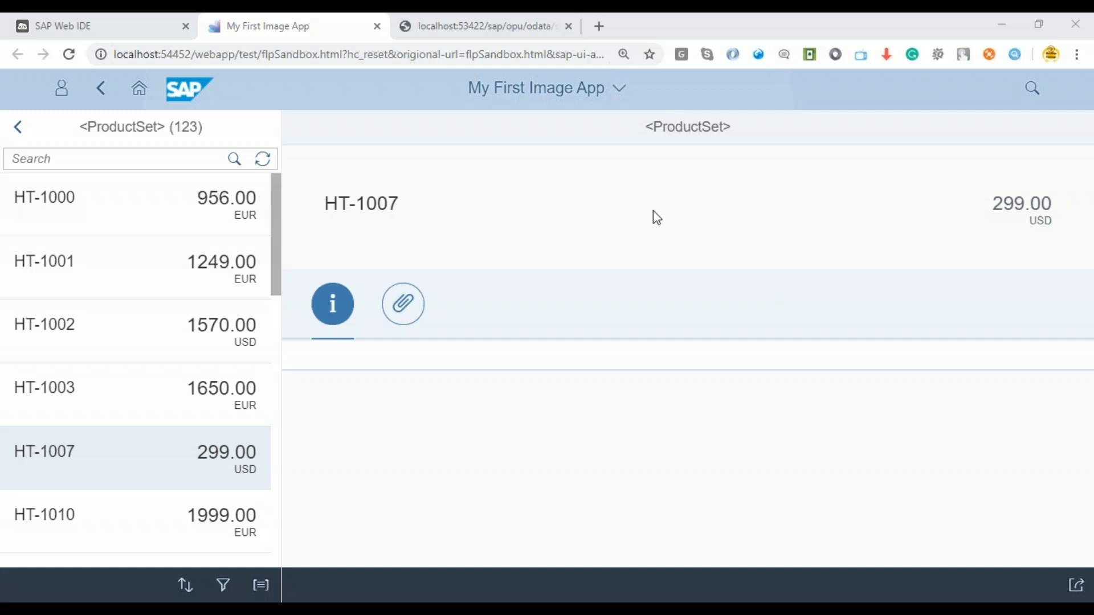
pyautogui.moveTo(415, 411)
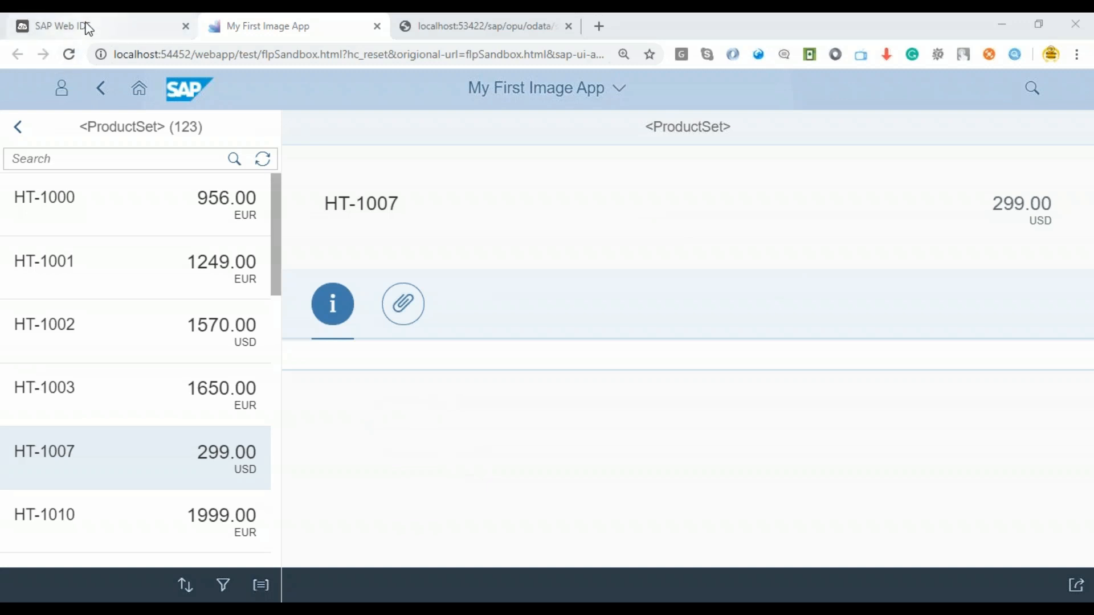
pyautogui.click(102, 26)
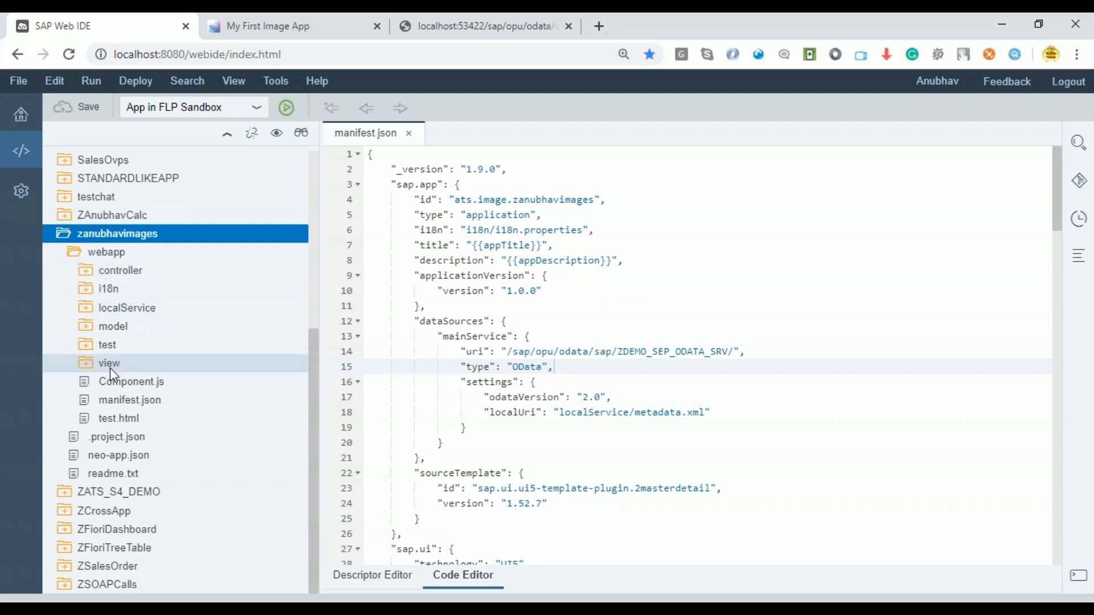
# Step: Open Detail.view.xml and start an Image element inside the first IconTabFilter
pyautogui.click(109, 363)
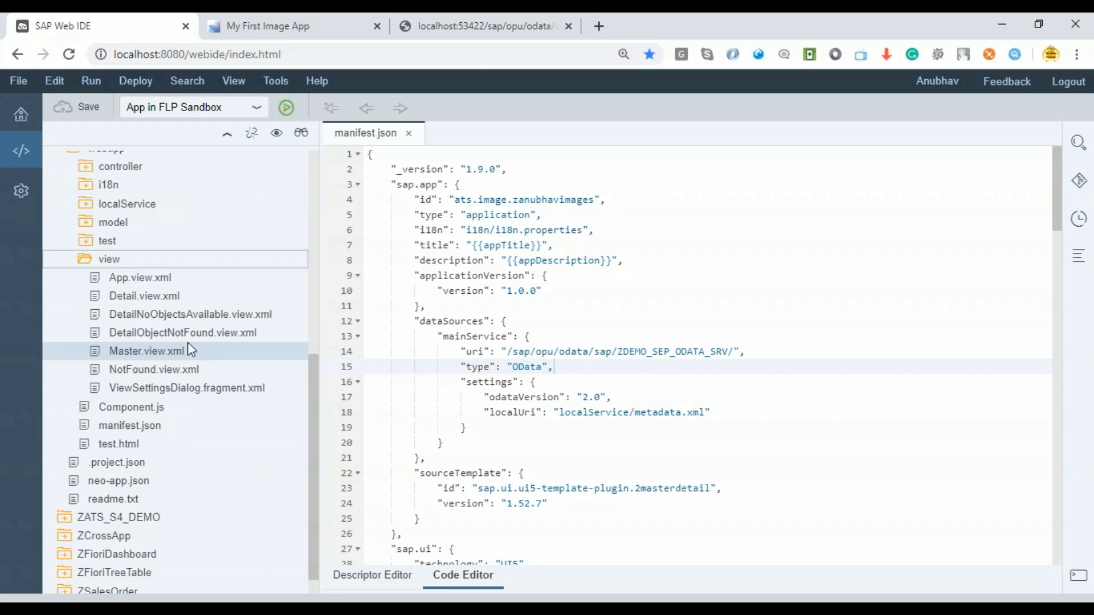
pyautogui.doubleClick(144, 295)
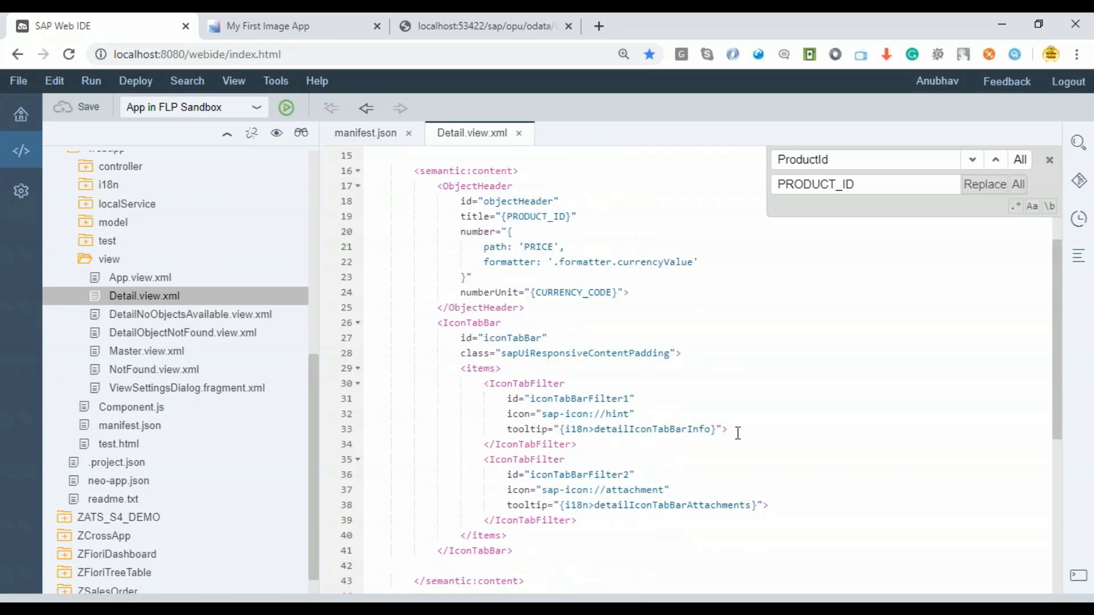
pyautogui.press('enter')
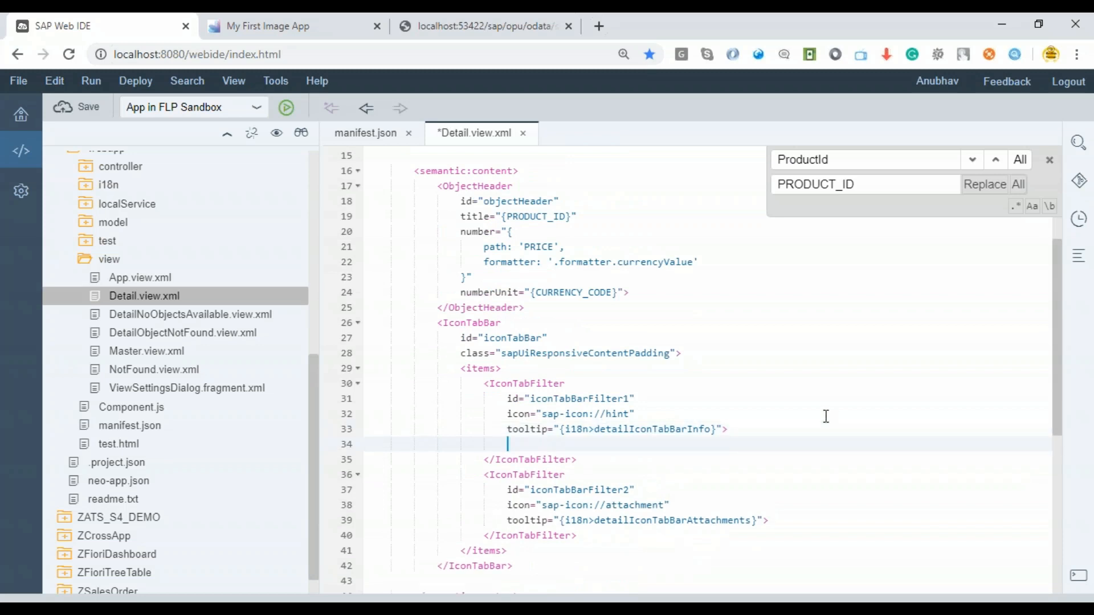
pyautogui.write('<iMAge')
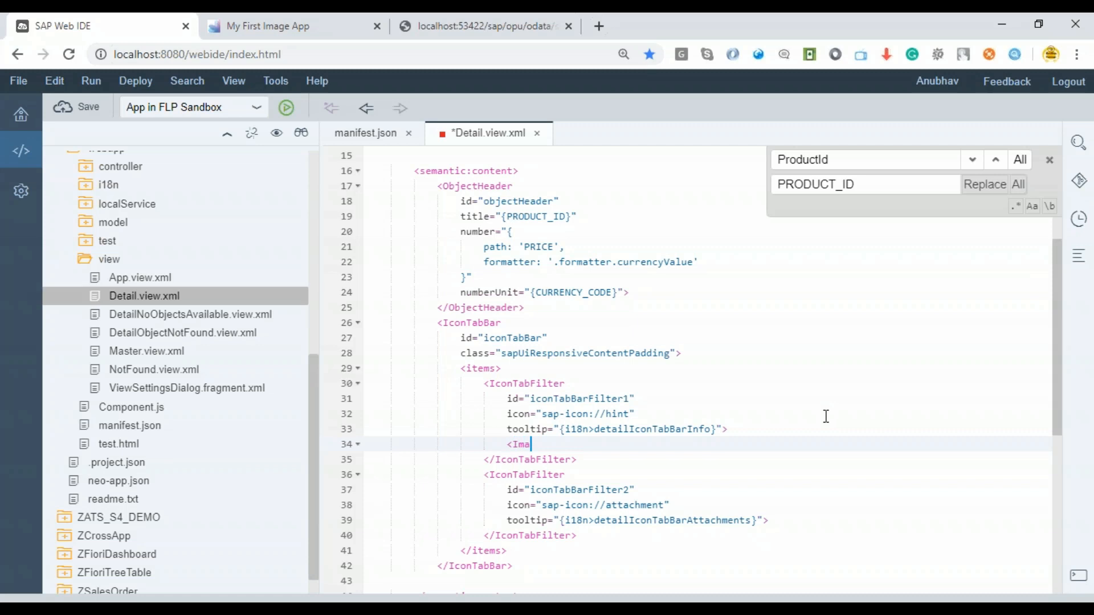
pyautogui.write('ge')
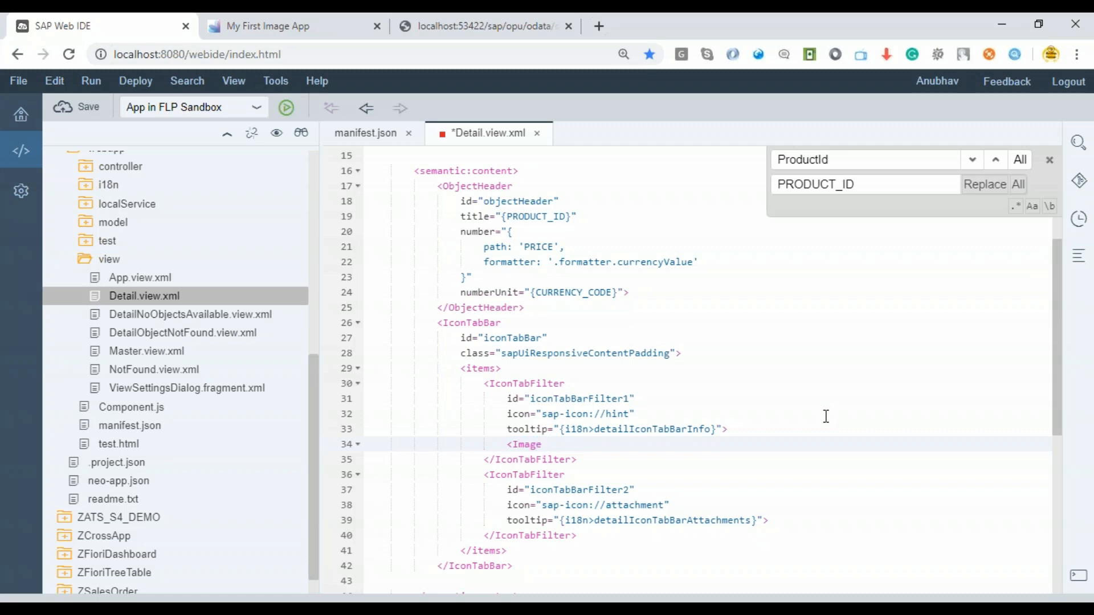
pyautogui.write('id=""')
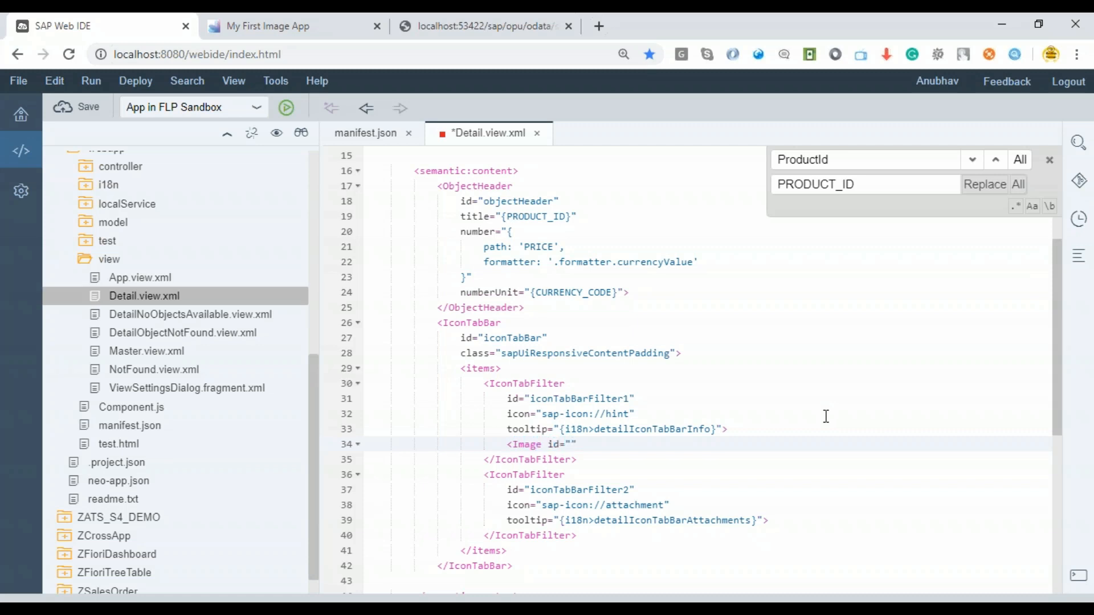
# Step: Give the Image id myImg with width 300px and height 300px
pyautogui.write('myImg')
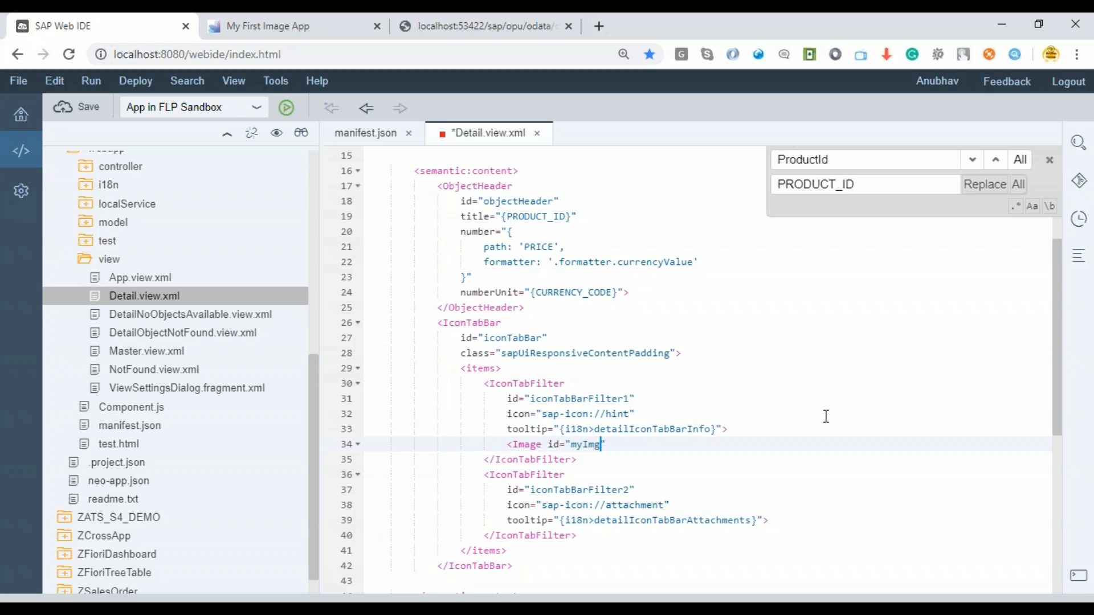
pyautogui.write('widt')
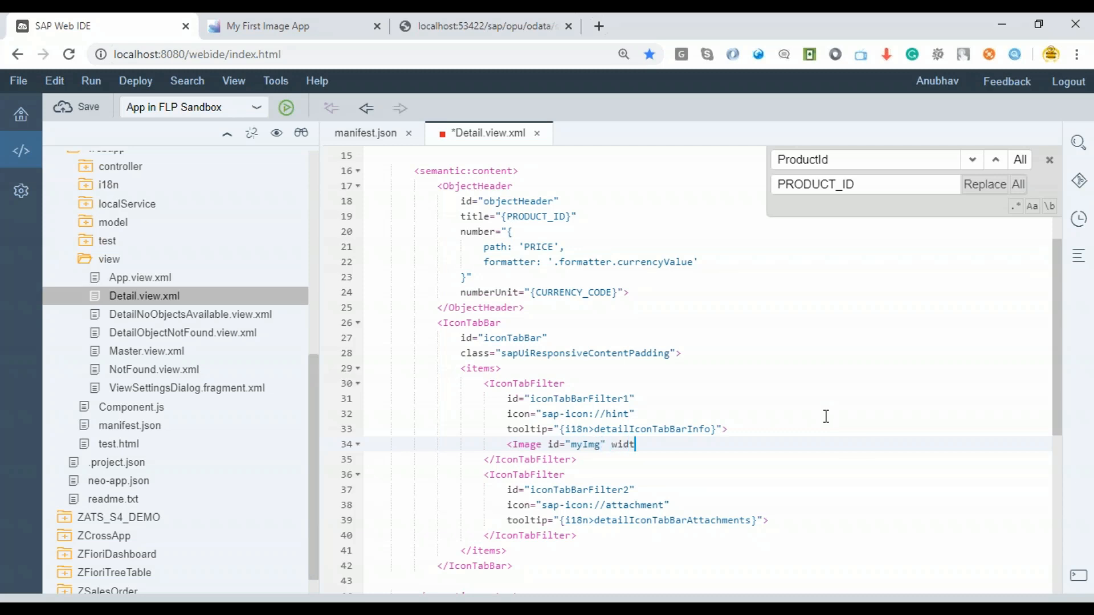
pyautogui.write('h="')
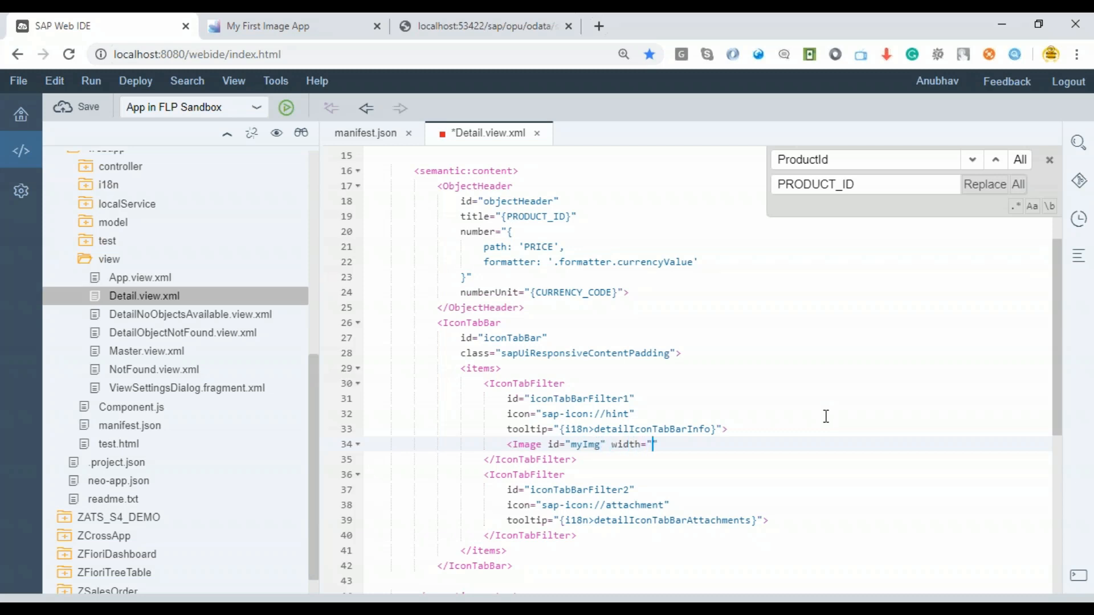
pyautogui.write('300')
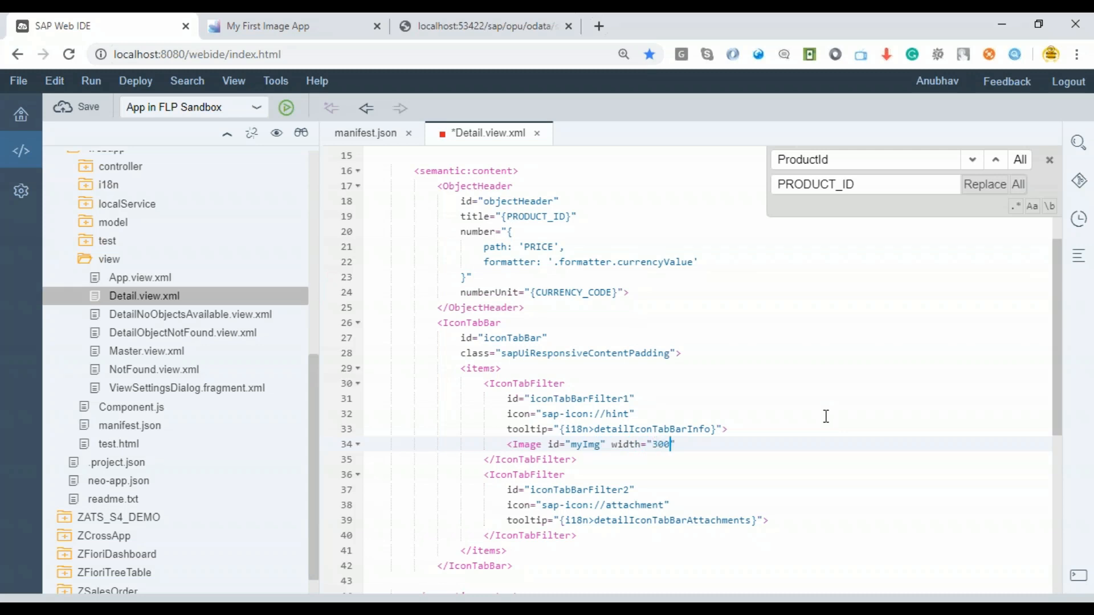
pyautogui.write('px" h')
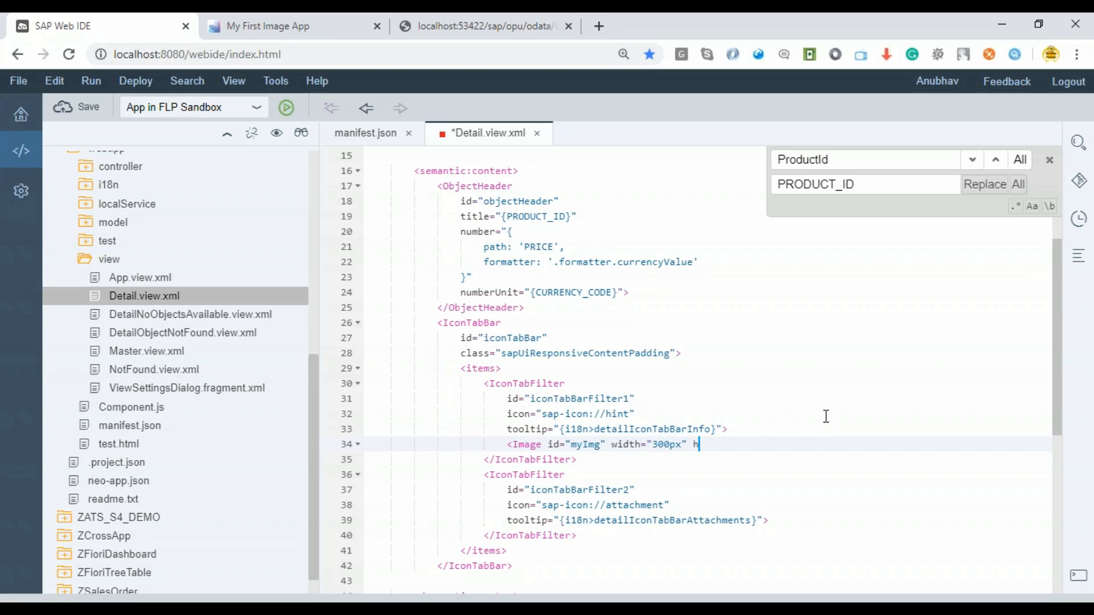
pyautogui.write('eight=')
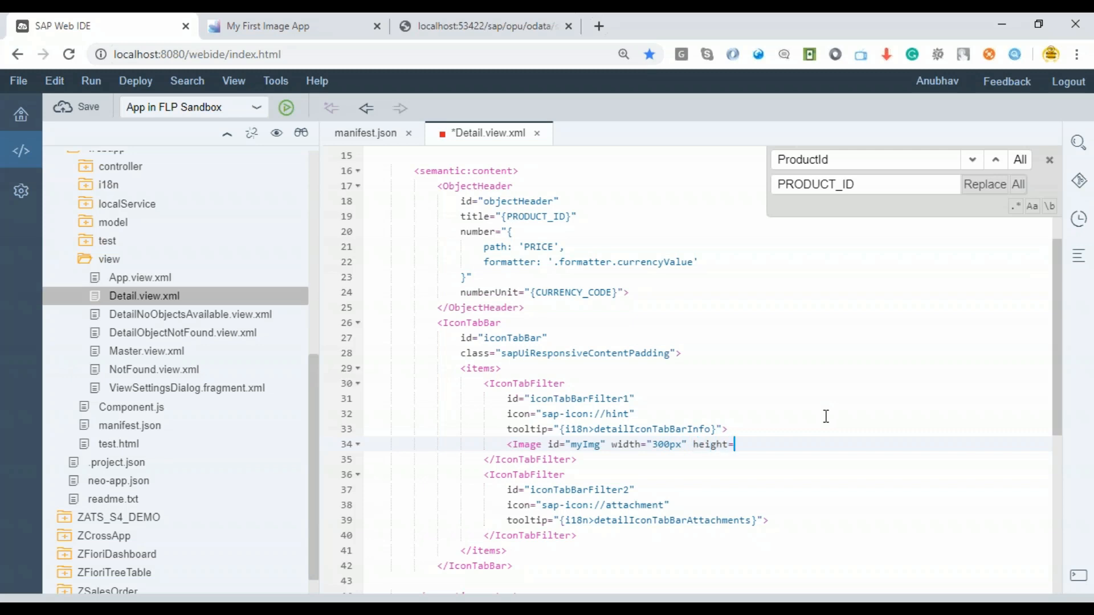
pyautogui.write('"300px"></Image>')
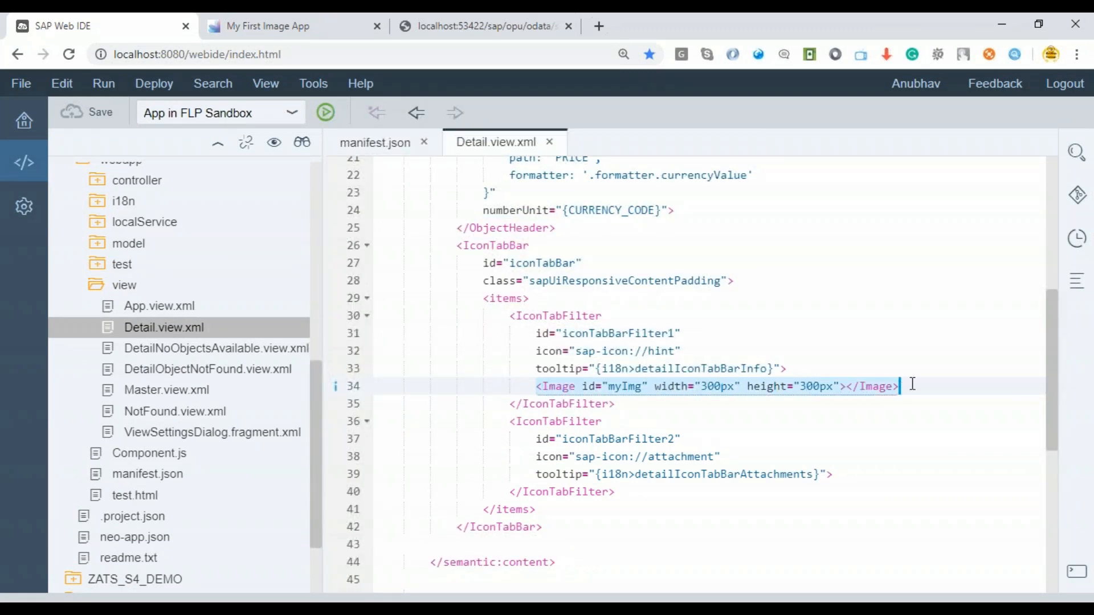
pyautogui.moveTo(729, 416)
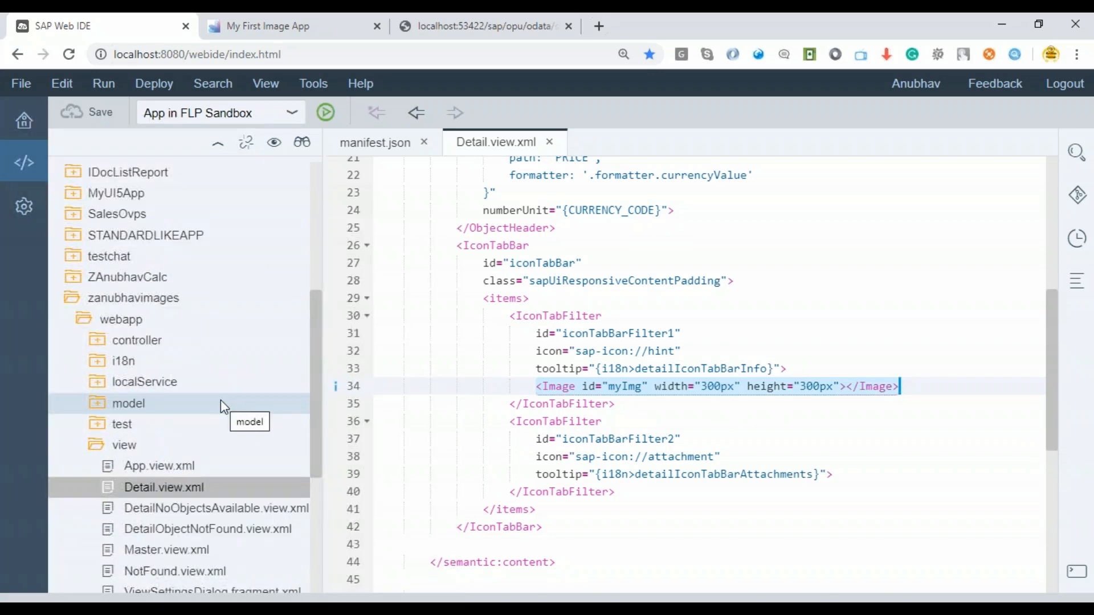
pyautogui.moveTo(257, 361)
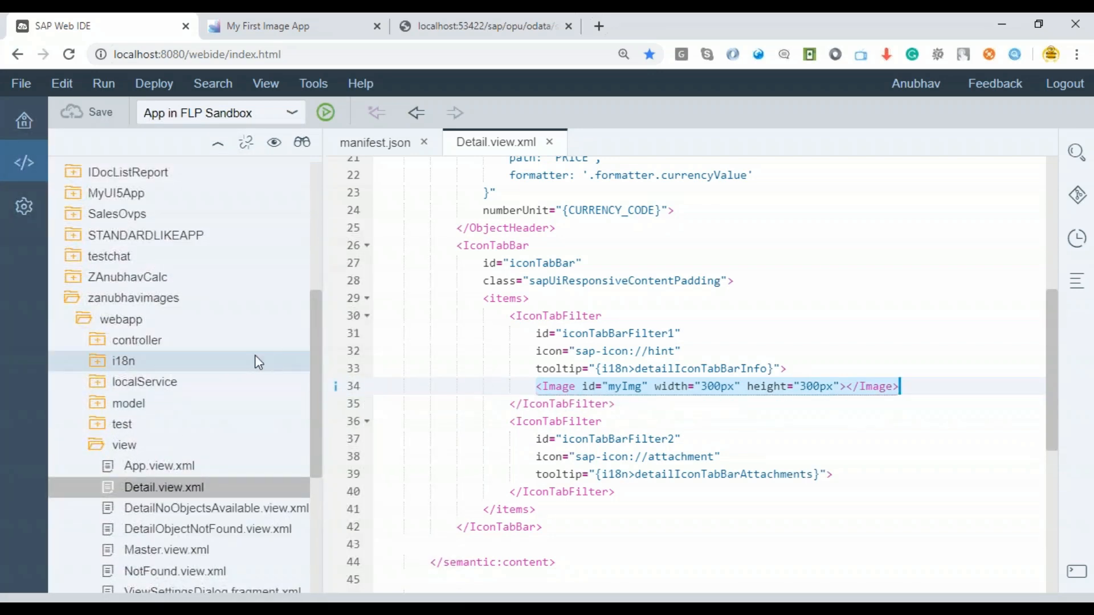
# Step: Open Detail.controller.js and insert a new line after _bindView in _onObjectMatched
pyautogui.click(137, 340)
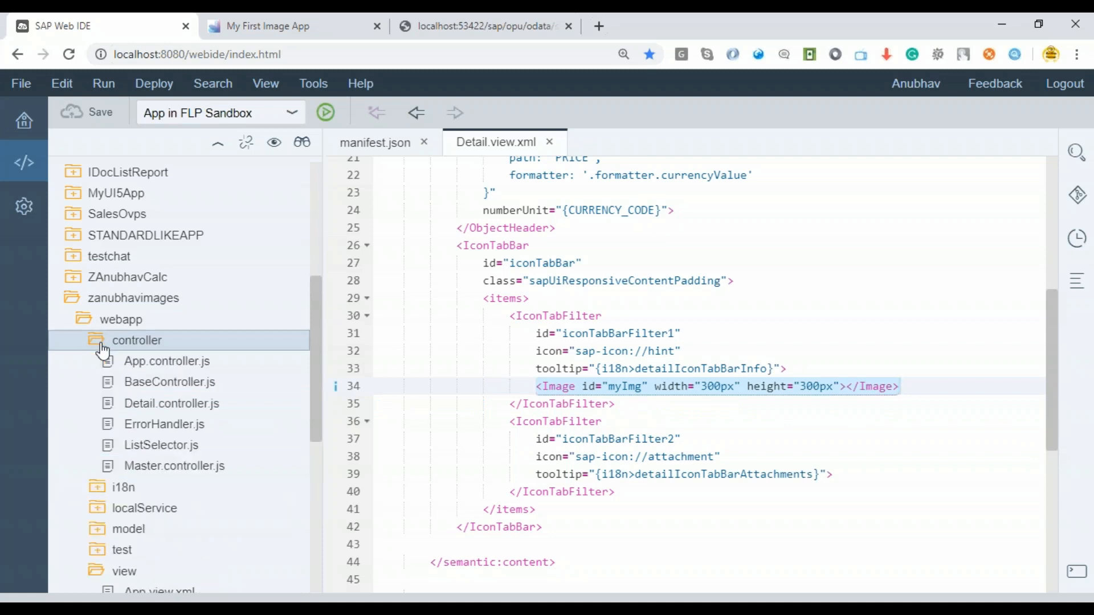
pyautogui.click(171, 404)
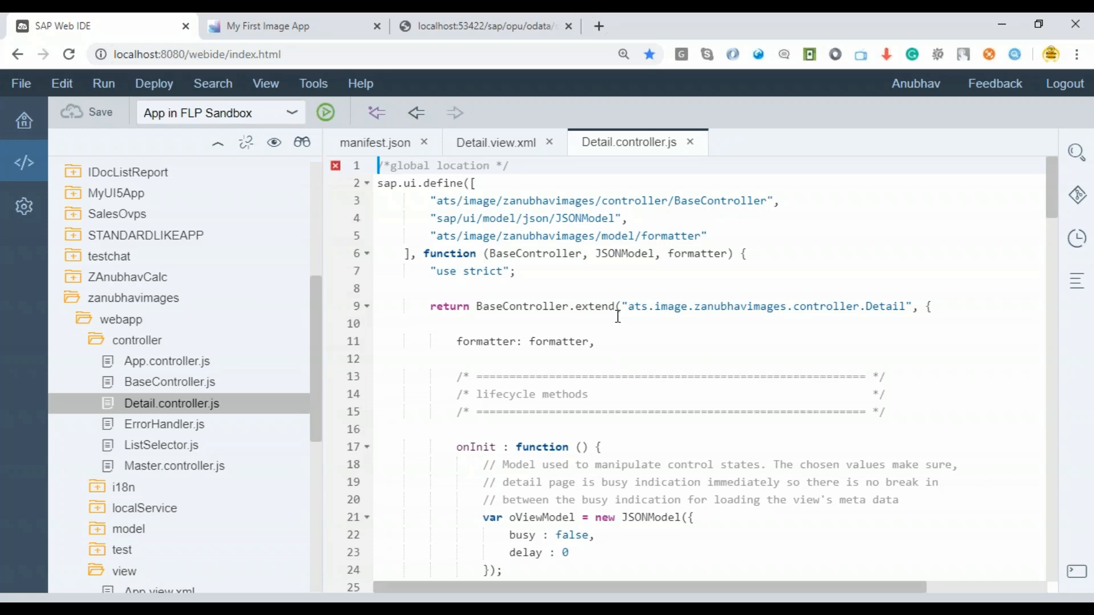
pyautogui.scroll(-3)
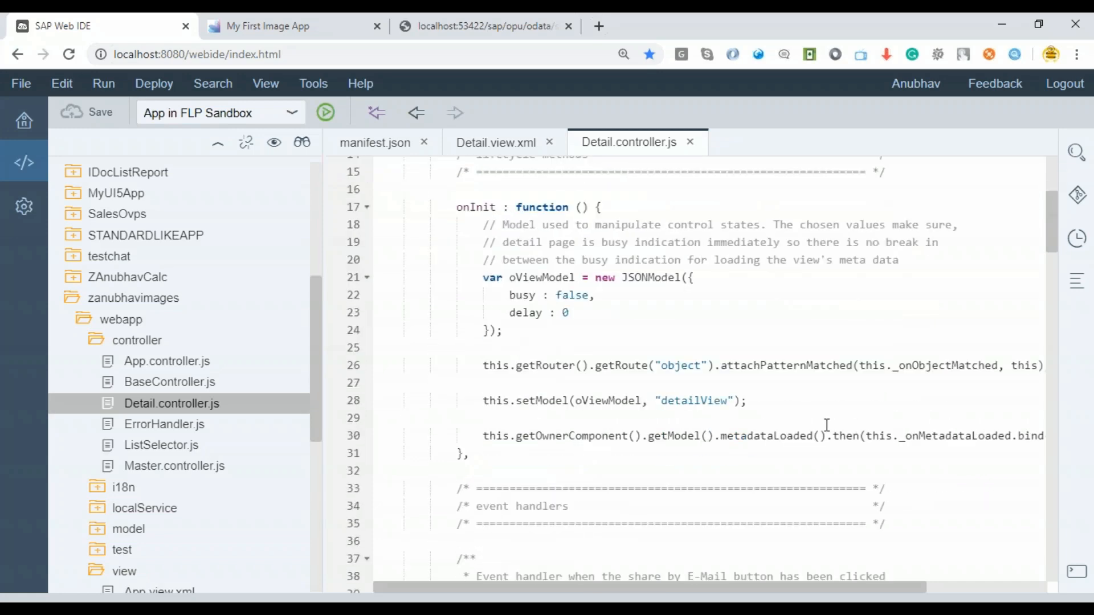
pyautogui.doubleClick(949, 364)
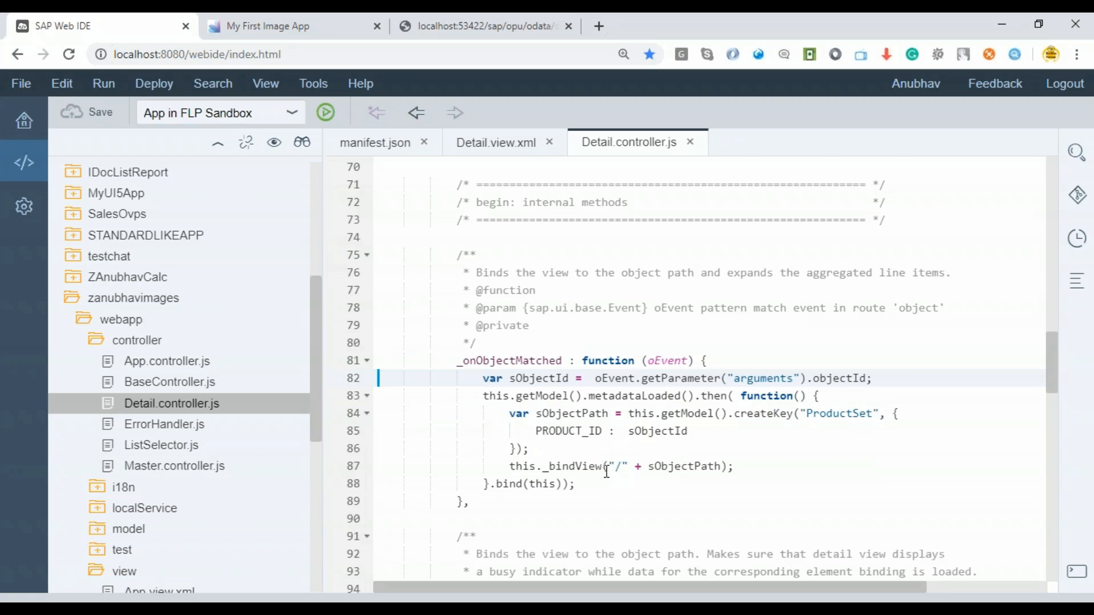
pyautogui.moveTo(742, 469)
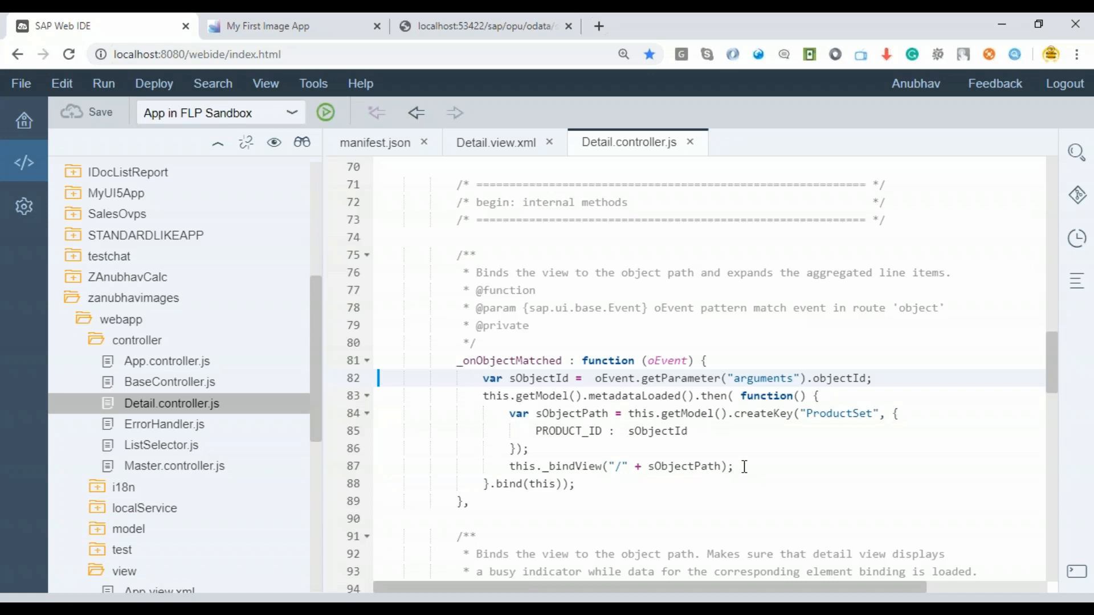
pyautogui.press('Enter')
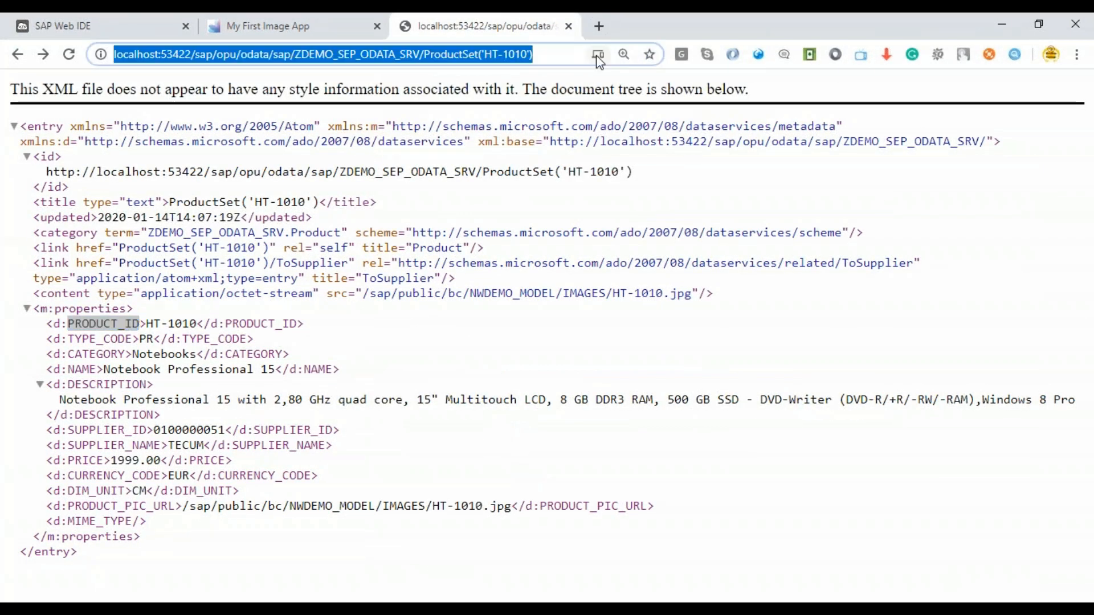
# Step: Append /$value to the ProductSet('HT-1010') OData address to request the product image
pyautogui.write('$value')
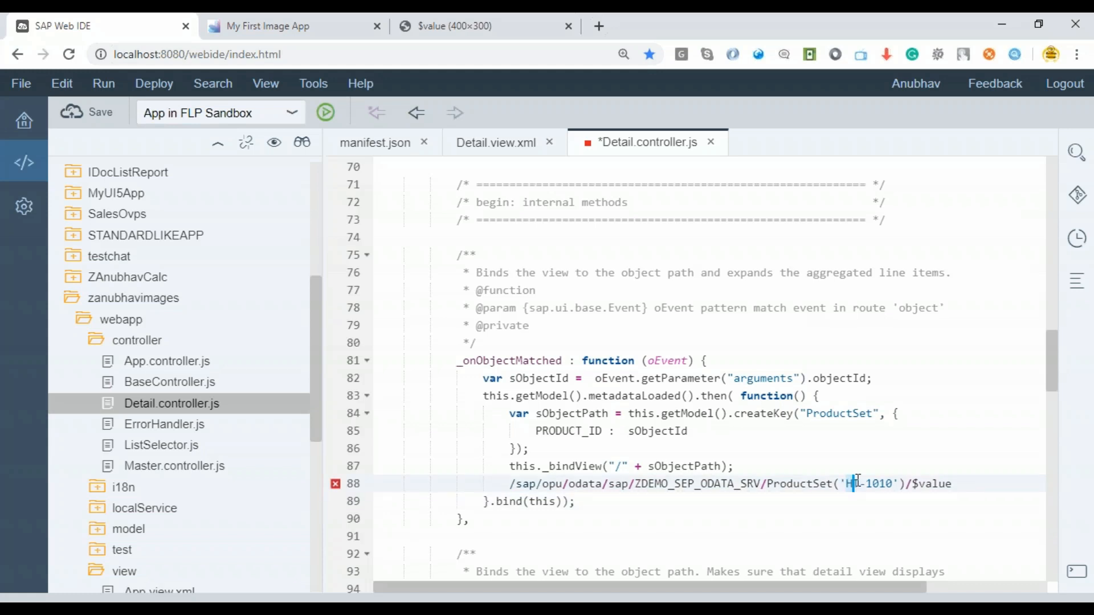
# Step: Annotate the image-path note lines with '--> Componentjs->manifest->section' and an sObjectPath reference
pyautogui.doubleClick(869, 484)
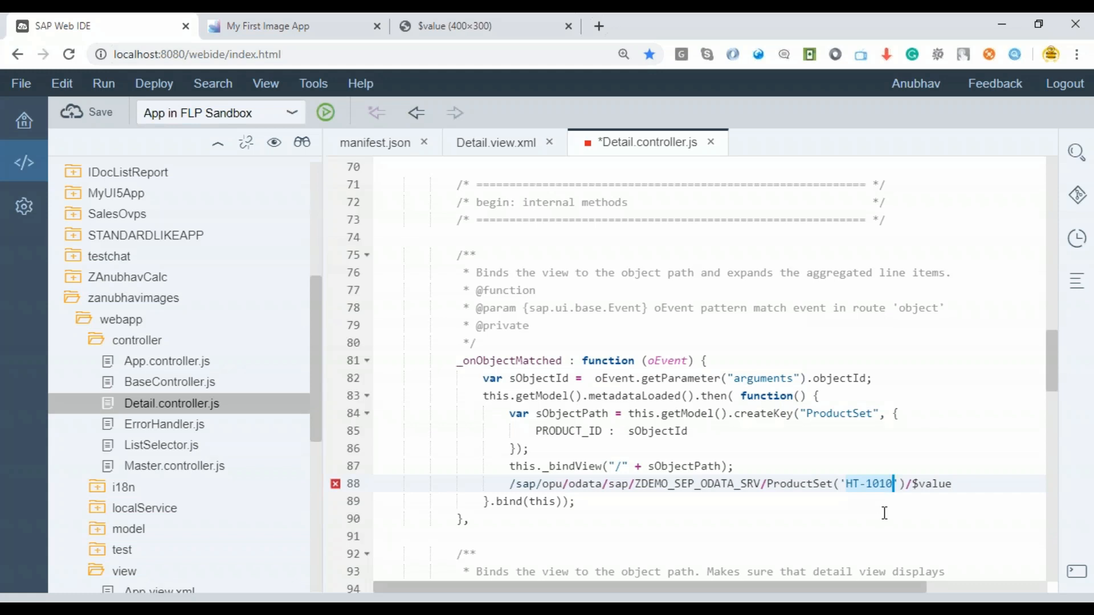
pyautogui.moveTo(784, 493)
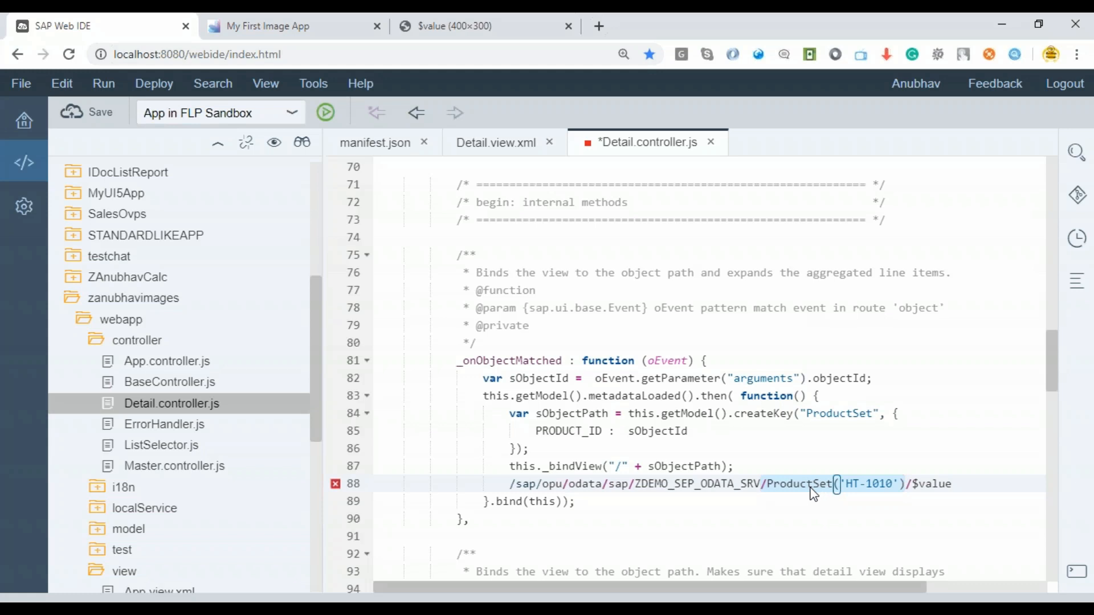
pyautogui.moveTo(819, 497)
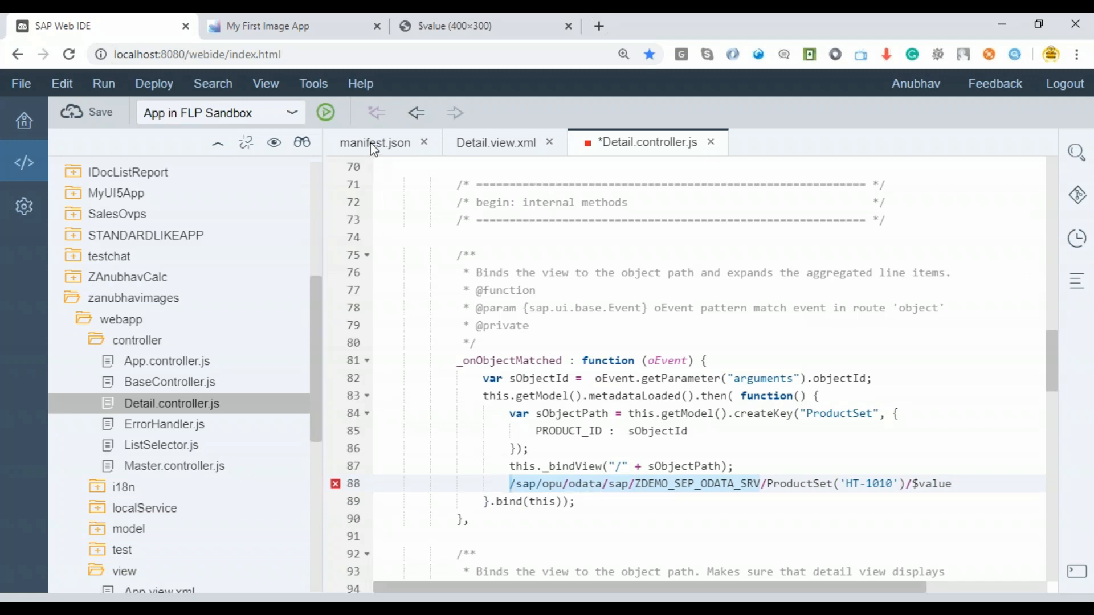
pyautogui.click(375, 143)
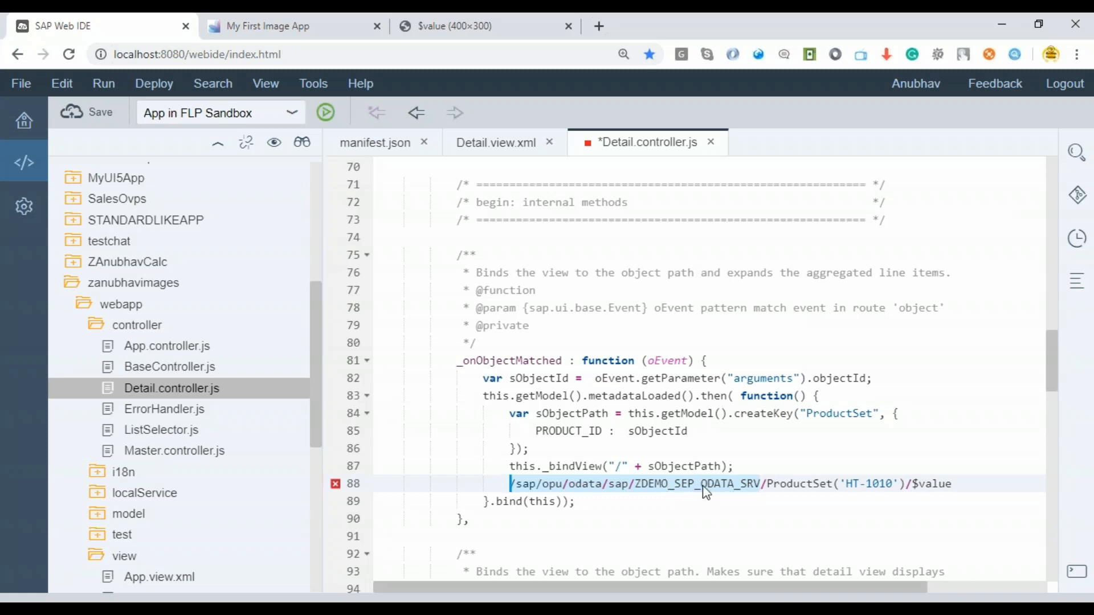
pyautogui.click(729, 484)
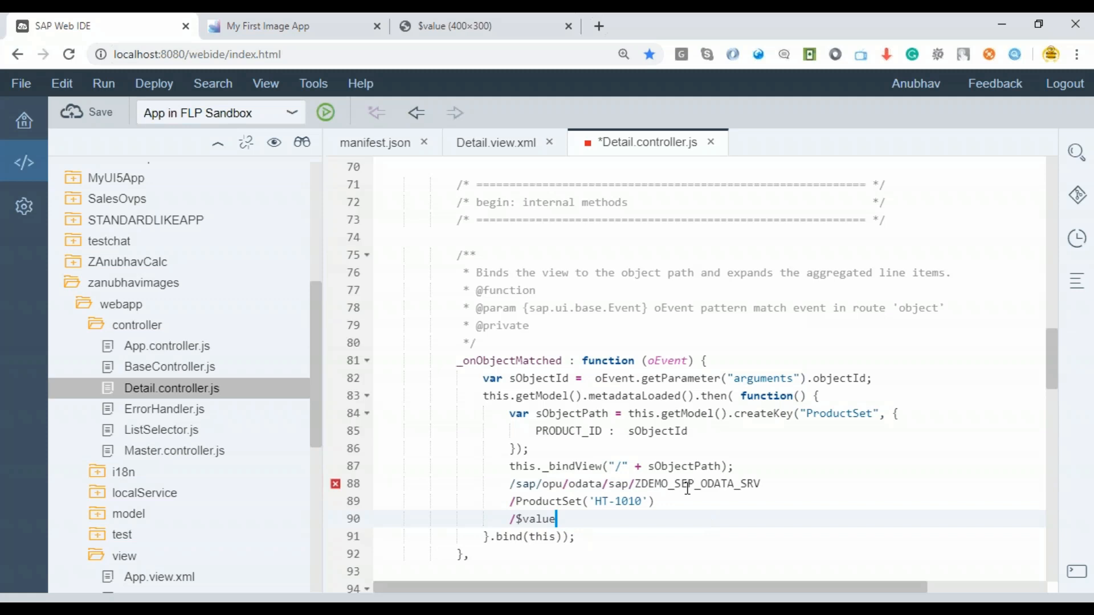
pyautogui.doubleClick(684, 466)
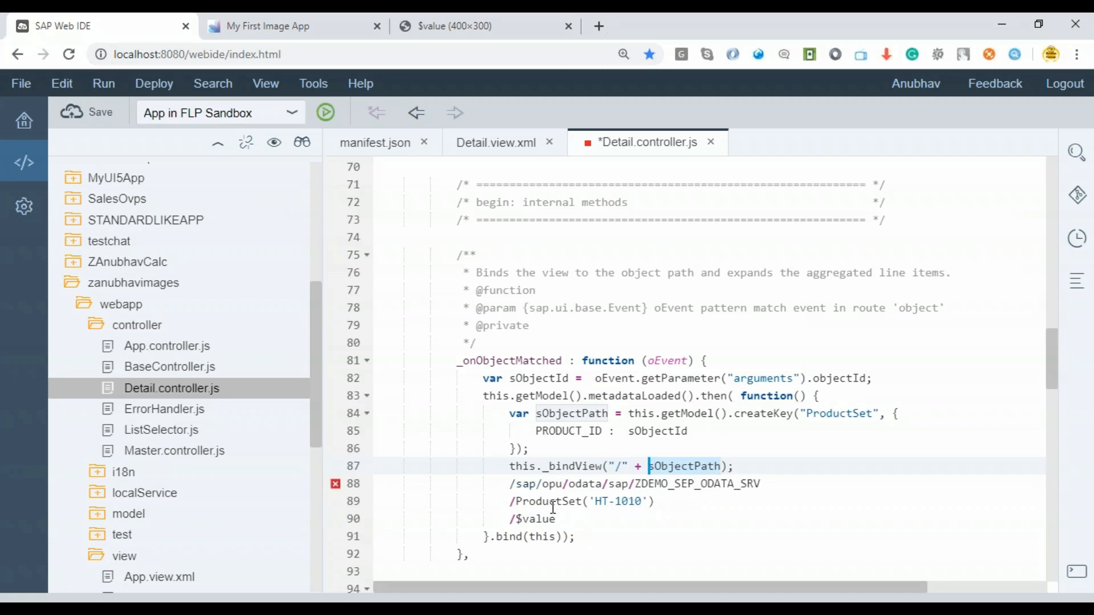
pyautogui.click(659, 500)
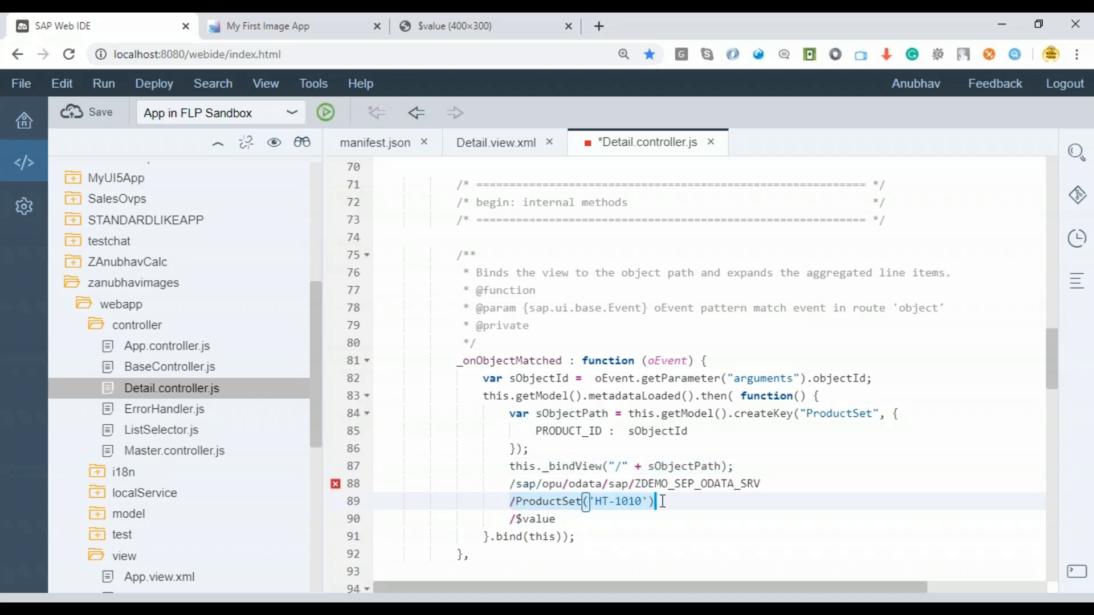
pyautogui.write('--> sObjectPath')
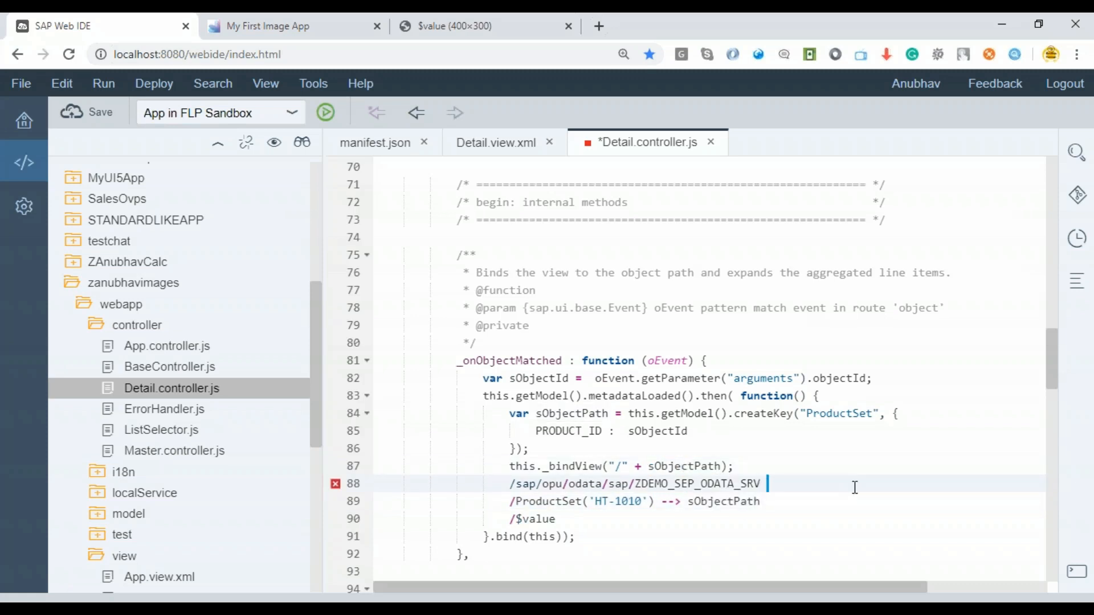
pyautogui.write('-->')
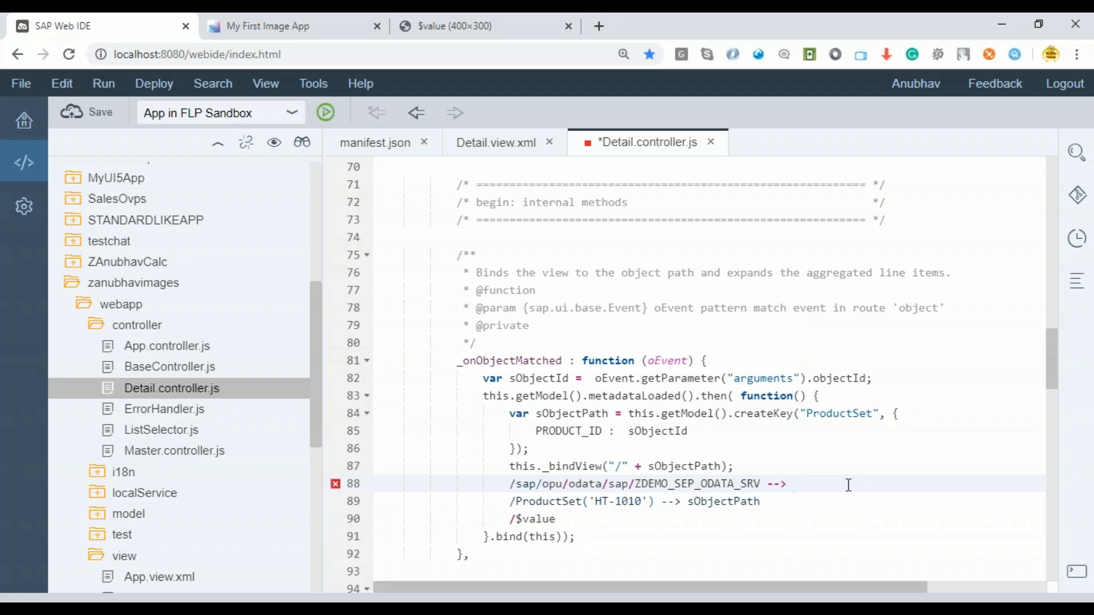
pyautogui.write('Com')
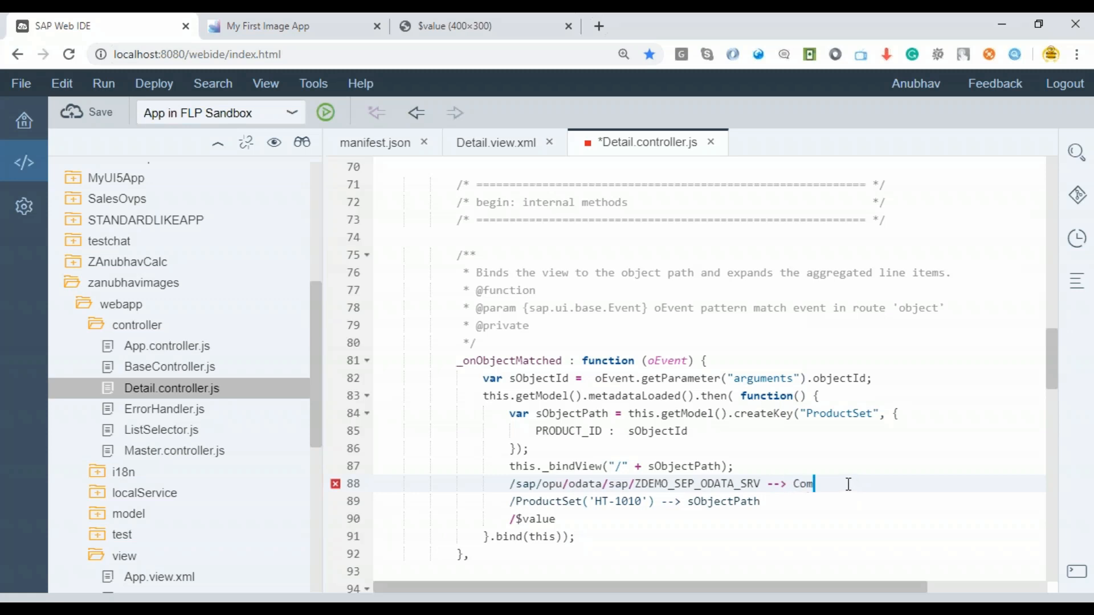
pyautogui.write('ponent.js')
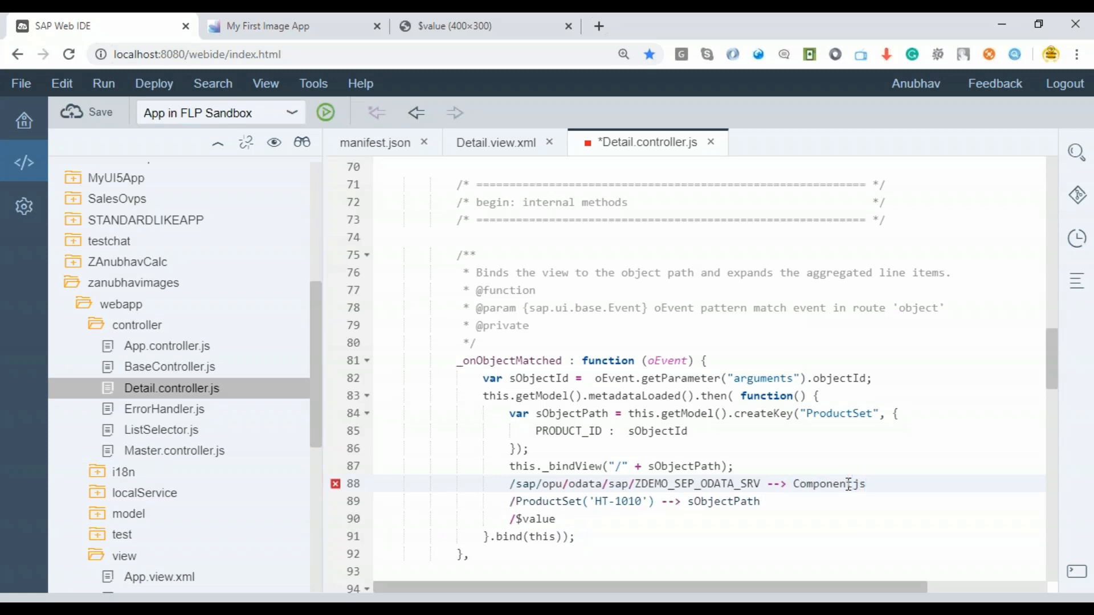
pyautogui.write('->mani')
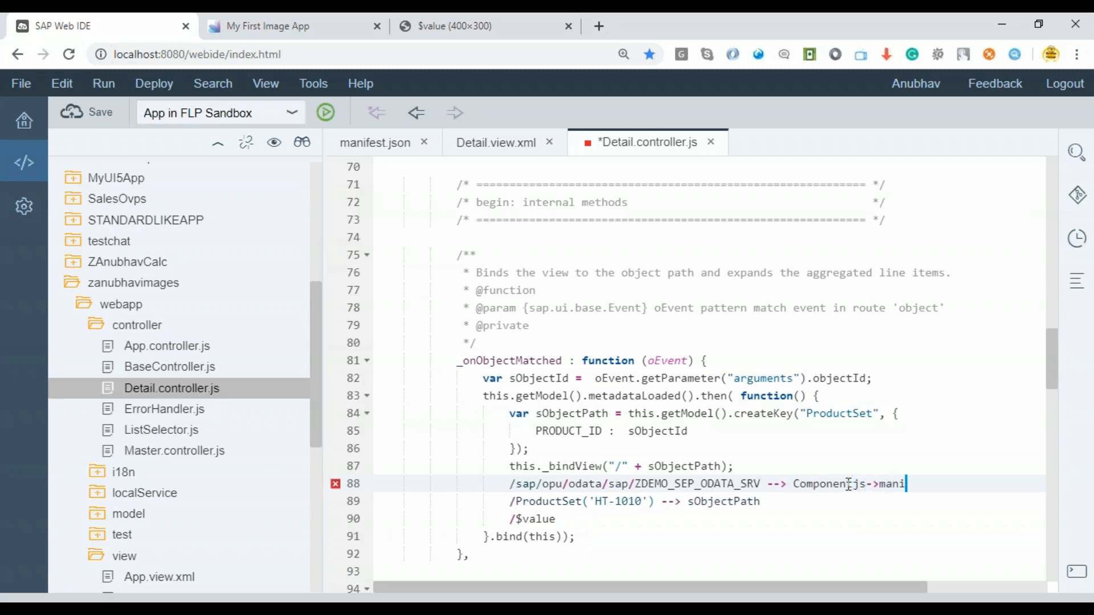
pyautogui.write('fest')
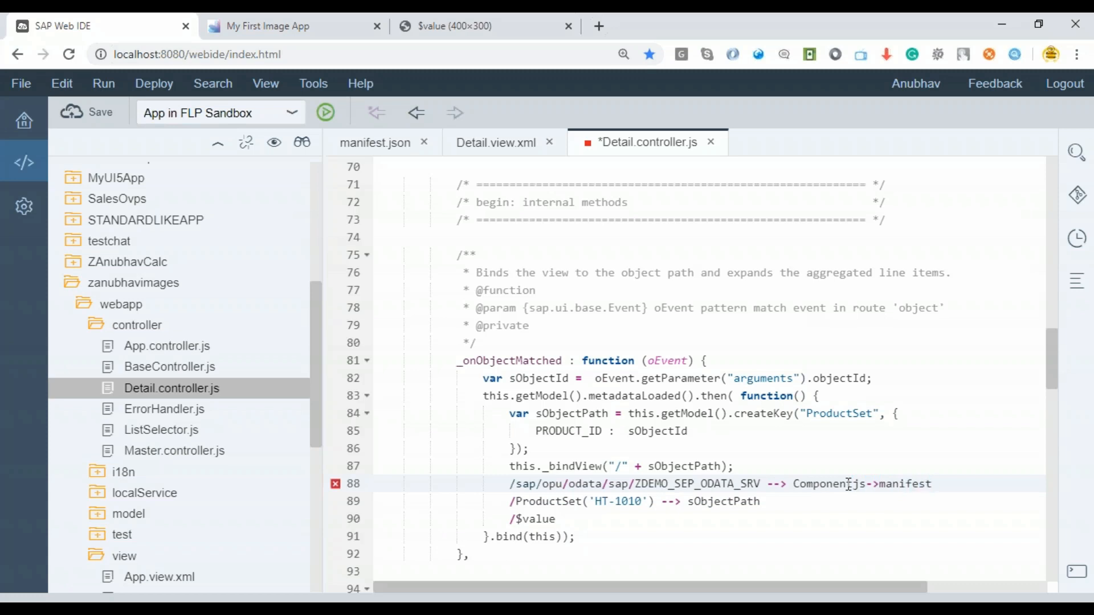
pyautogui.write('->sectio')
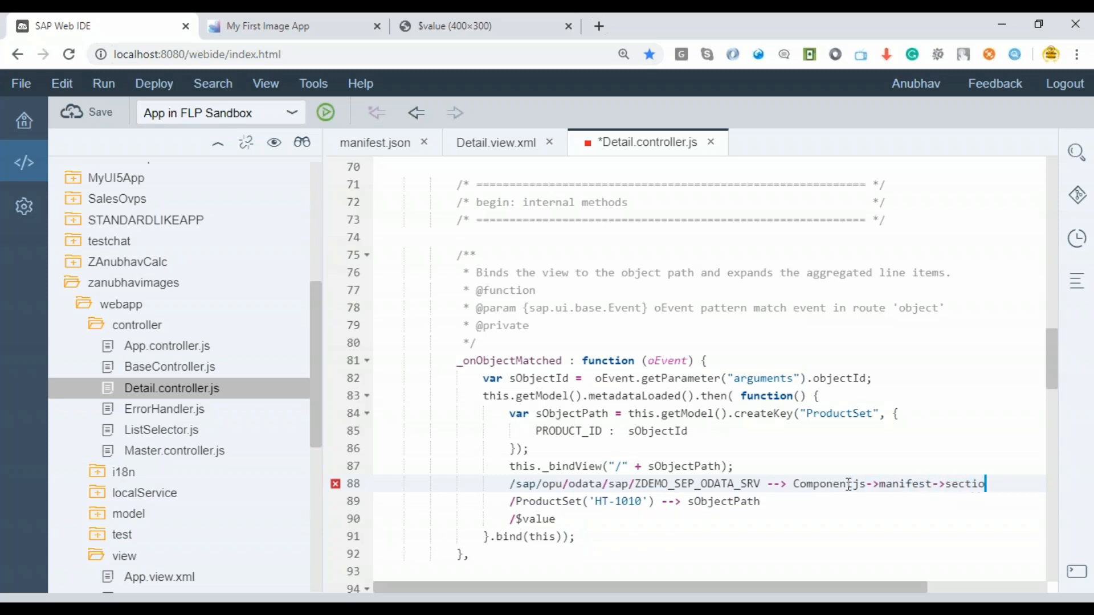
# Step: Compare against manifest.json's mainService uri, then comment out the three note lines
pyautogui.doubleClick(966, 484)
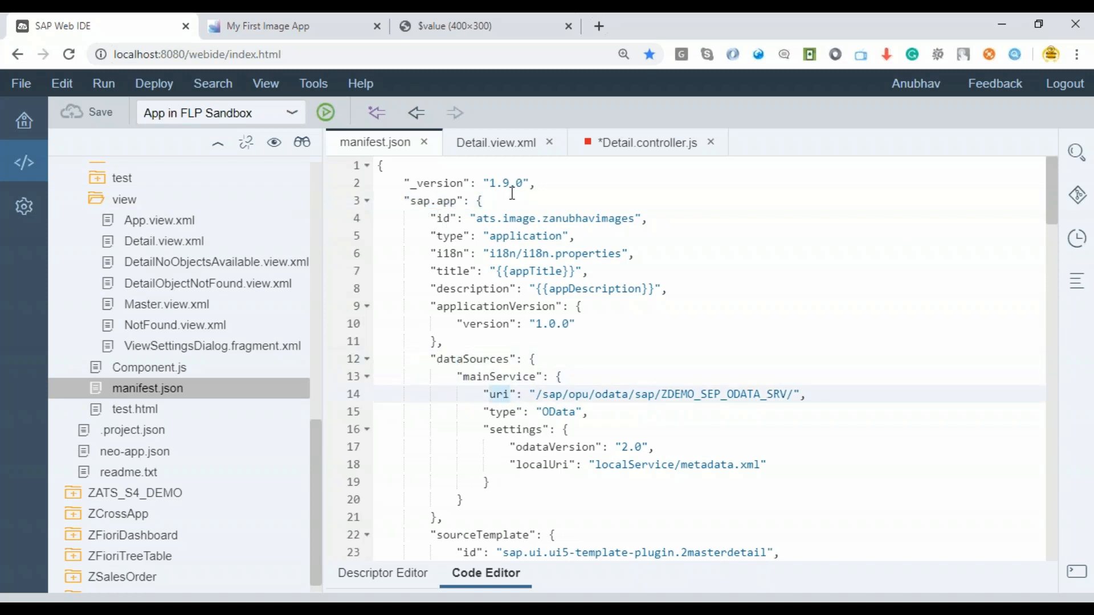
pyautogui.click(645, 142)
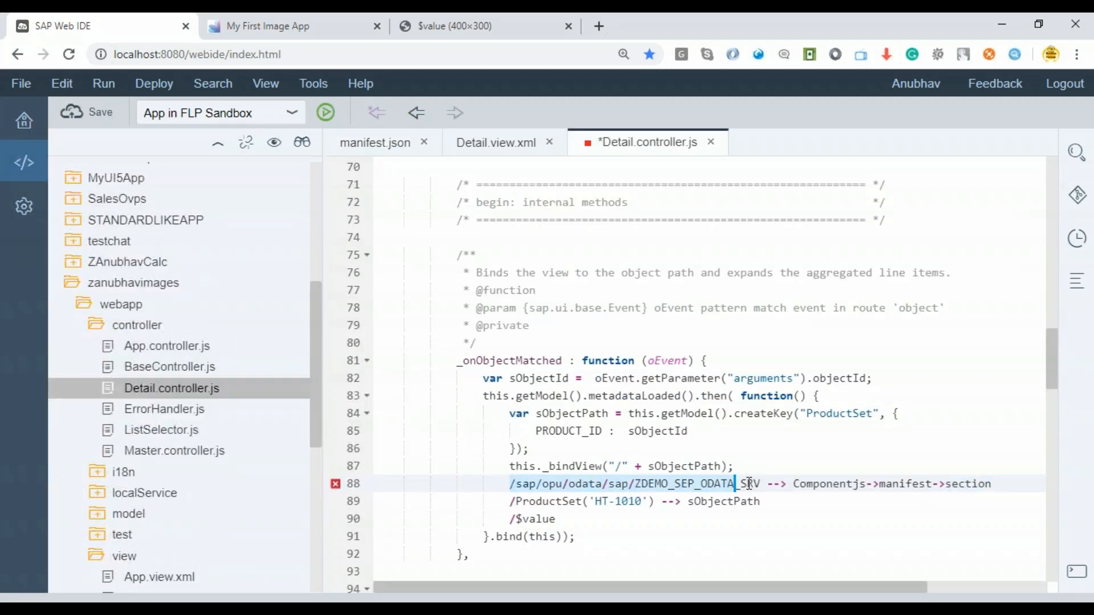
pyautogui.click(374, 143)
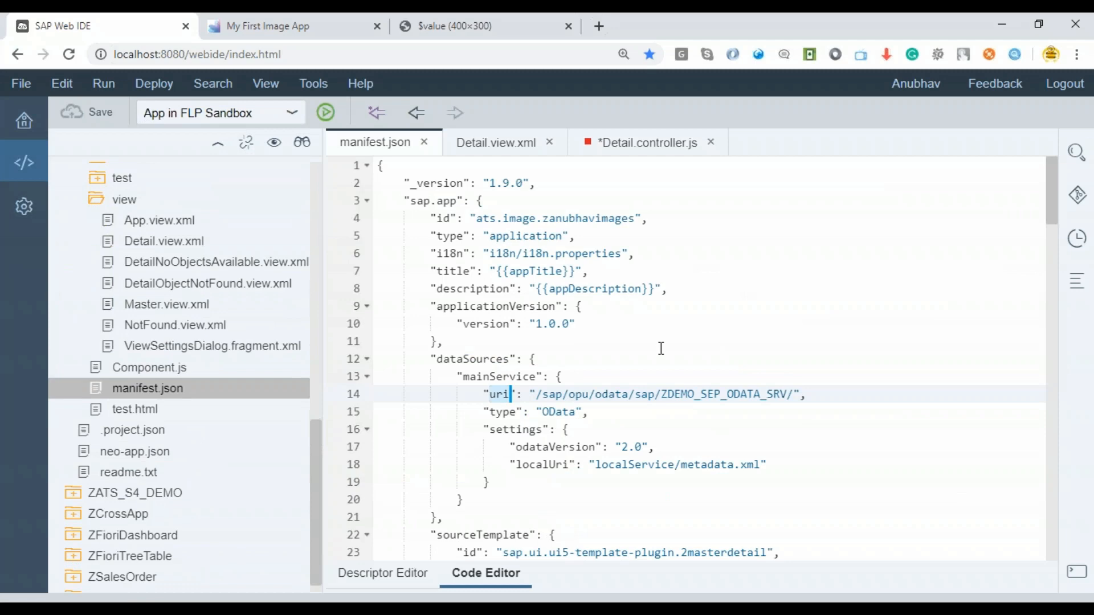
pyautogui.click(639, 142)
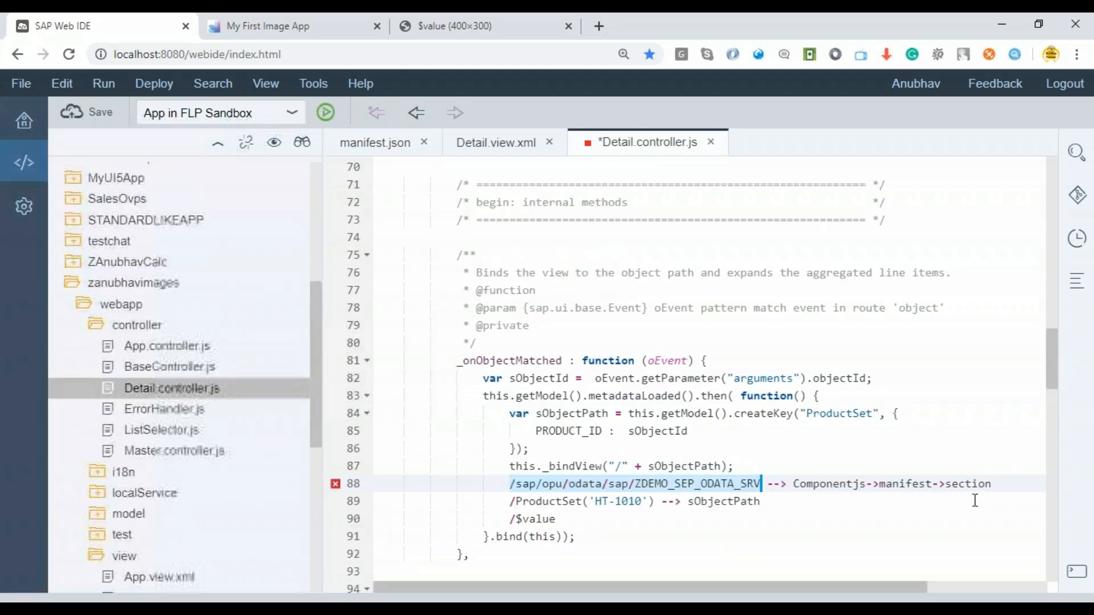
pyautogui.click(689, 520)
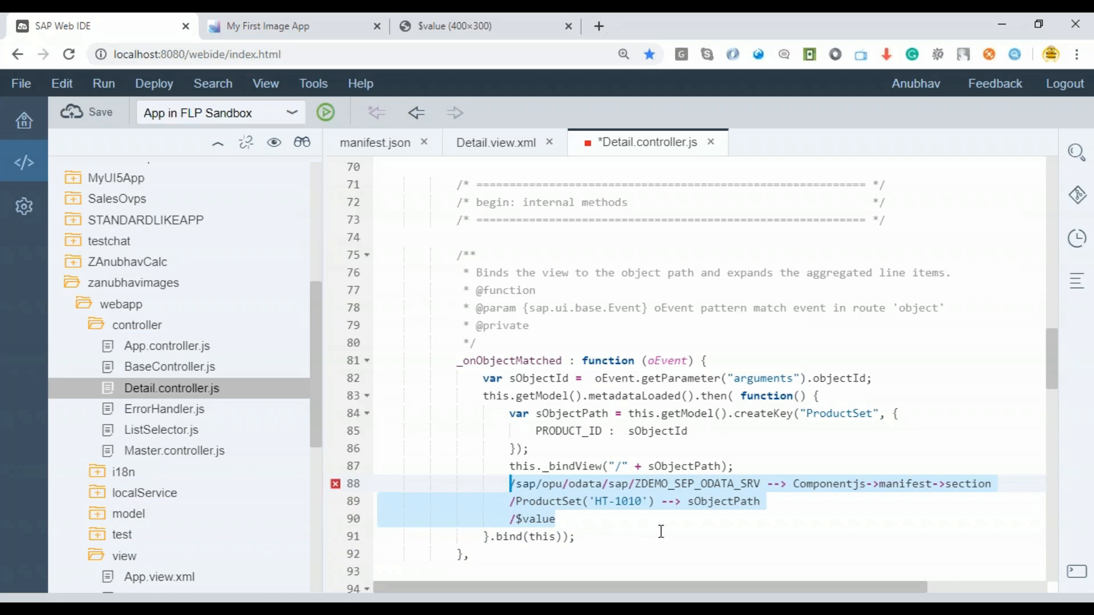
pyautogui.press('ctrl+/')
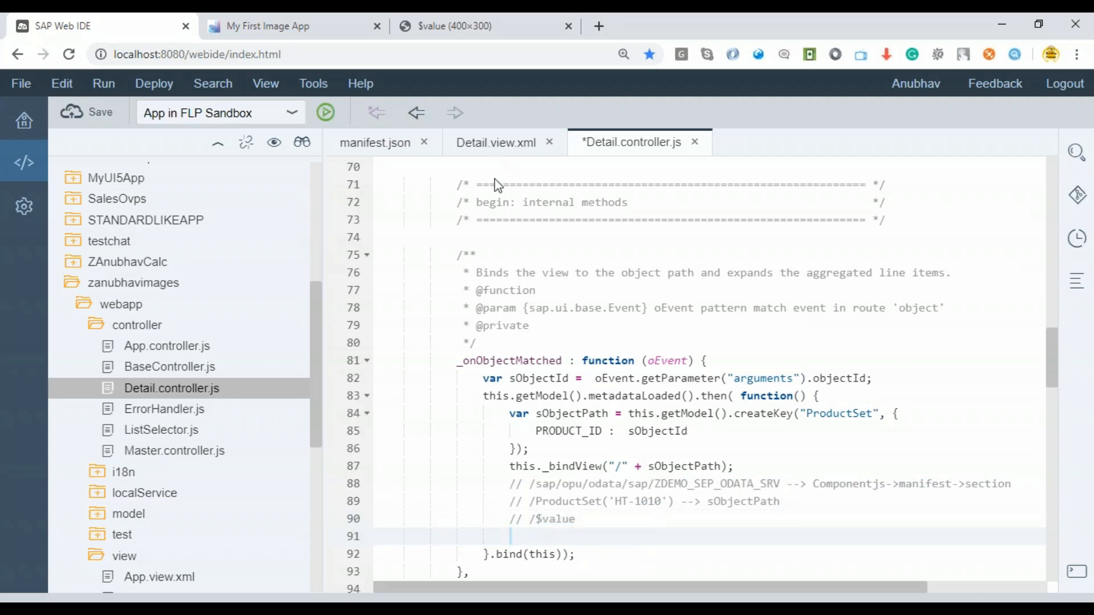
# Step: Confirm the myImg id in Detail.view.xml and add this.getView().byId("myImg").setSrc("");
pyautogui.click(495, 143)
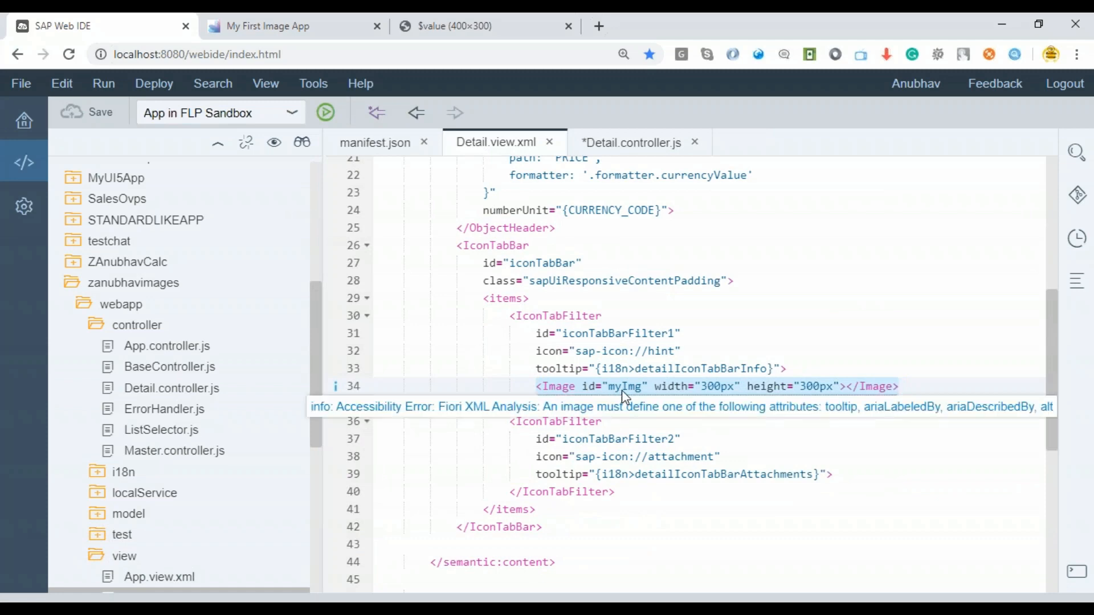
pyautogui.click(630, 143)
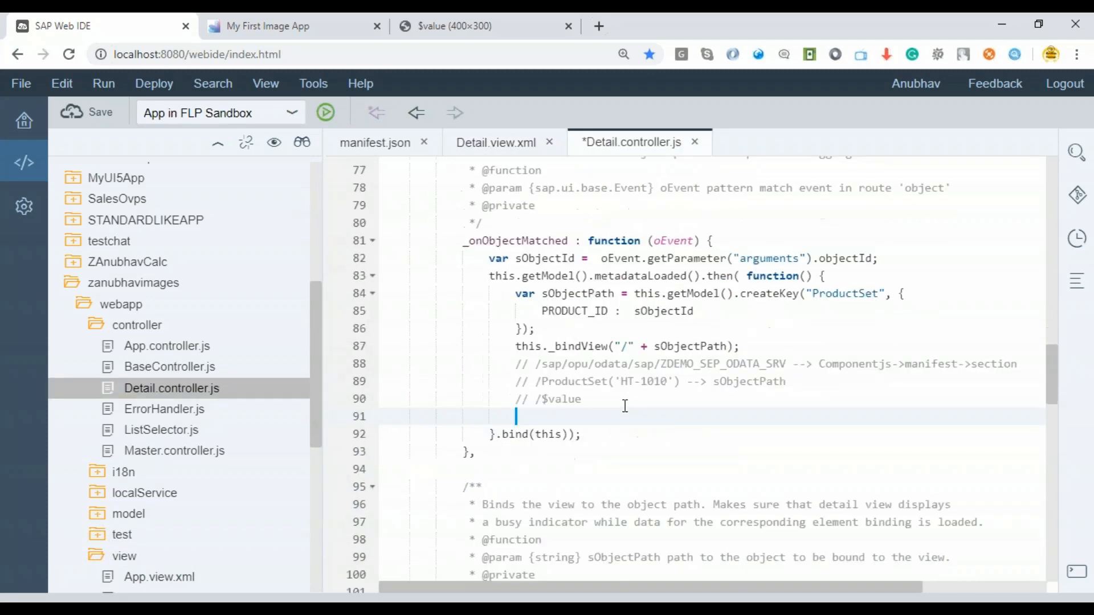
pyautogui.write('thi')
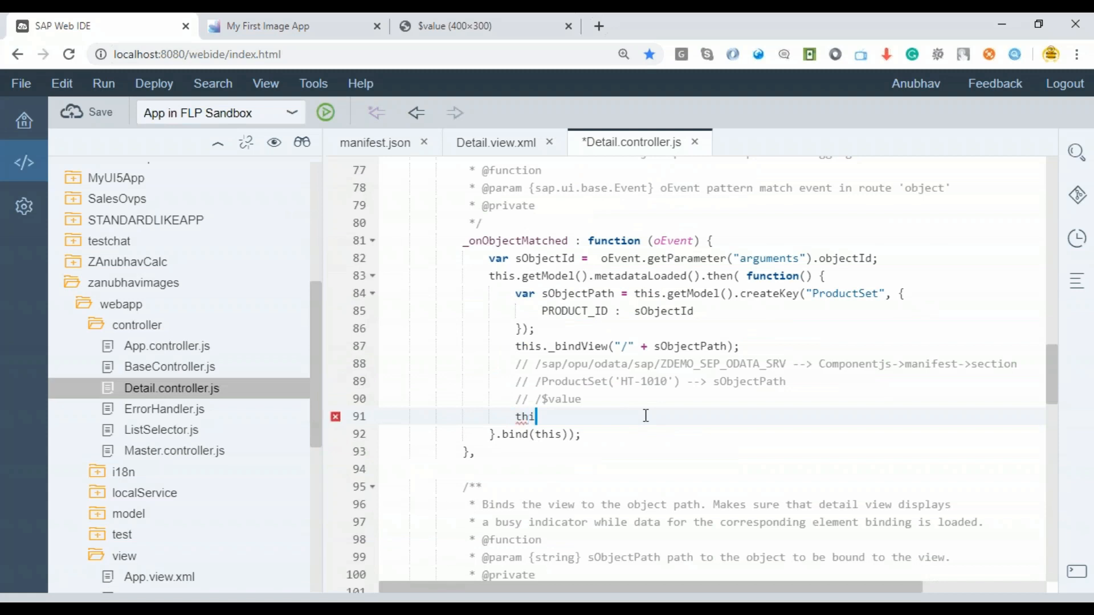
pyautogui.write('s.get')
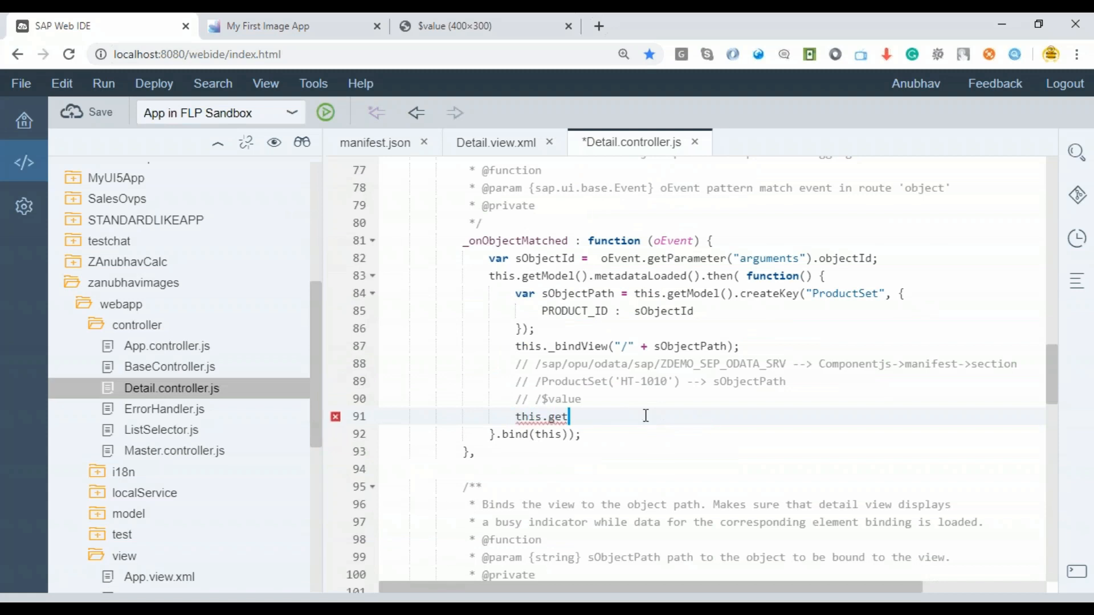
pyautogui.write('View().b')
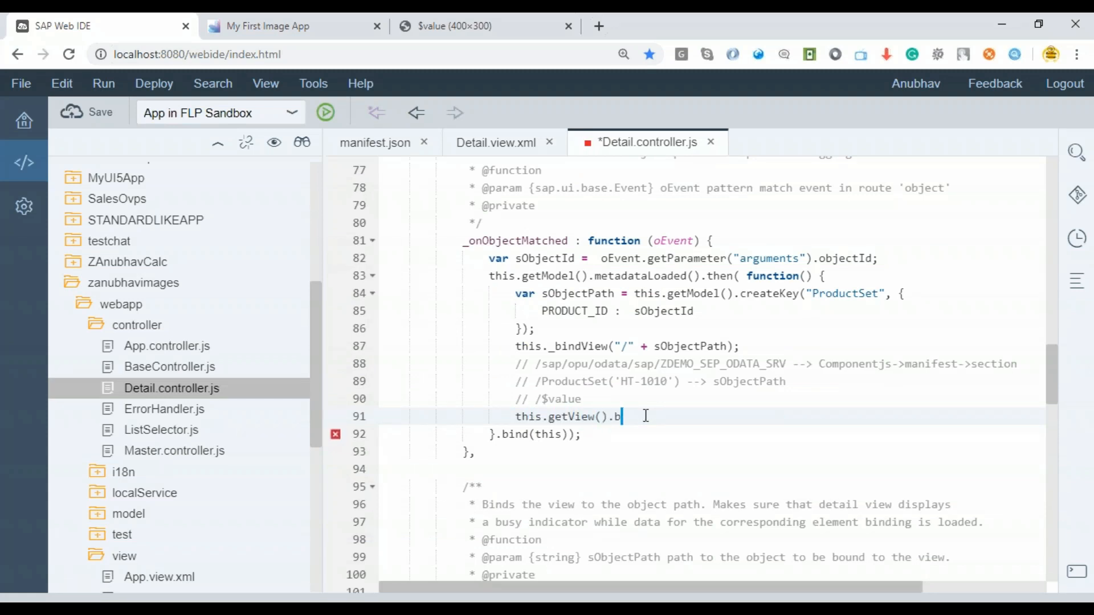
pyautogui.write('yId("myImg").')
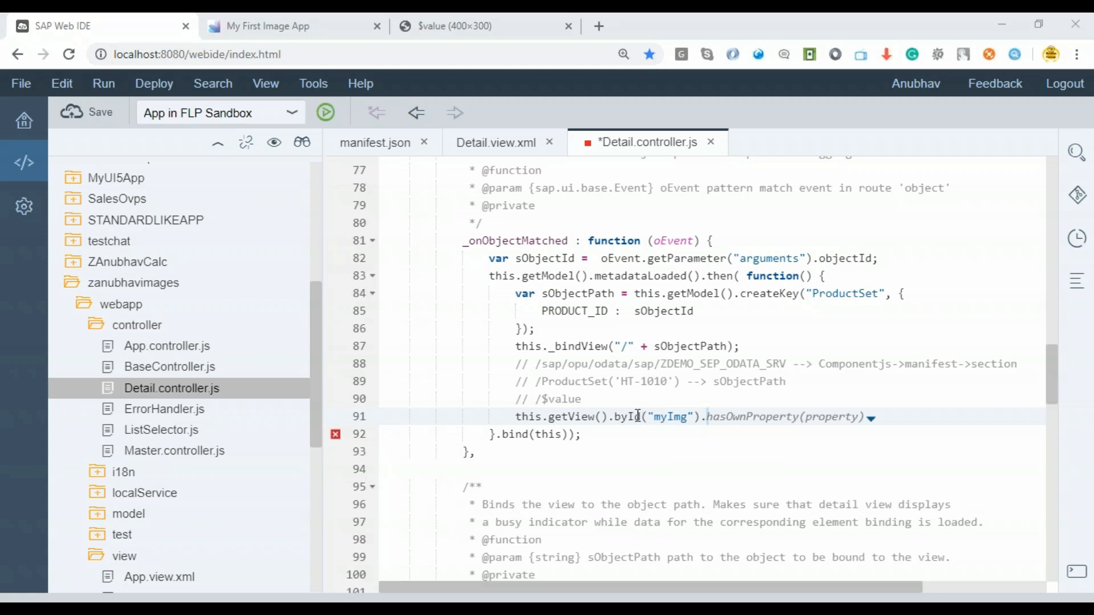
pyautogui.moveTo(895, 494)
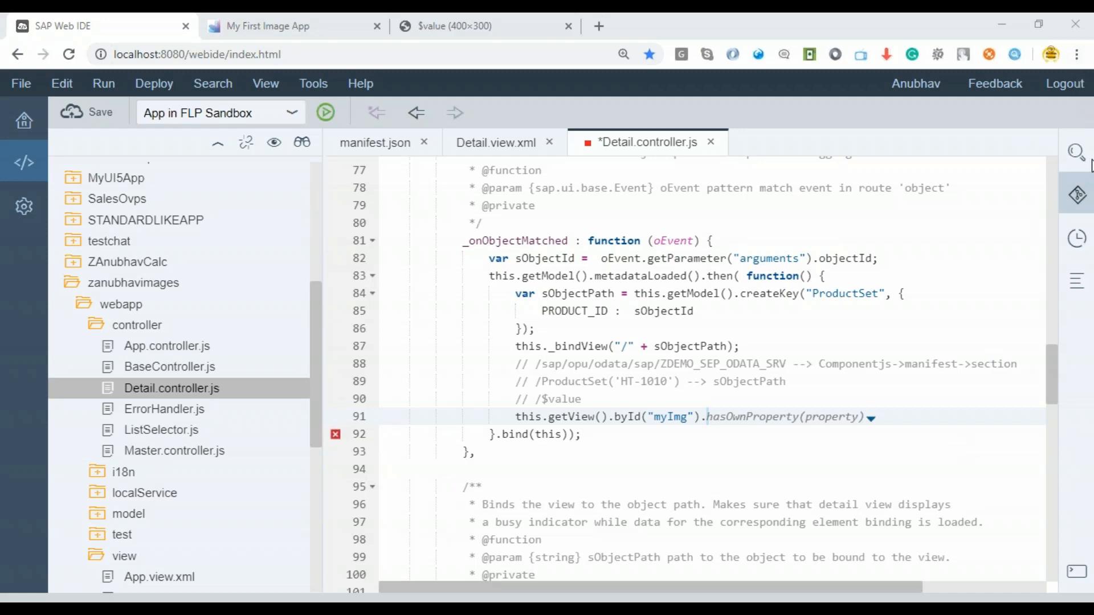
pyautogui.moveTo(903, 494)
pyautogui.write('s')
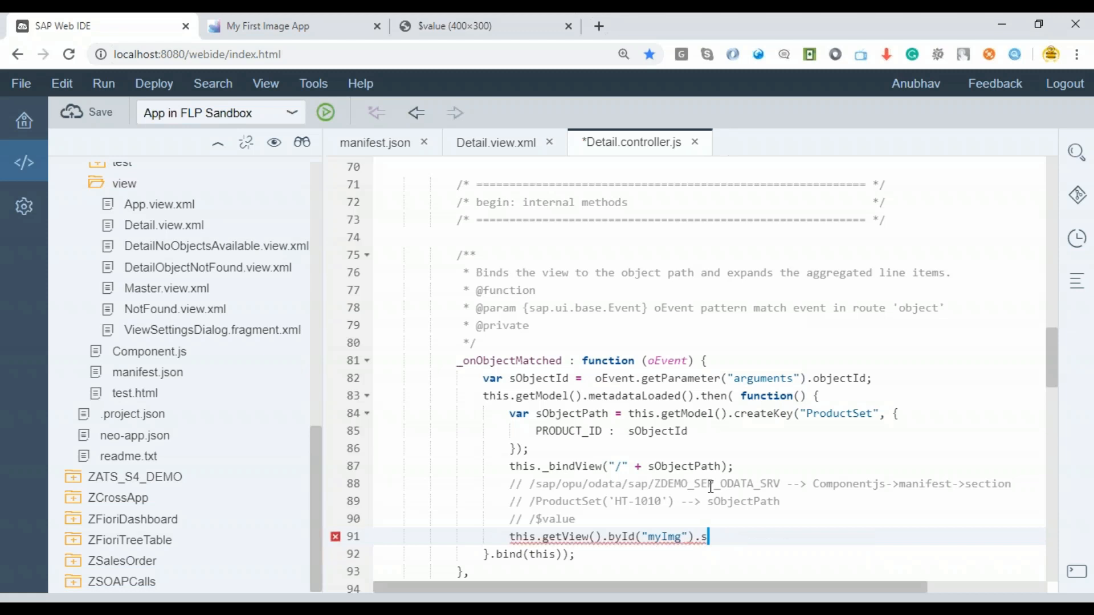
pyautogui.write('etSrc')
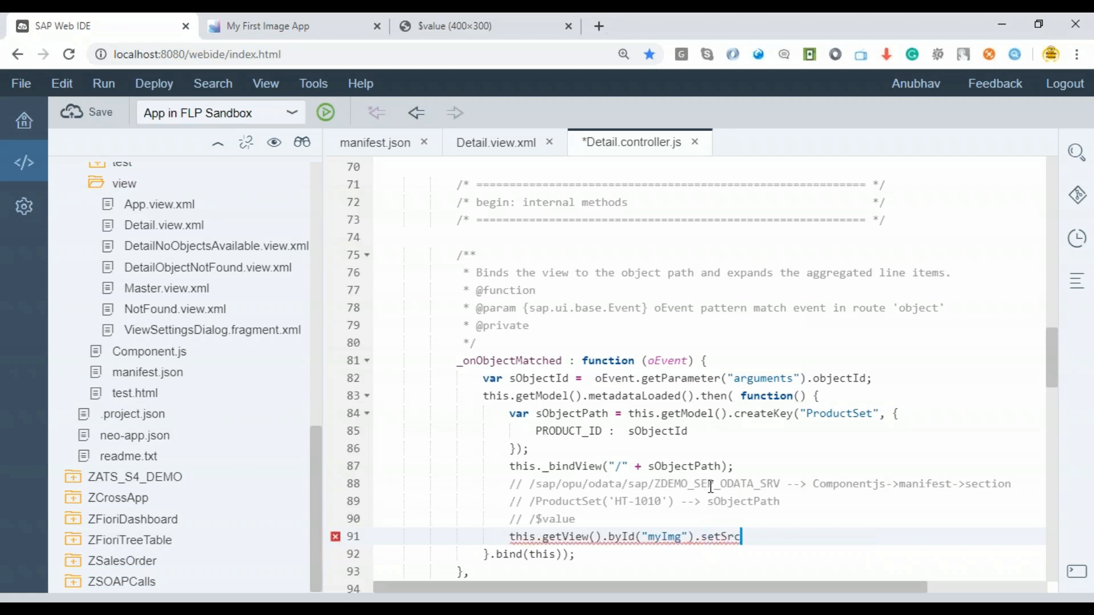
pyautogui.write('("")')
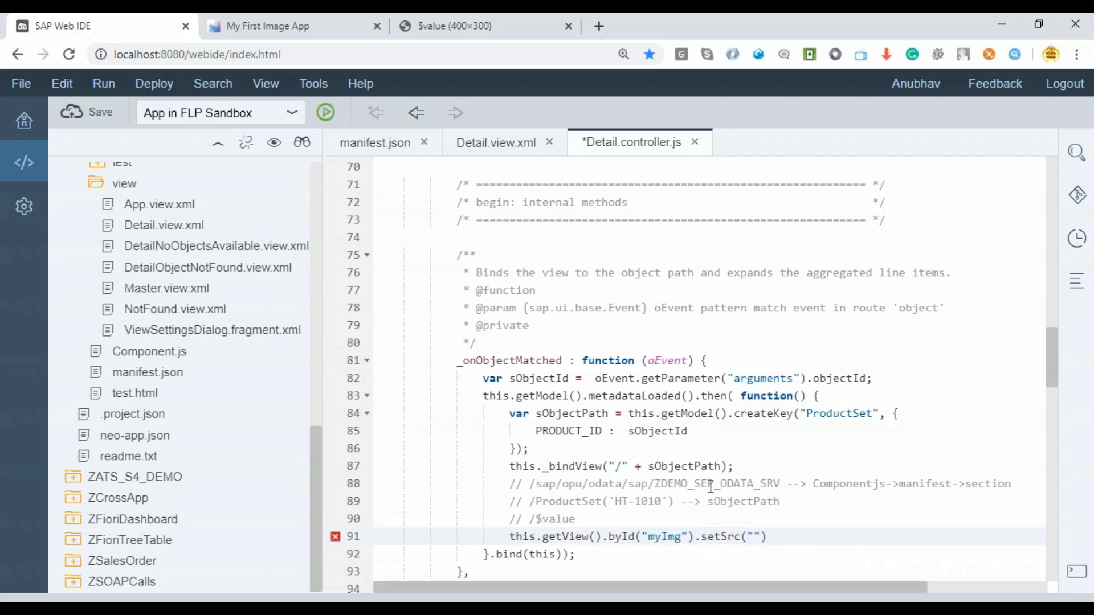
pyautogui.write(';')
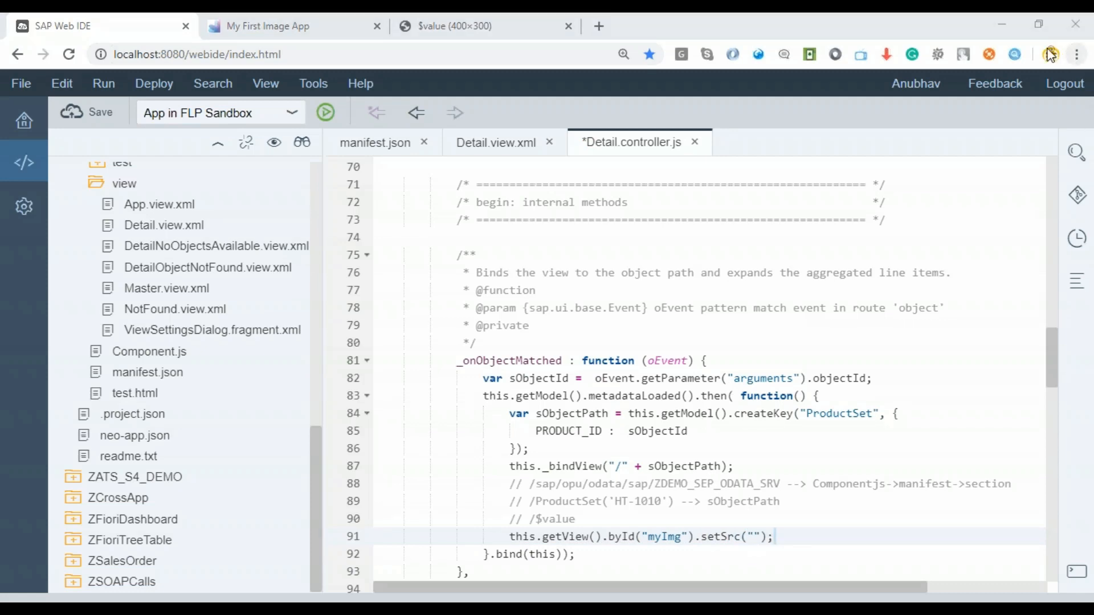
pyautogui.scroll(-3)
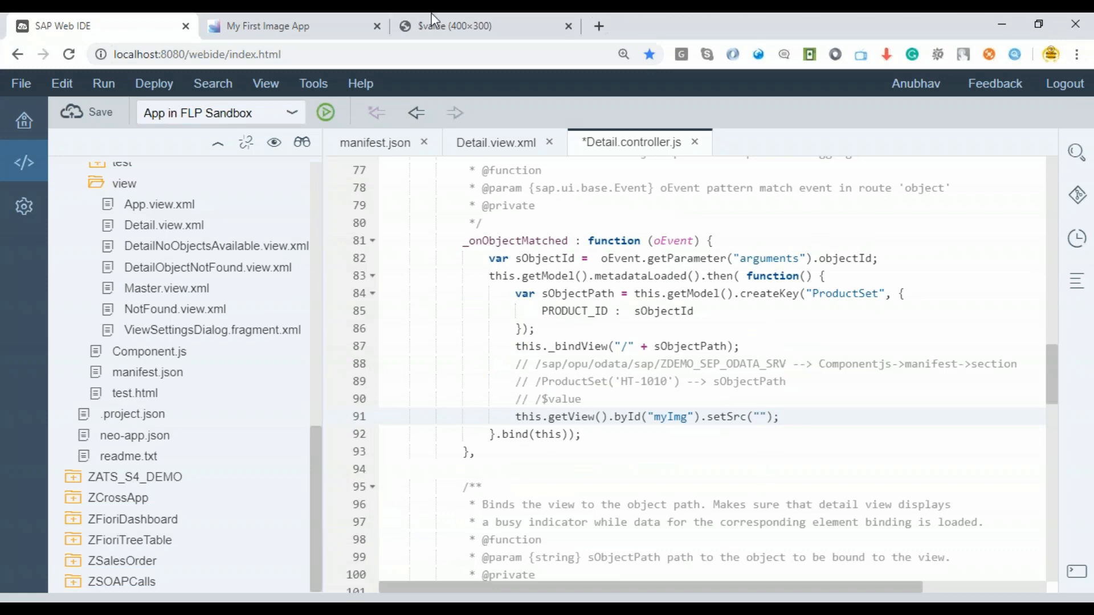
# Step: Paste the HT-1010 $value URL path into setSrc and return to the app preview
pyautogui.click(457, 26)
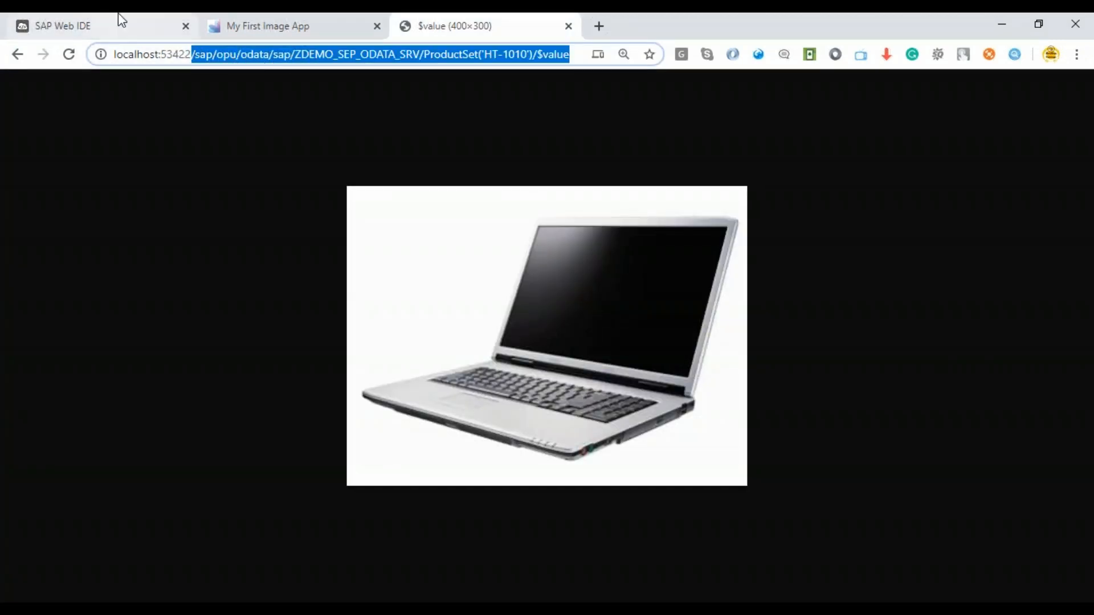
pyautogui.click(61, 26)
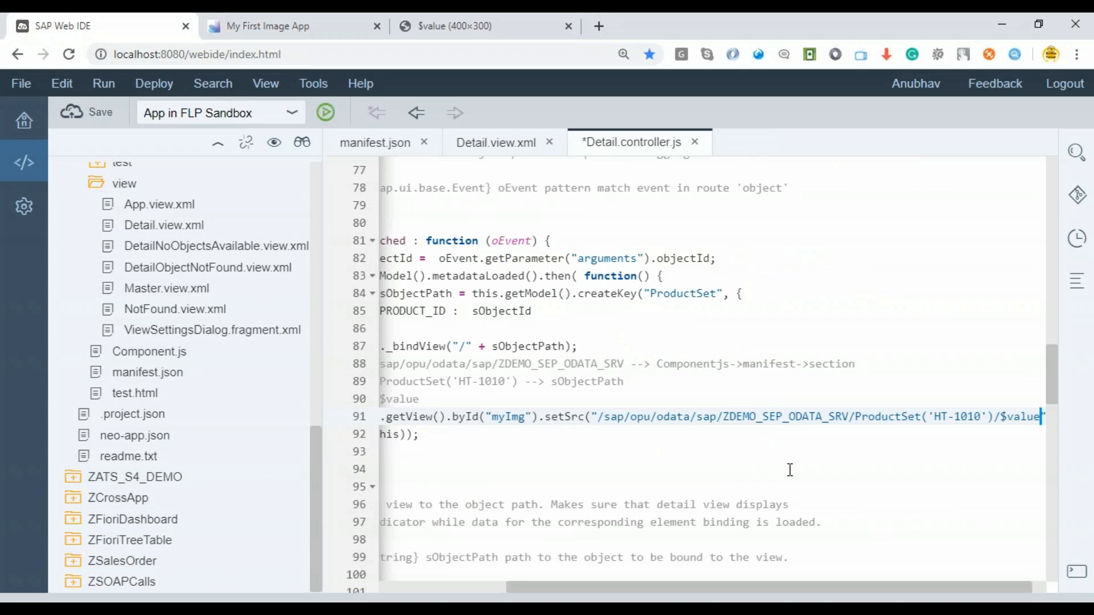
pyautogui.click(101, 113)
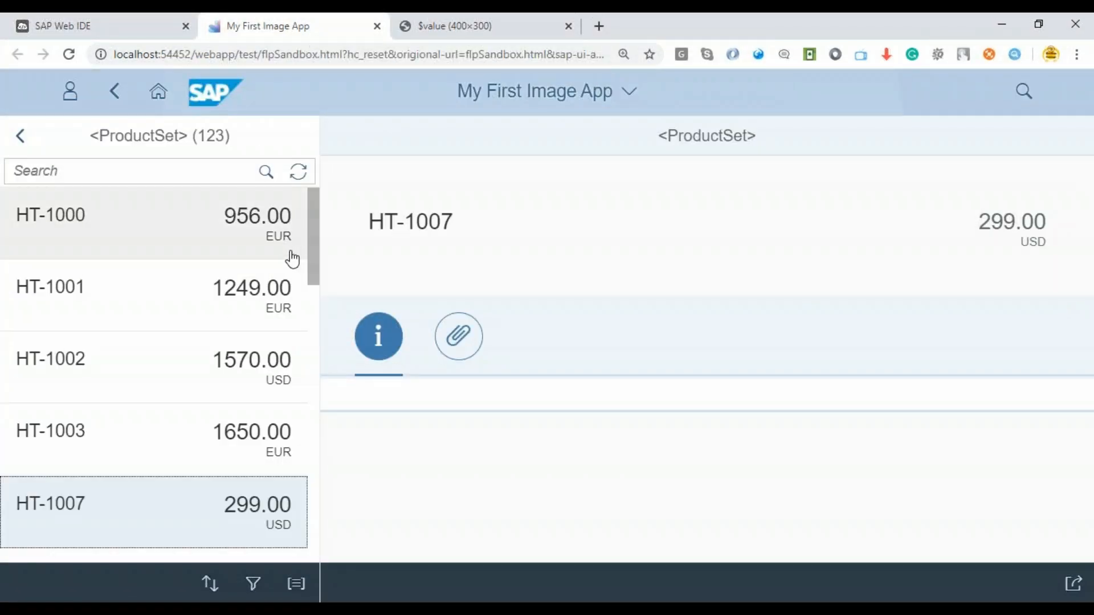
pyautogui.moveTo(245, 312)
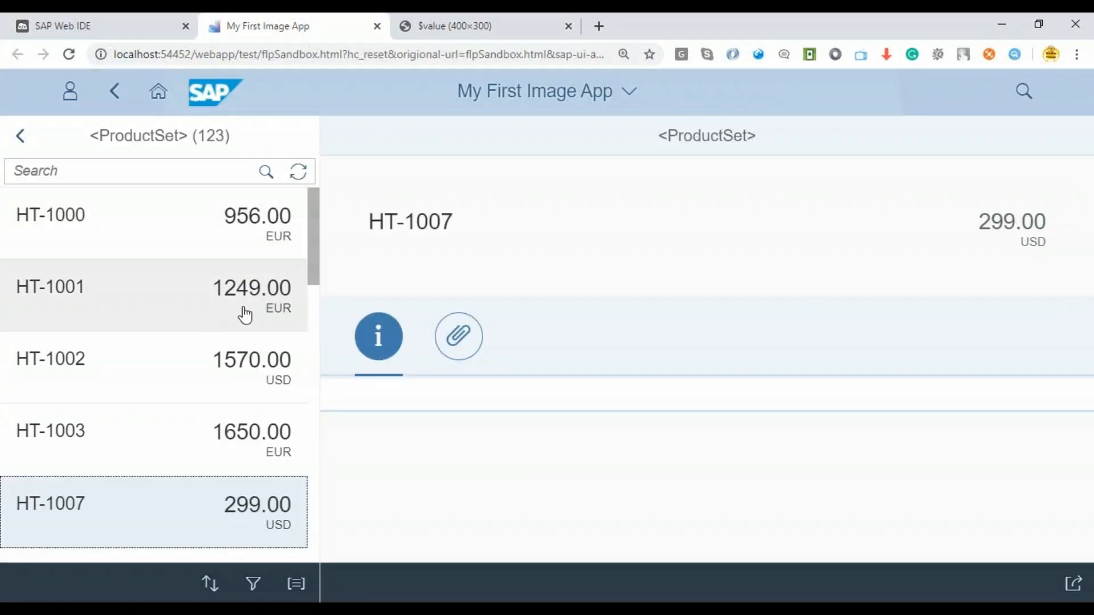
pyautogui.moveTo(69, 55)
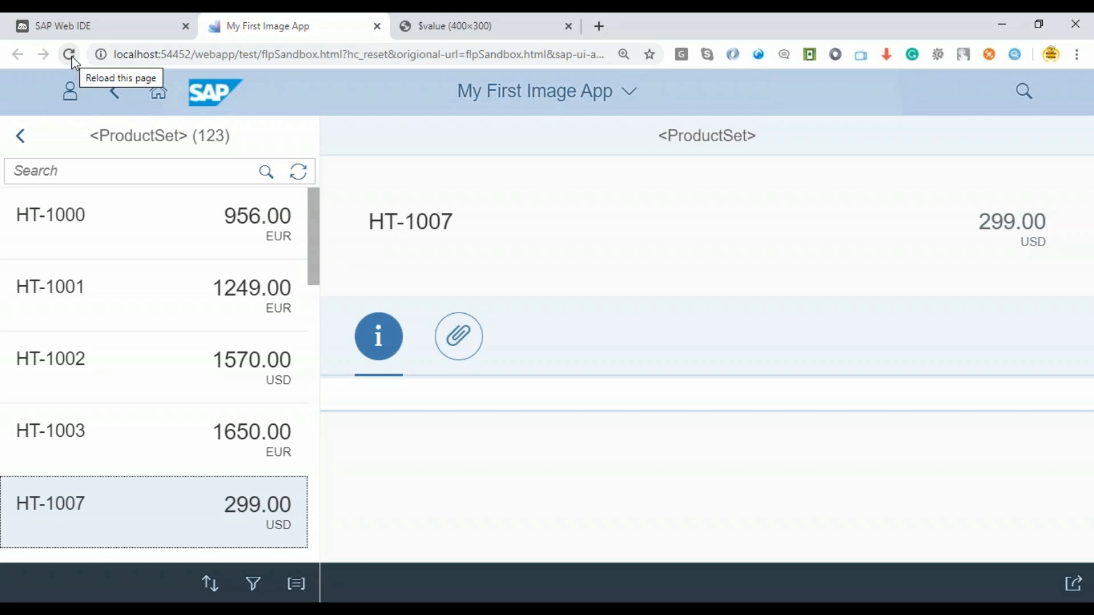
# Step: Reload the app and browse products, confirming every detail page shows the same laptop image
pyautogui.click(68, 54)
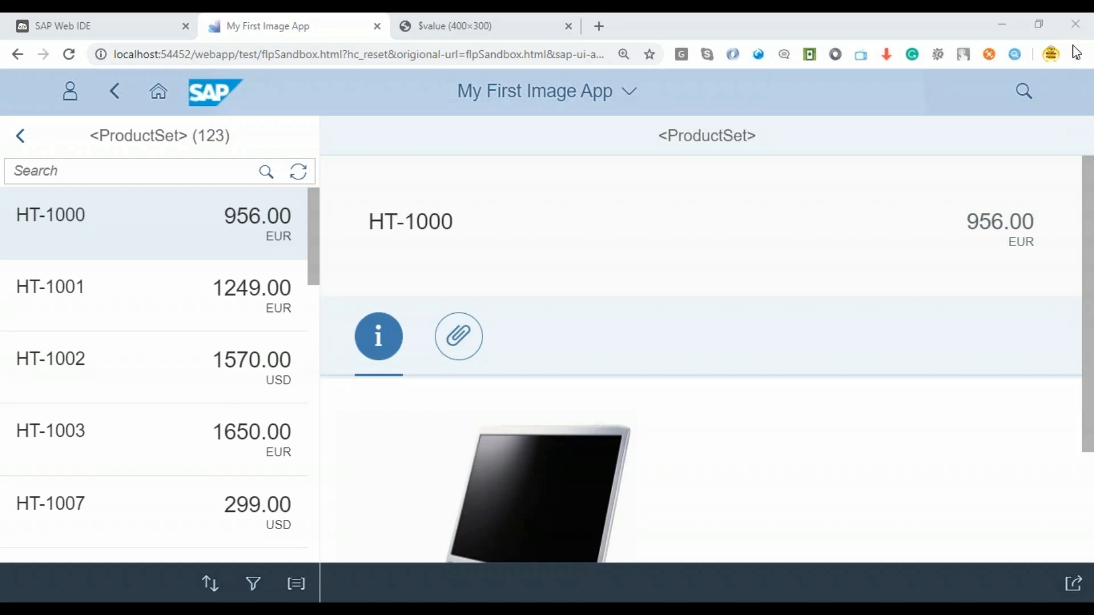
pyautogui.scroll(-3)
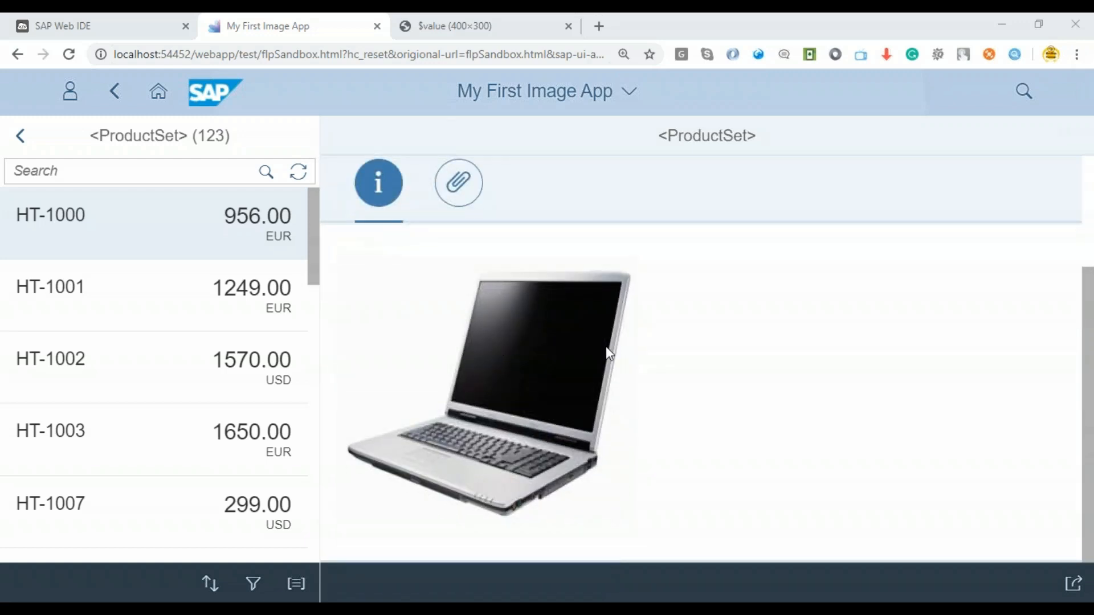
pyautogui.moveTo(603, 310)
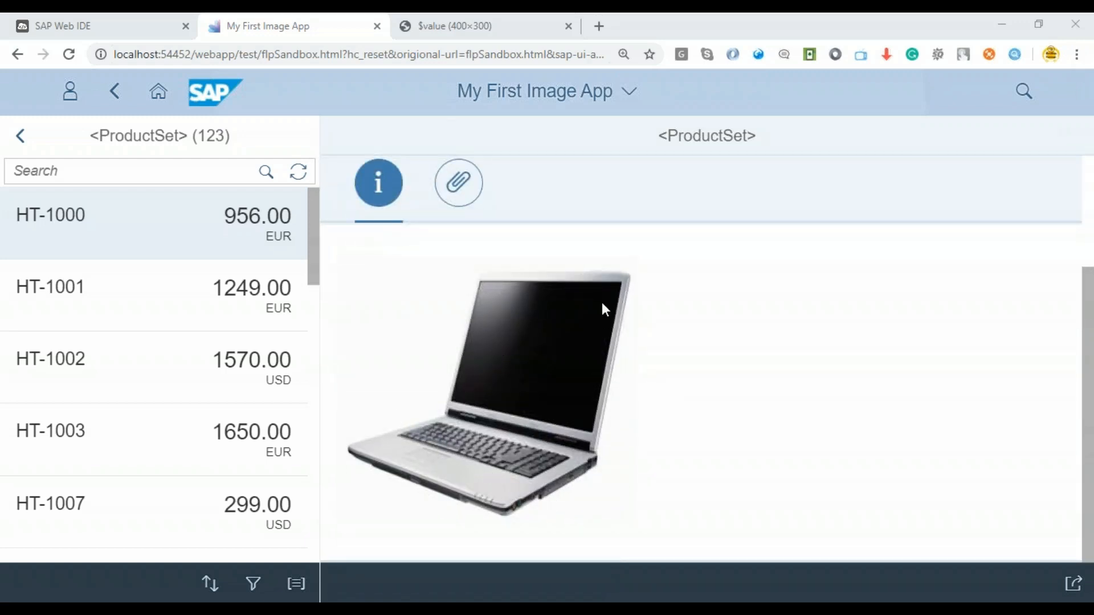
pyautogui.moveTo(456, 497)
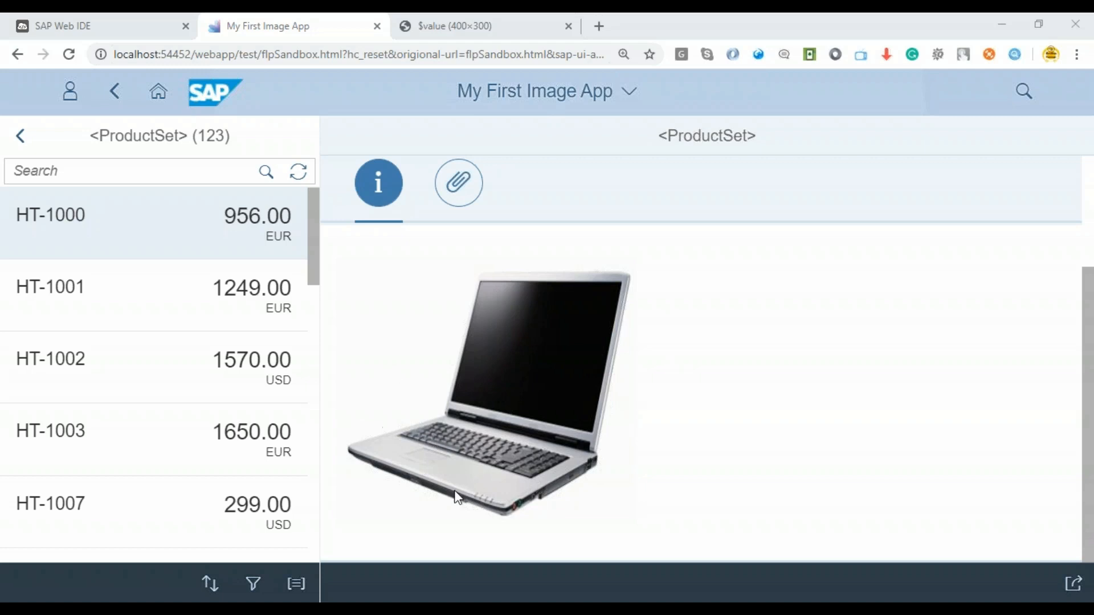
pyautogui.moveTo(480, 363)
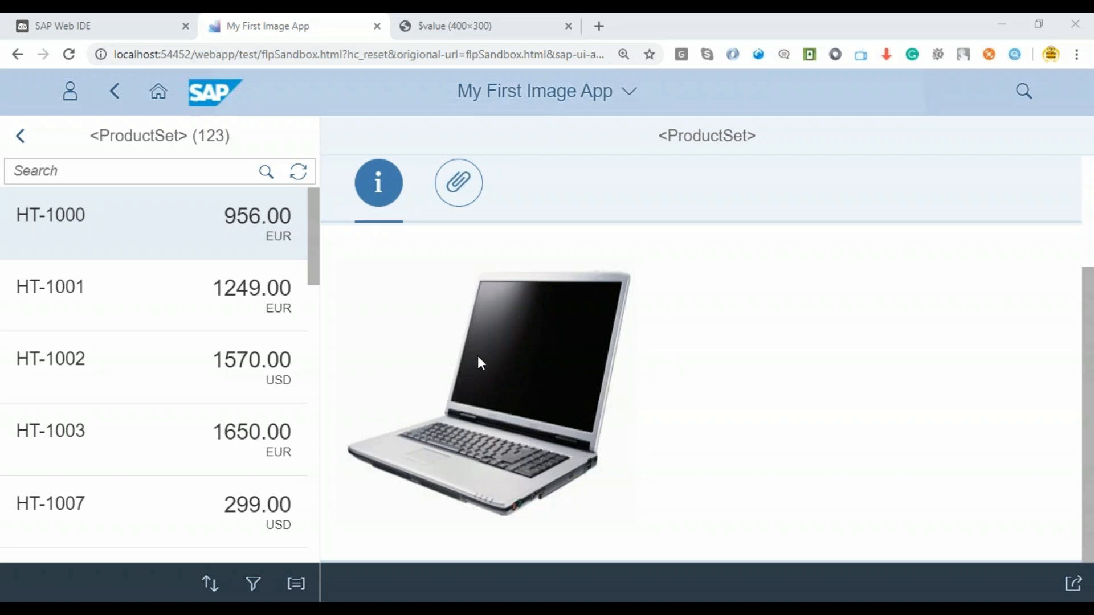
pyautogui.moveTo(537, 388)
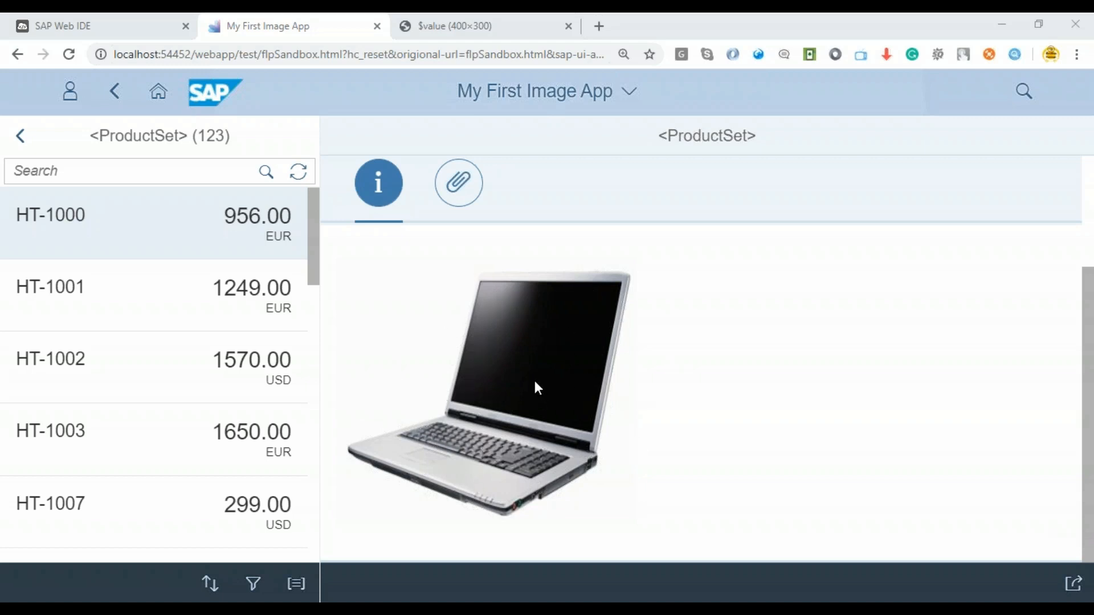
pyautogui.moveTo(394, 364)
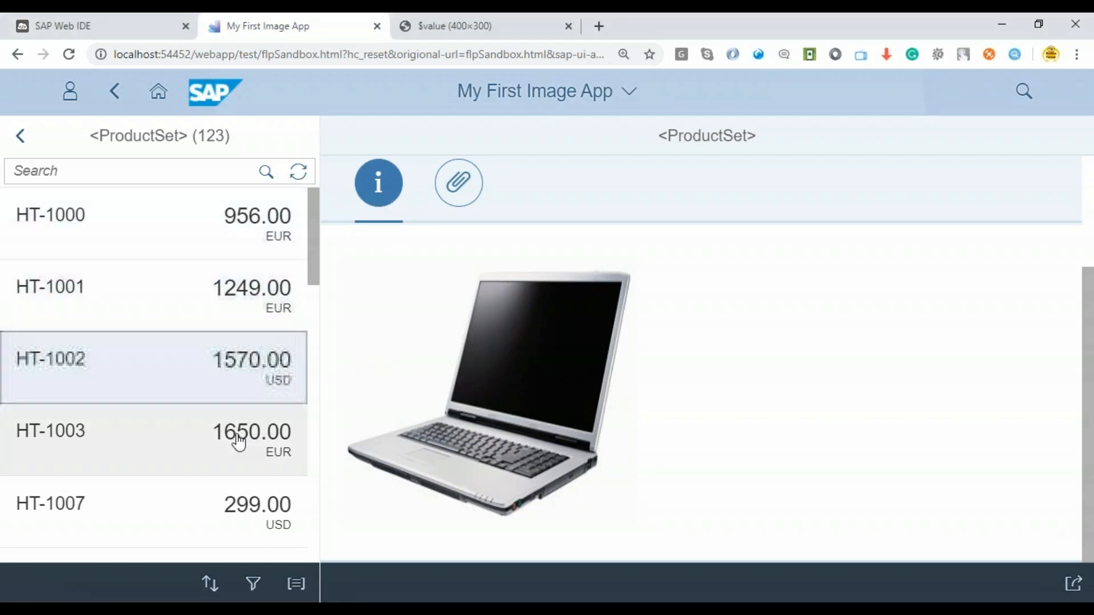
pyautogui.scroll(-3)
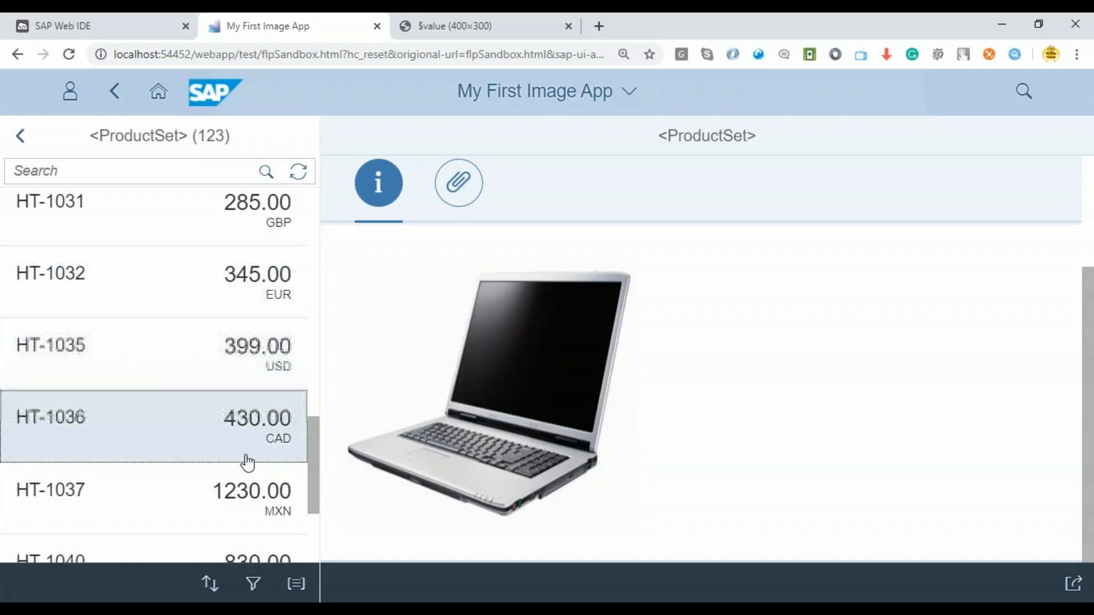
pyautogui.moveTo(153, 368)
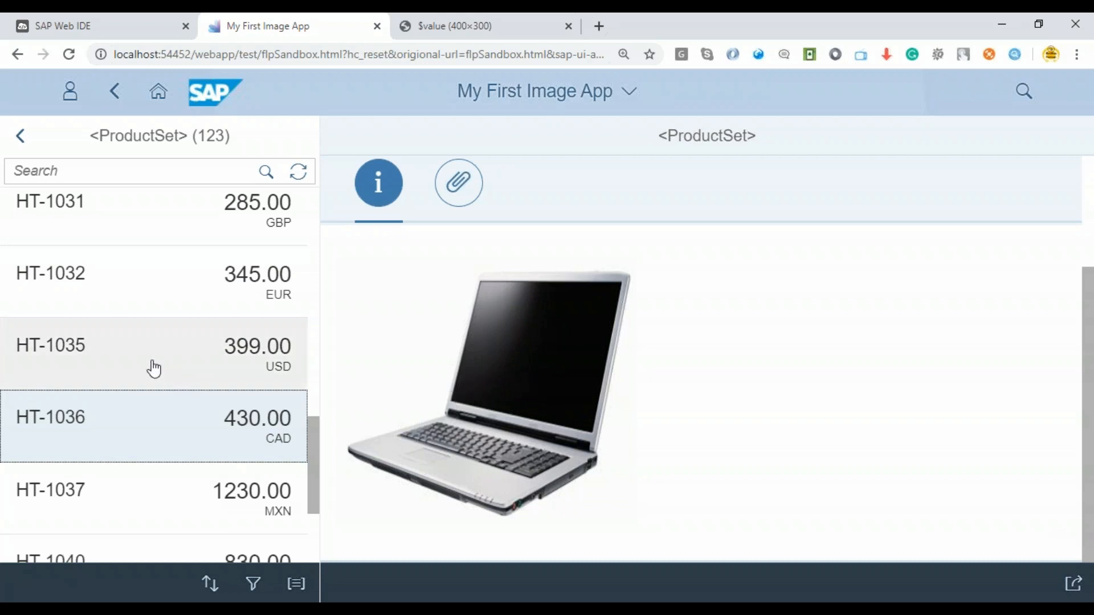
pyautogui.moveTo(178, 339)
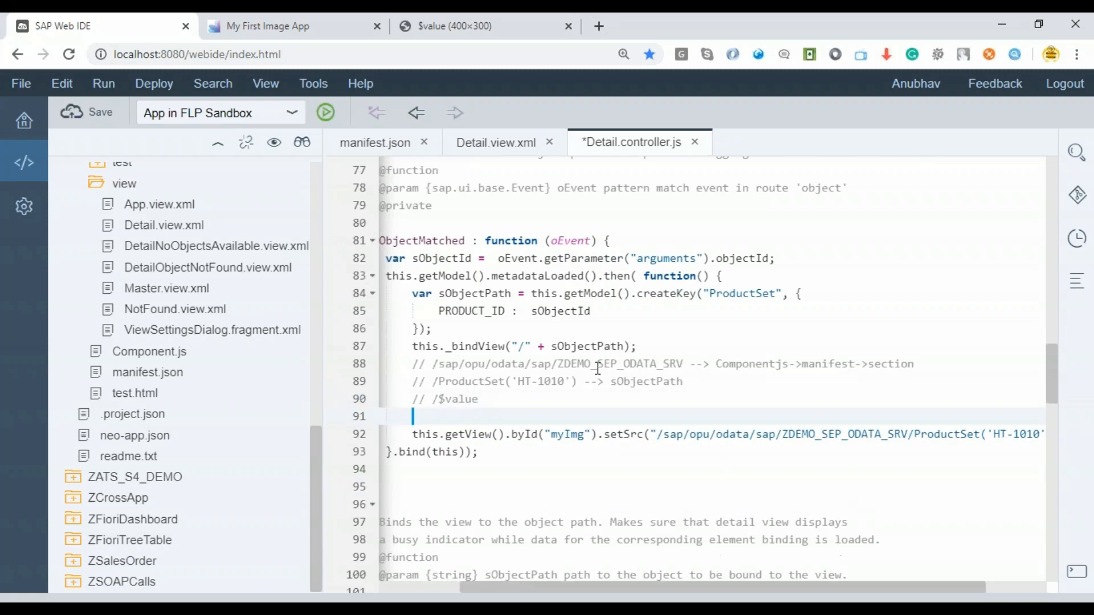
# Step: Add a debugger statement on line 91 and rerun the app so it pauses there
pyautogui.write('debuuge')
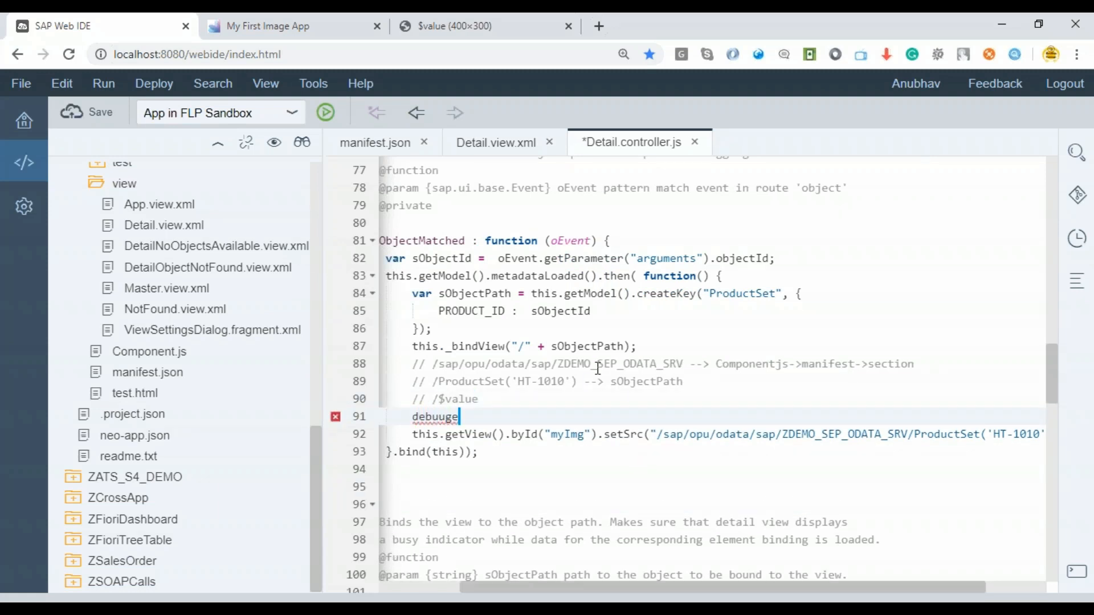
pyautogui.write('debugger;')
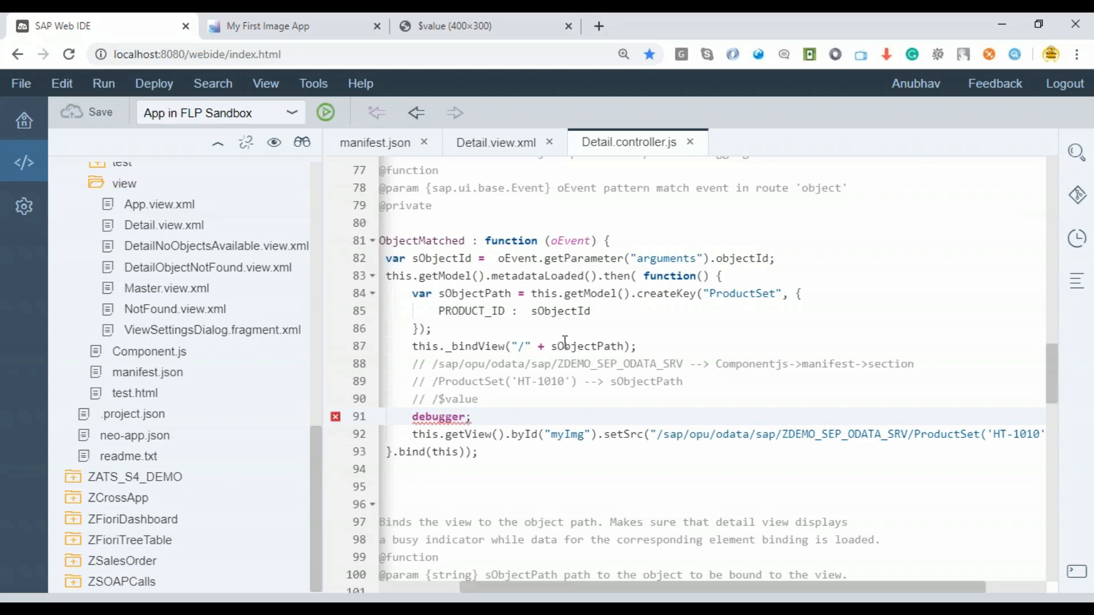
pyautogui.click(293, 25)
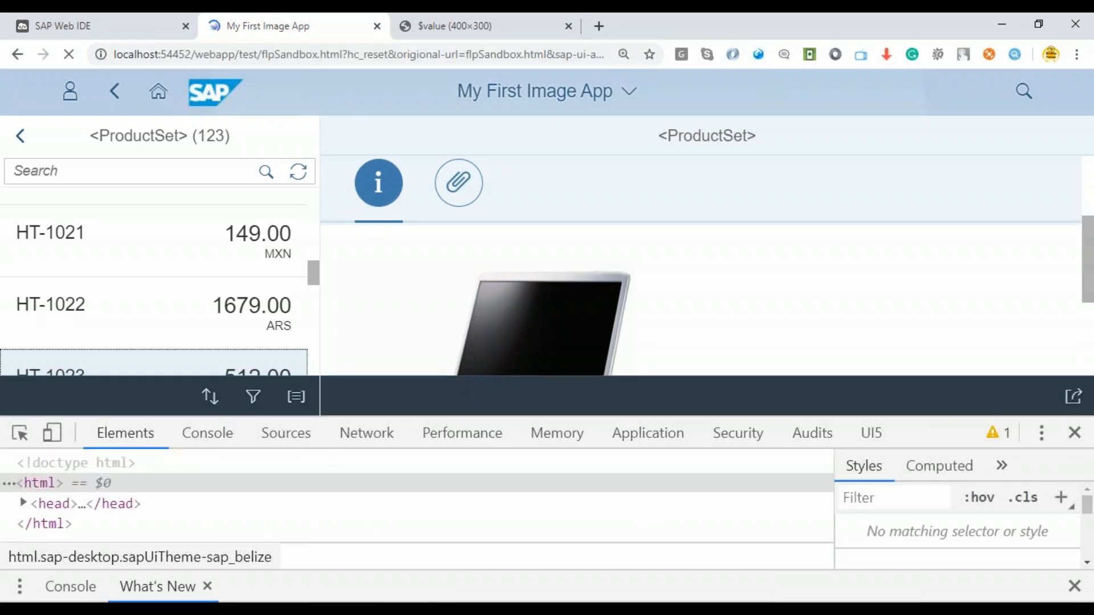
pyautogui.click(68, 54)
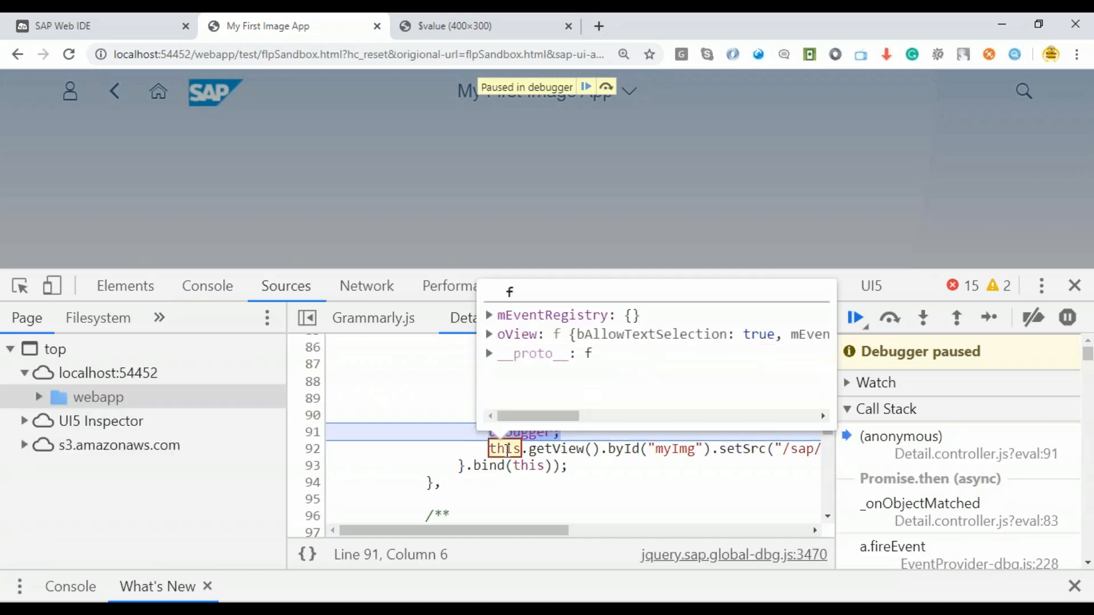
# Step: Evaluate this.getOwnerComponent().getManifestObject().getEntry("/sap.app") in the paused app's console
pyautogui.click(207, 286)
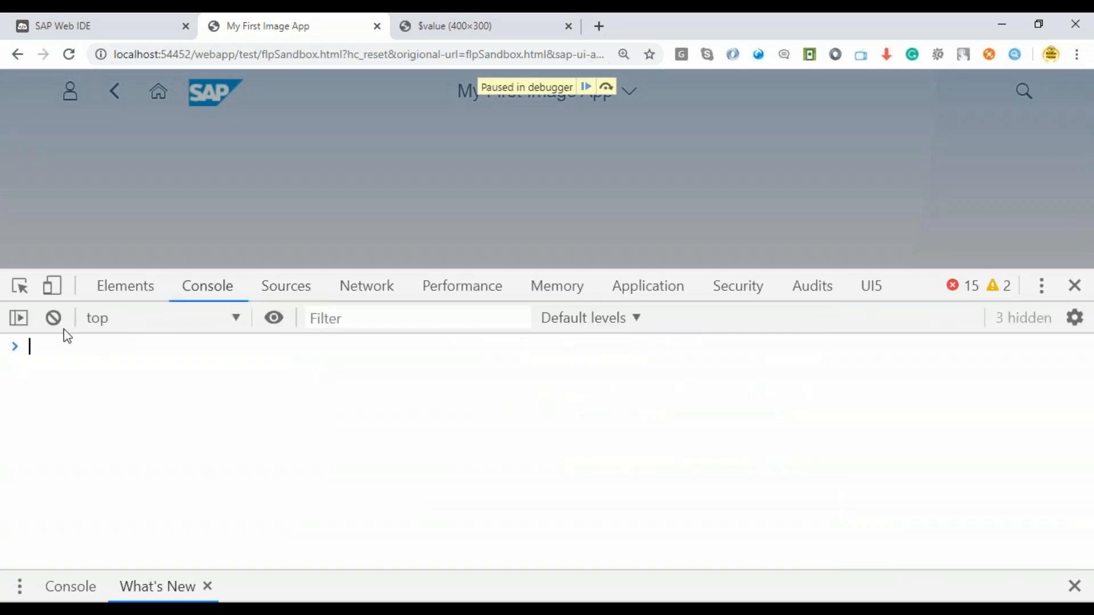
pyautogui.write('this.getOwnerComponent')
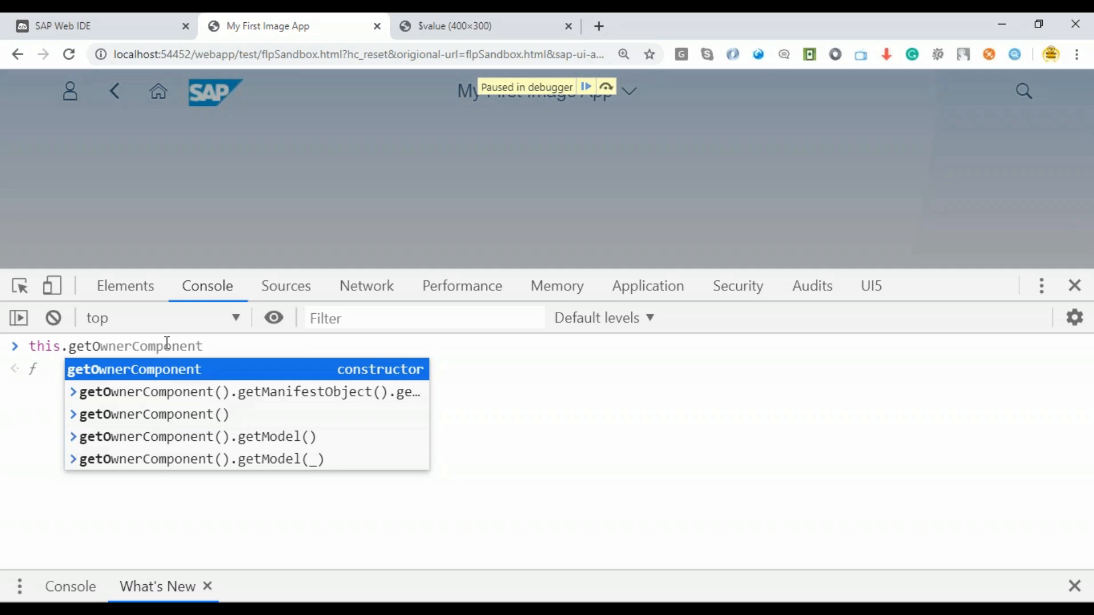
pyautogui.write('(')
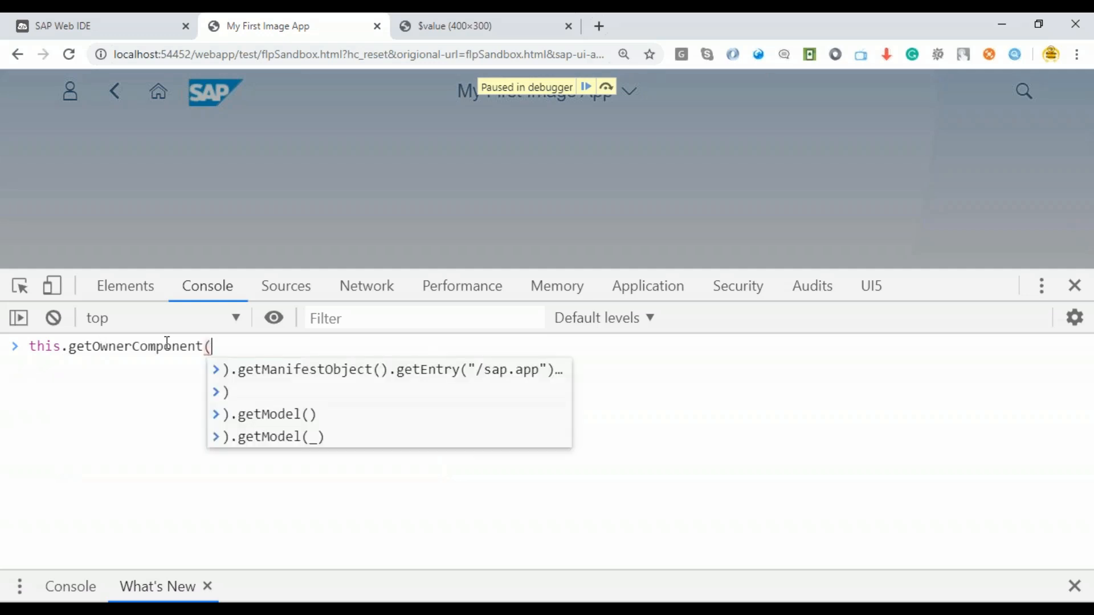
pyautogui.write(')')
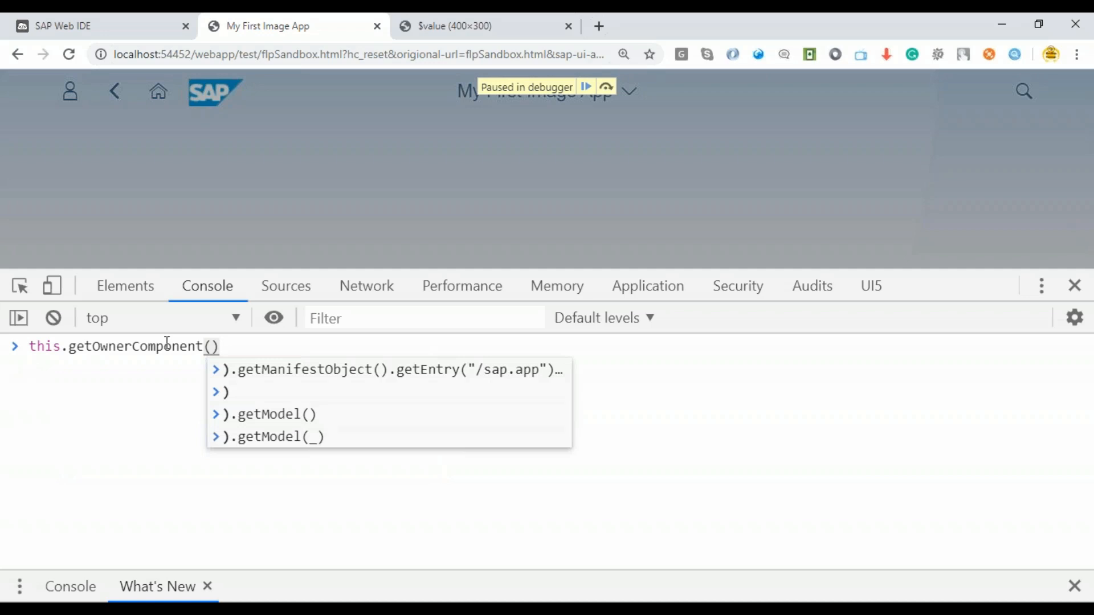
pyautogui.write('.get')
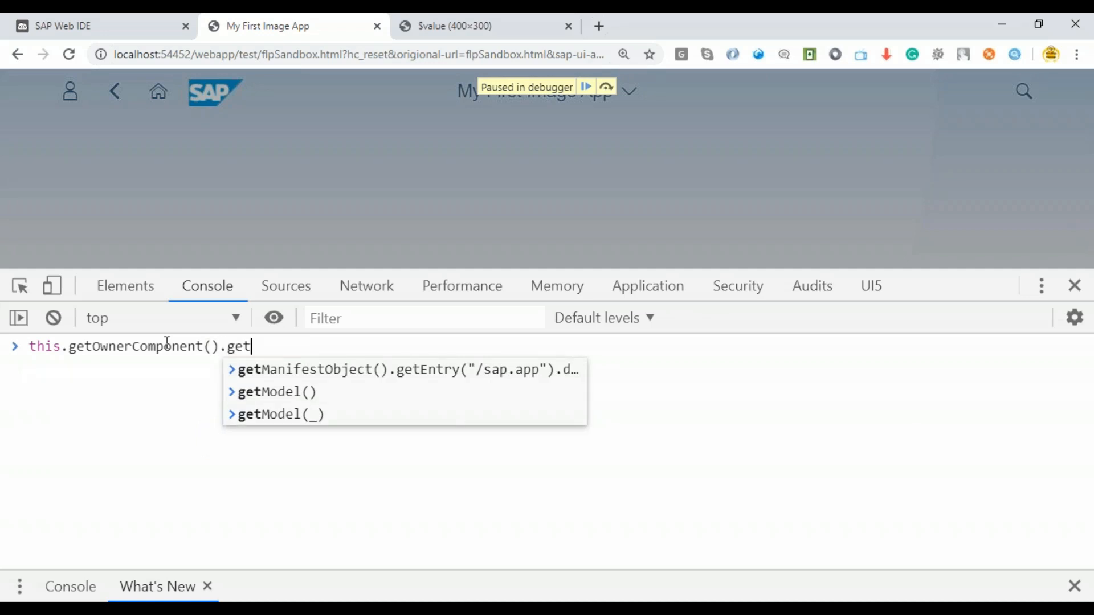
pyautogui.write('Man')
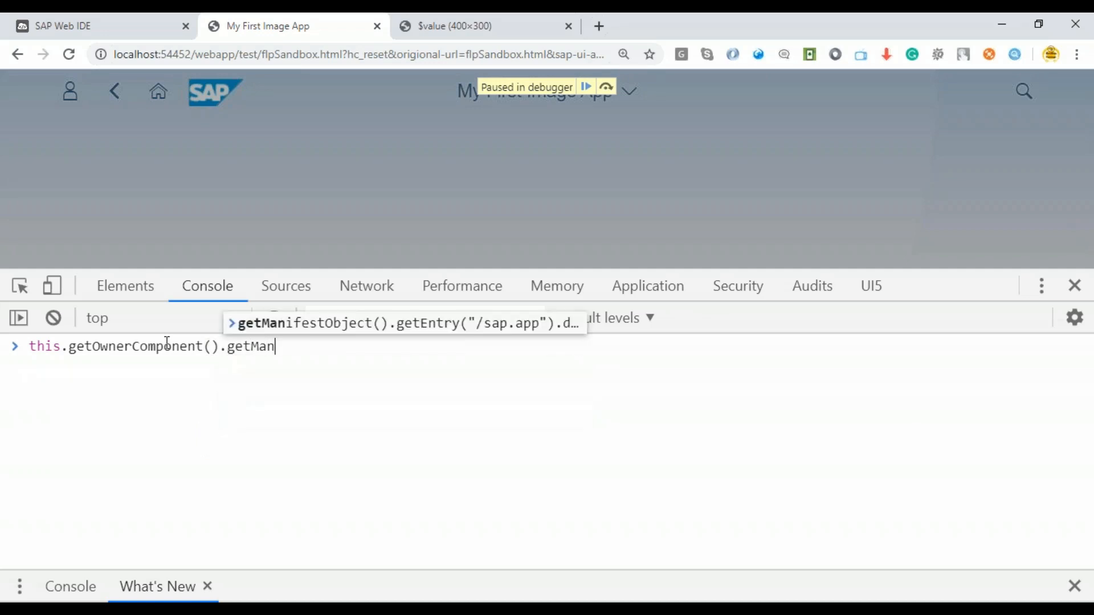
pyautogui.write('ifest')
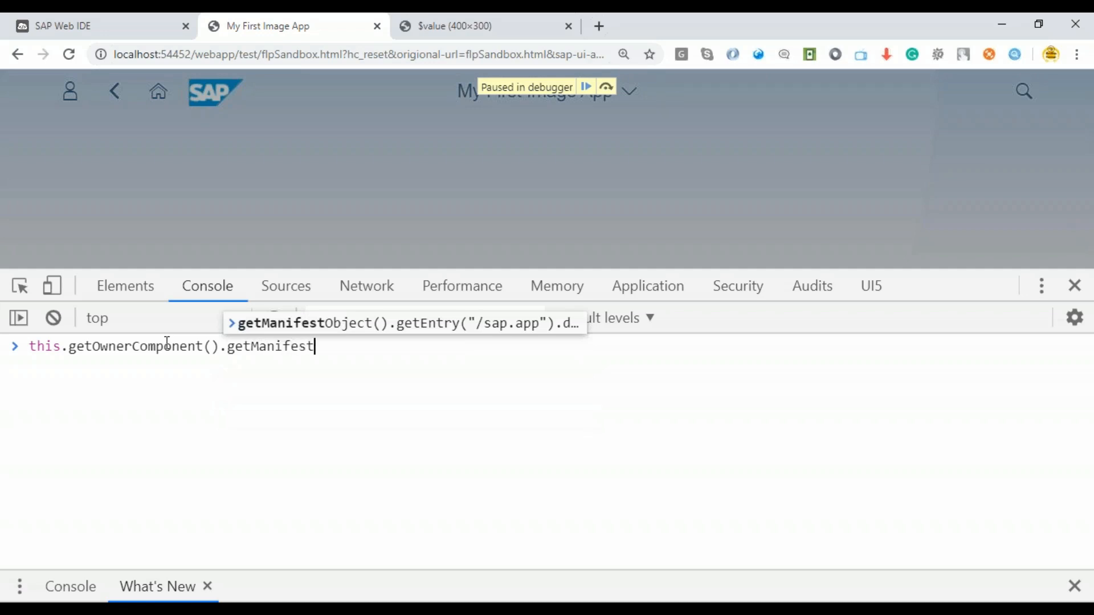
pyautogui.write('Object(')
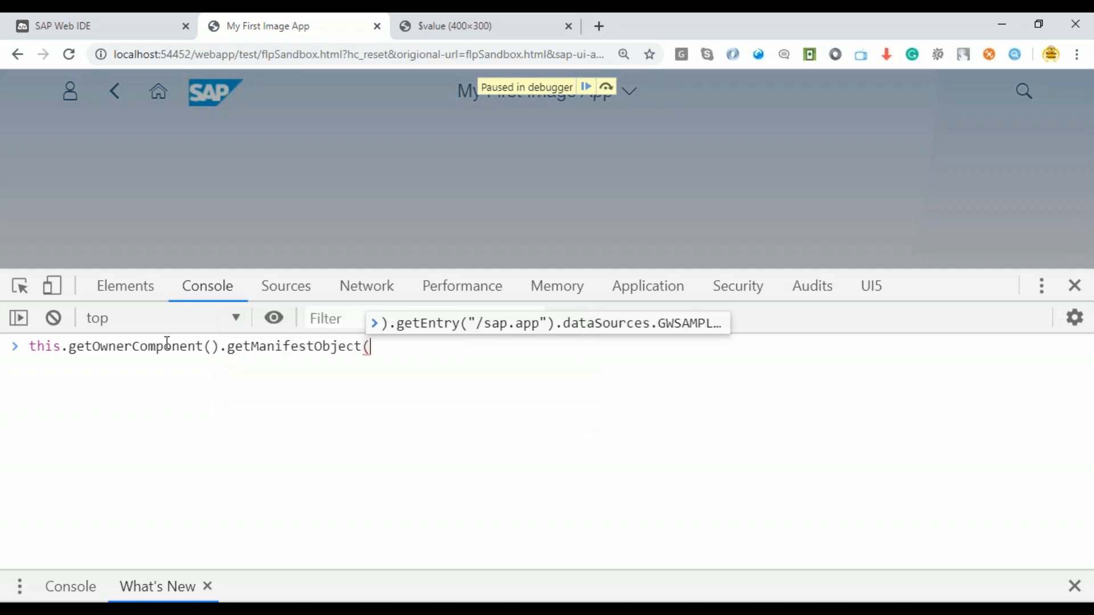
pyautogui.write(').ge')
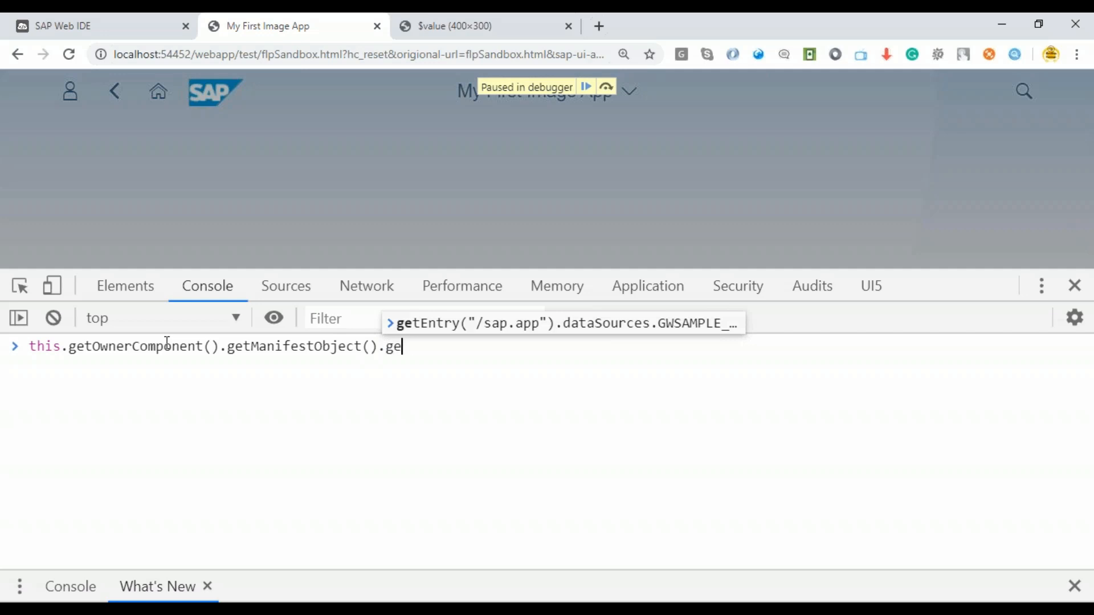
pyautogui.write('tEntry(')
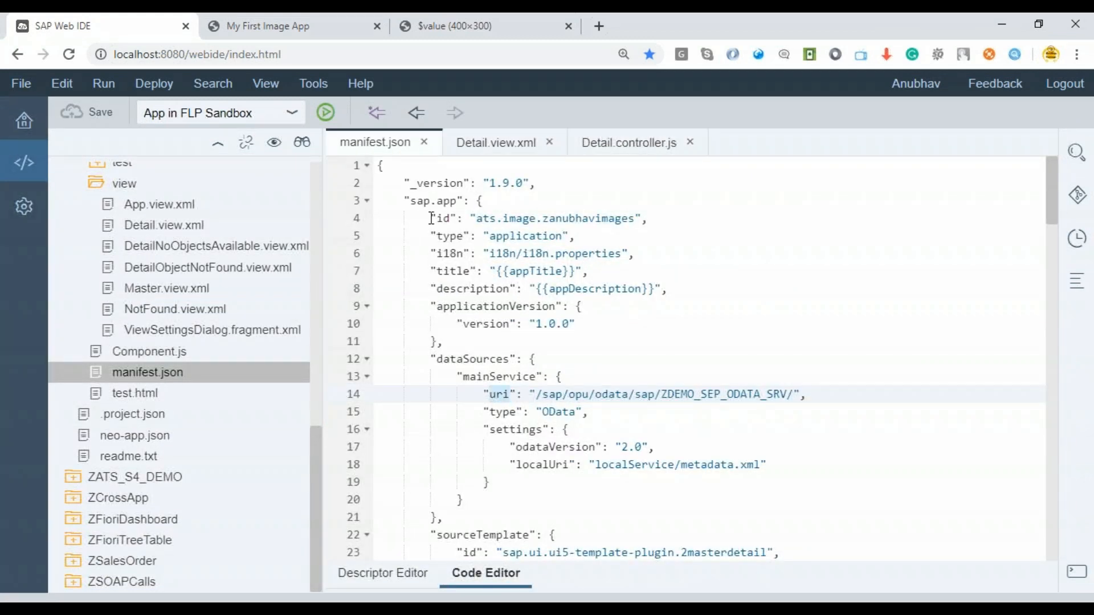
pyautogui.click(454, 201)
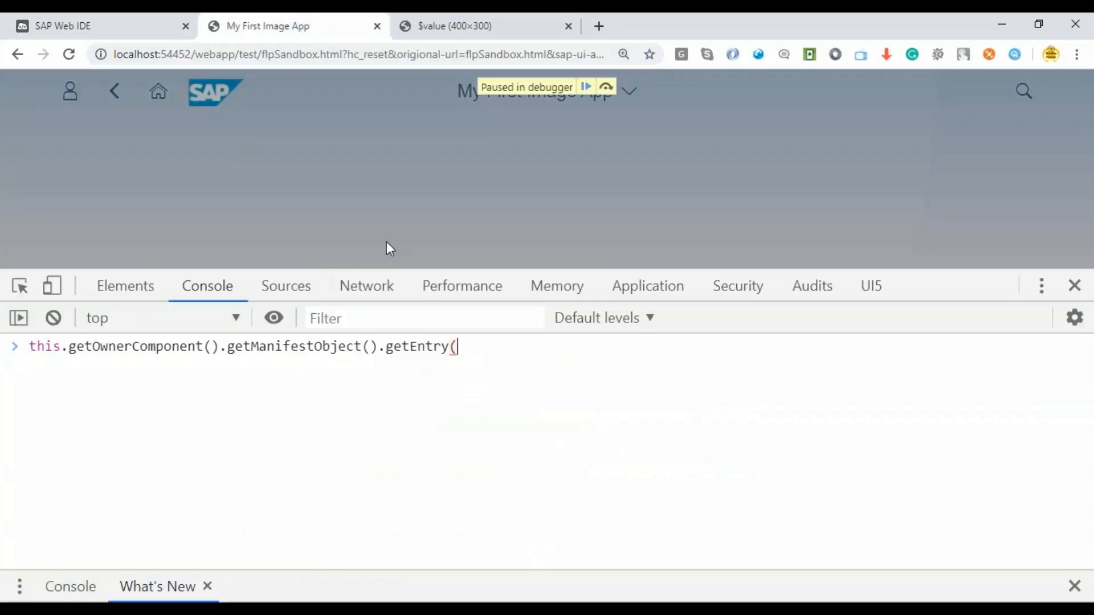
pyautogui.write('"/')
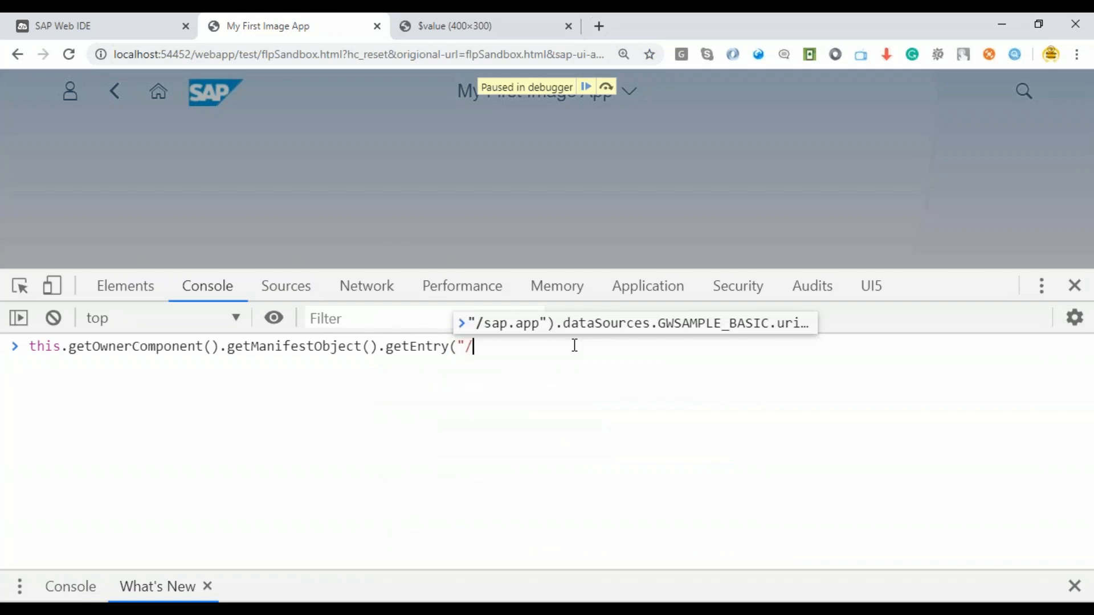
pyautogui.write('sap.app")')
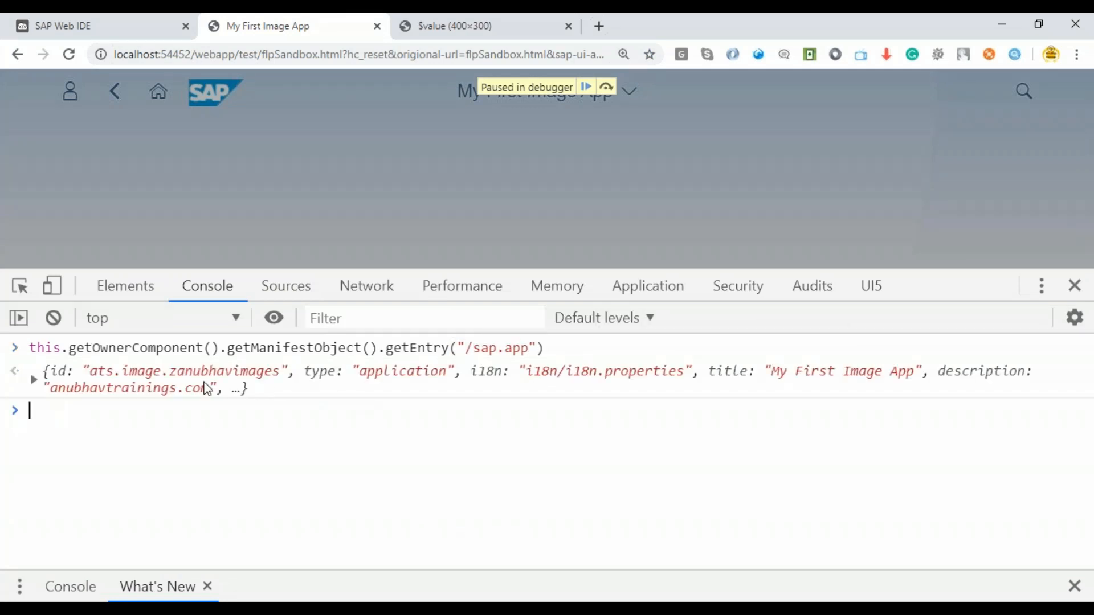
# Step: Expand dataSources and query mainService.uri, returning /sap/opu/odata/sap/ZDEMO_SEP_ODATA_SRV/
pyautogui.click(33, 370)
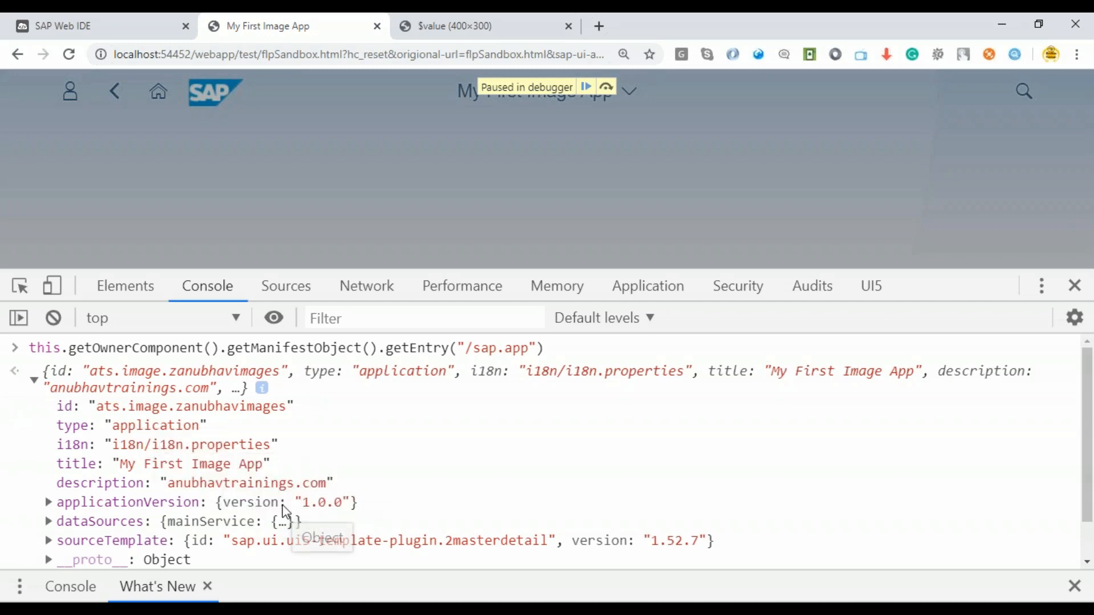
pyautogui.click(47, 521)
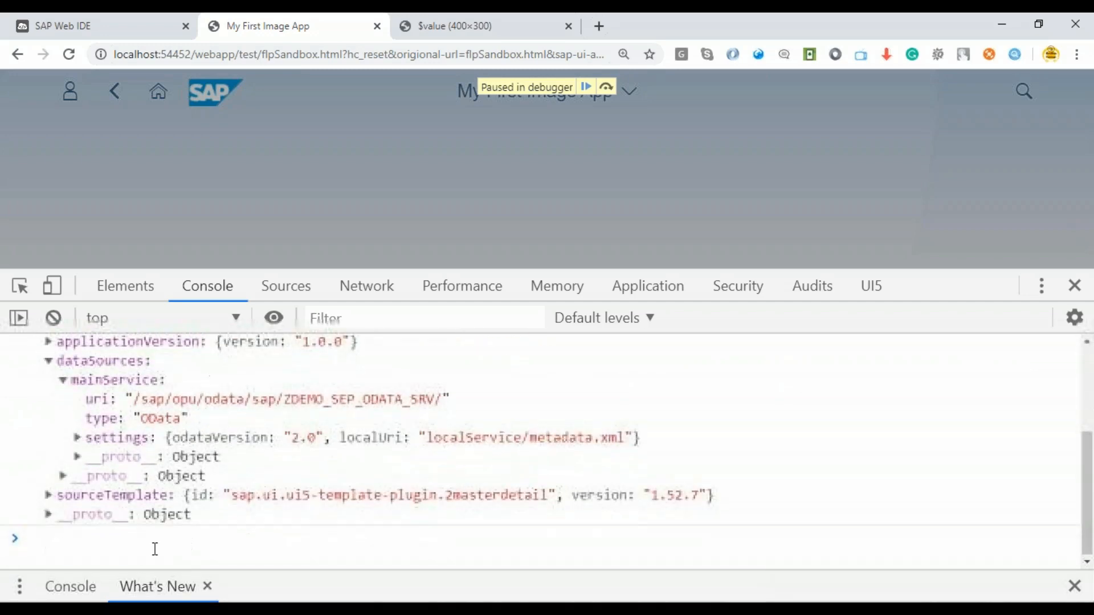
pyautogui.write('this.getOwnerComponent().getManifestObject().getEntry("/sap.app").')
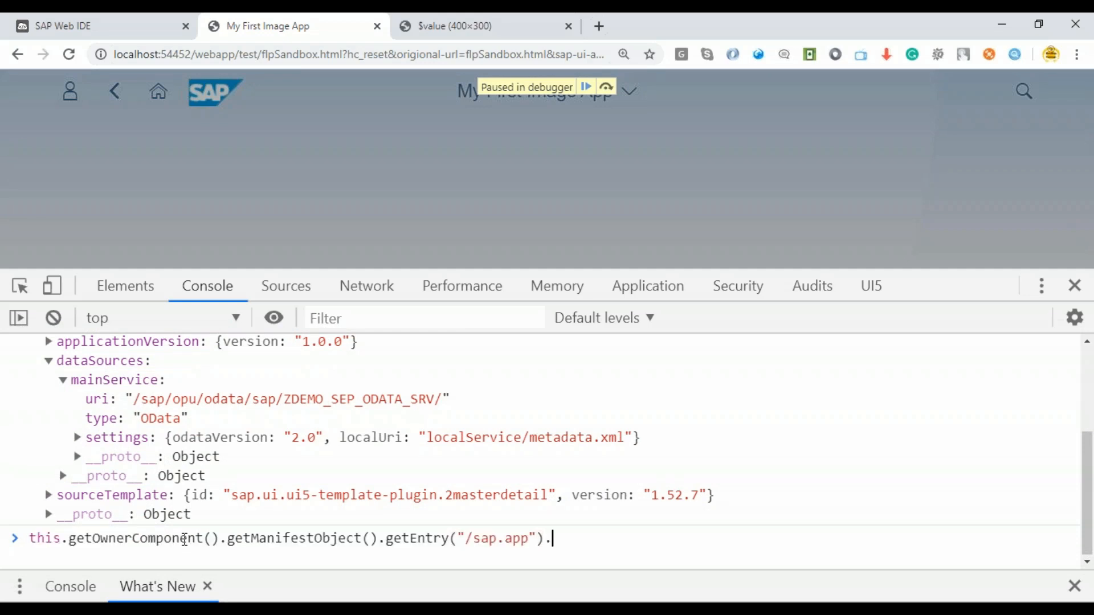
pyautogui.write('.dataSources.main')
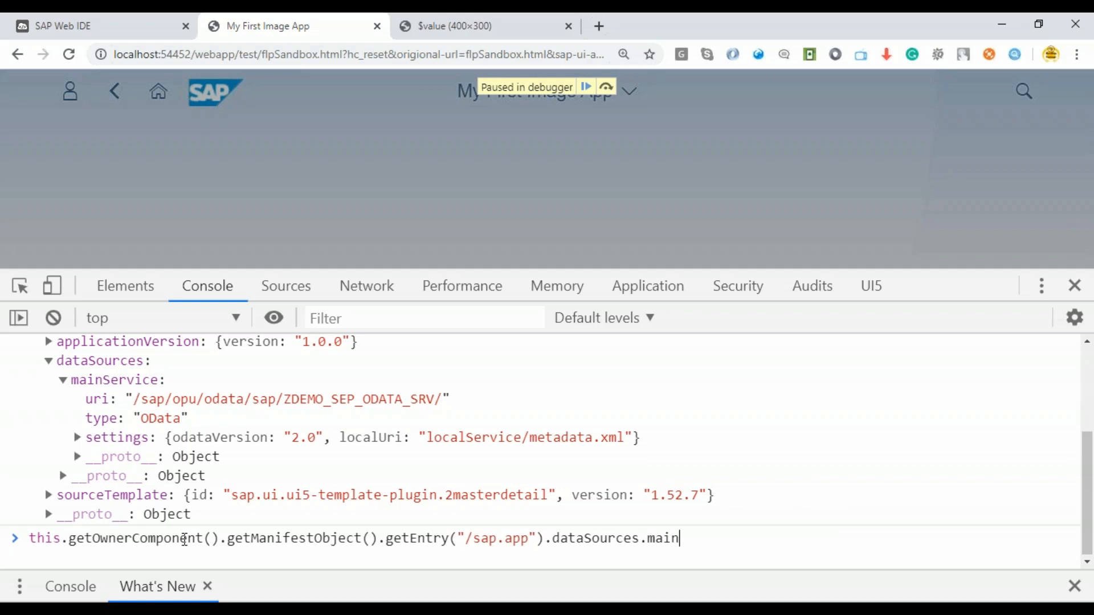
pyautogui.write('Service.uri')
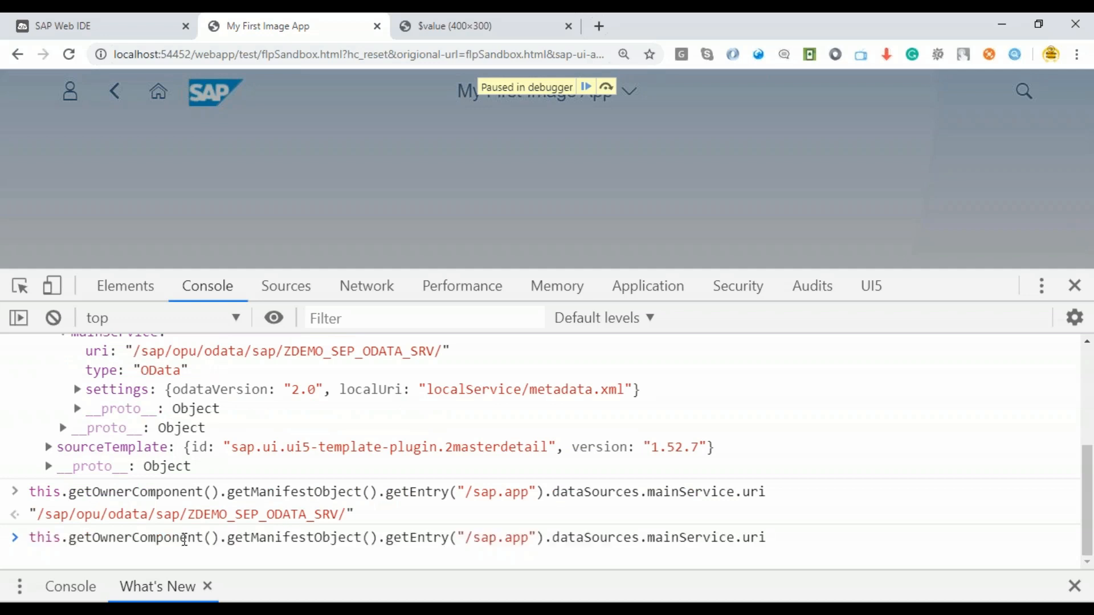
pyautogui.click(98, 25)
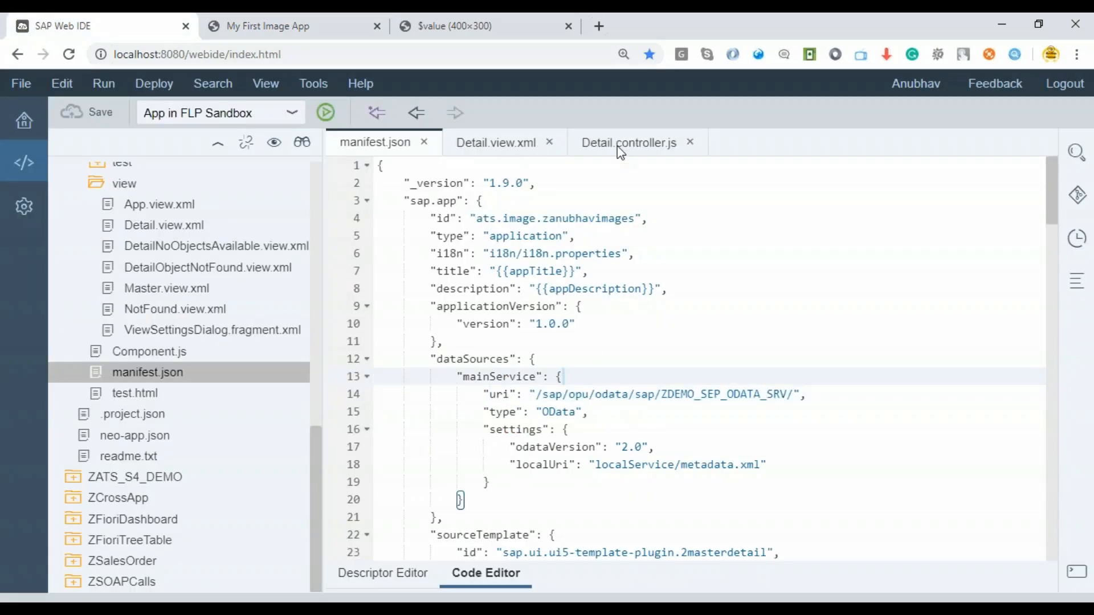
# Step: Replace the hard-coded service path in setSrc with the manifest mainService uri expression
pyautogui.click(627, 143)
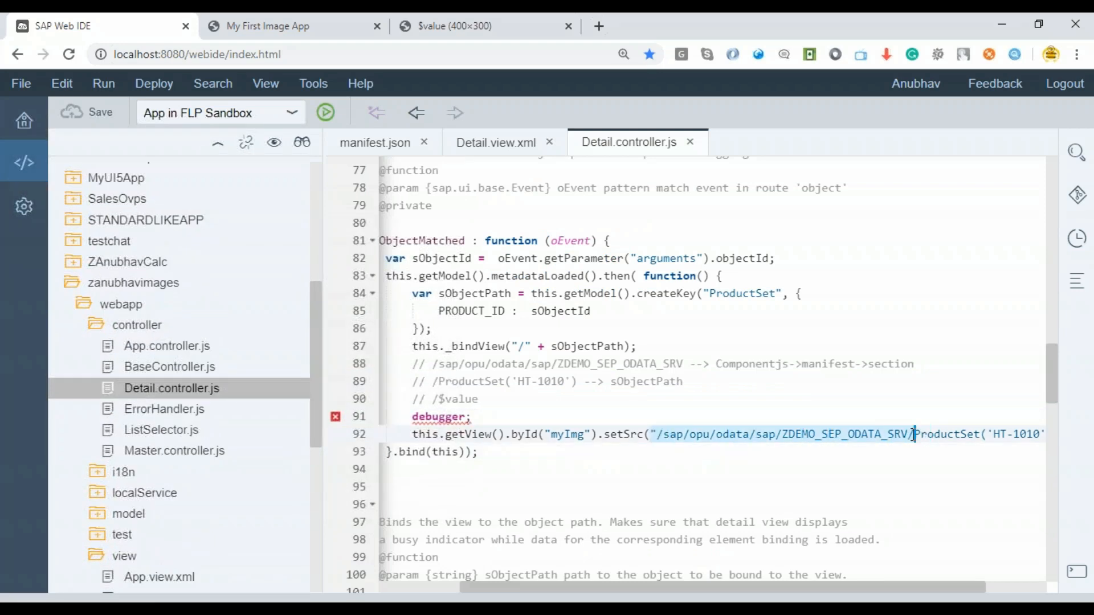
pyautogui.press('Delete')
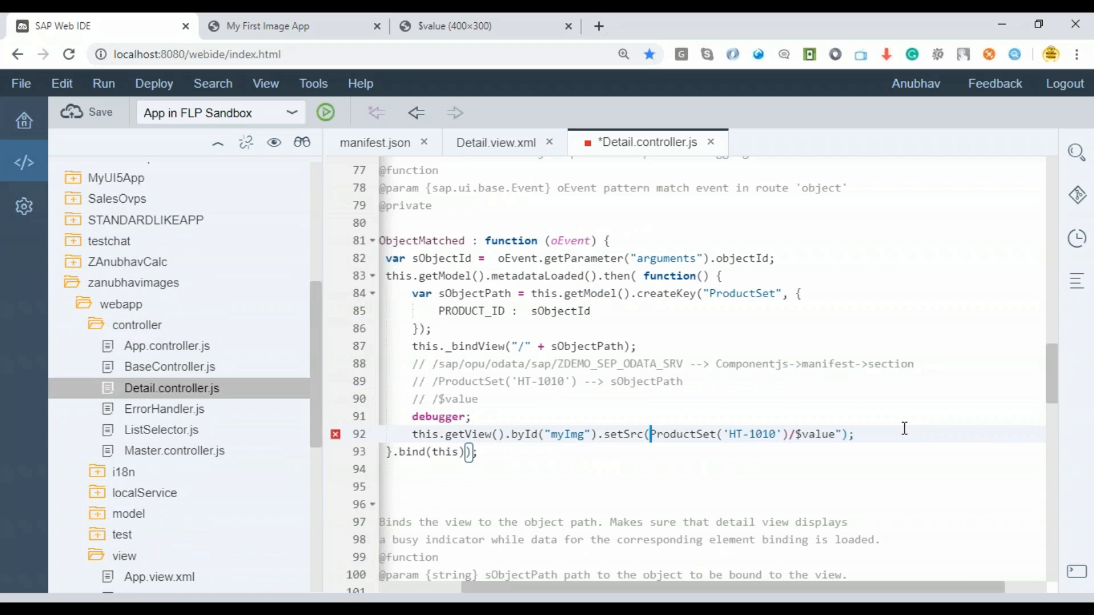
pyautogui.write('this.getOwnerComponent().getManifestObject().getEntry("/sap.app").dataSources.mainService.uri+')
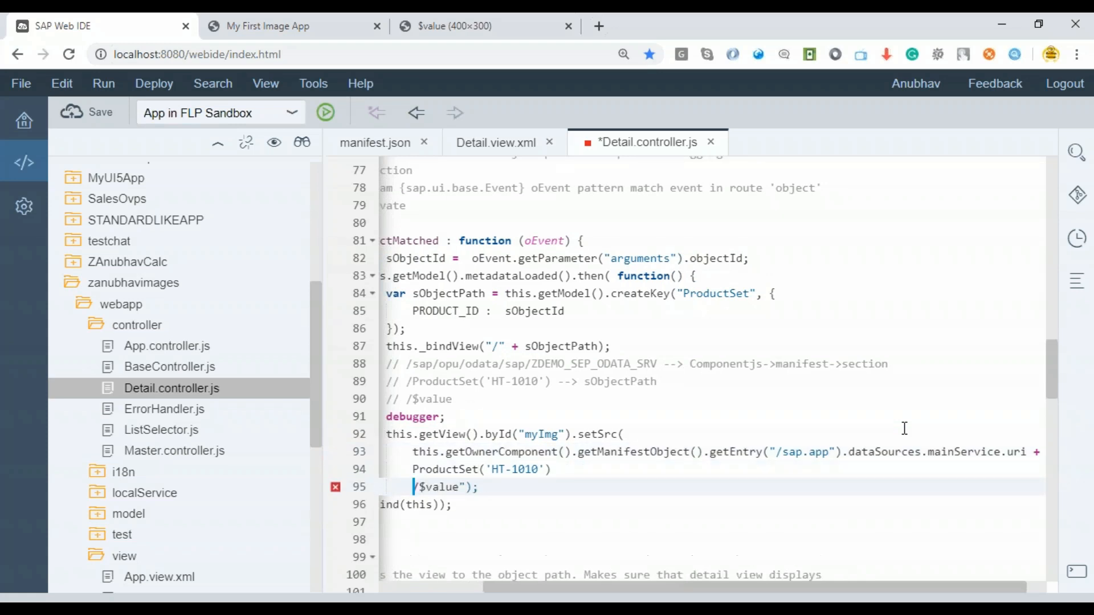
pyautogui.write('+')
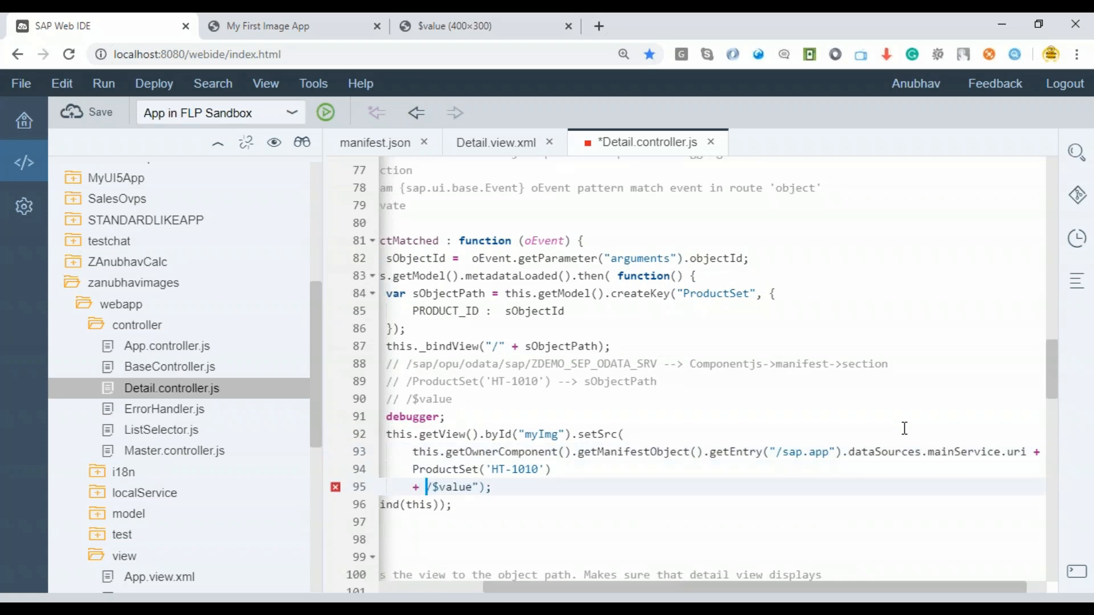
pyautogui.write("'")
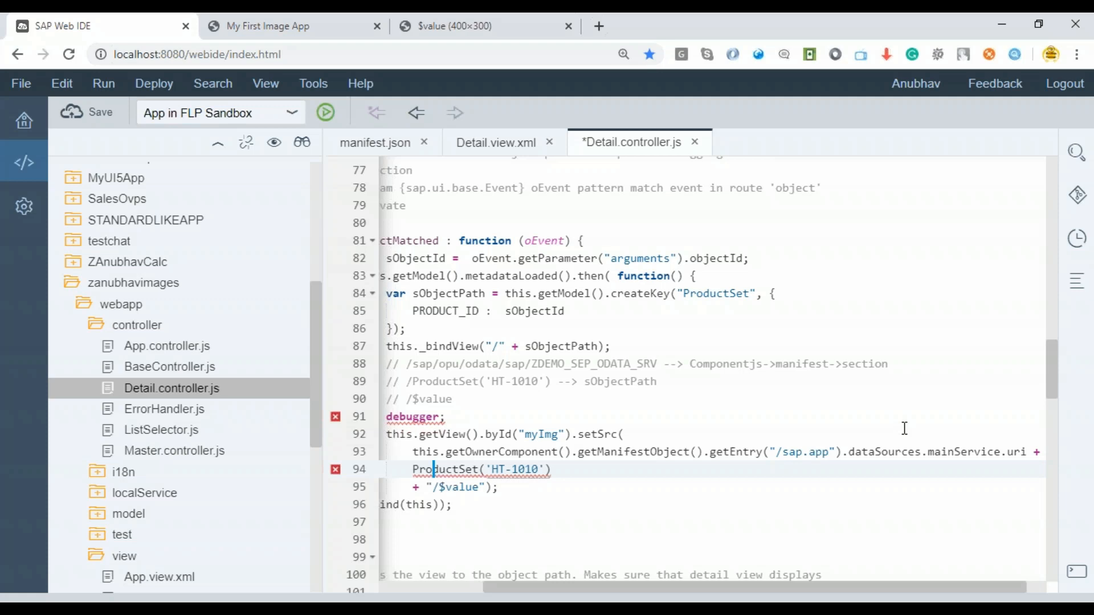
# Step: Swap the ProductSet('HT-1010') key for sObjectPath and save Detail.controller.js
pyautogui.doubleClick(447, 469)
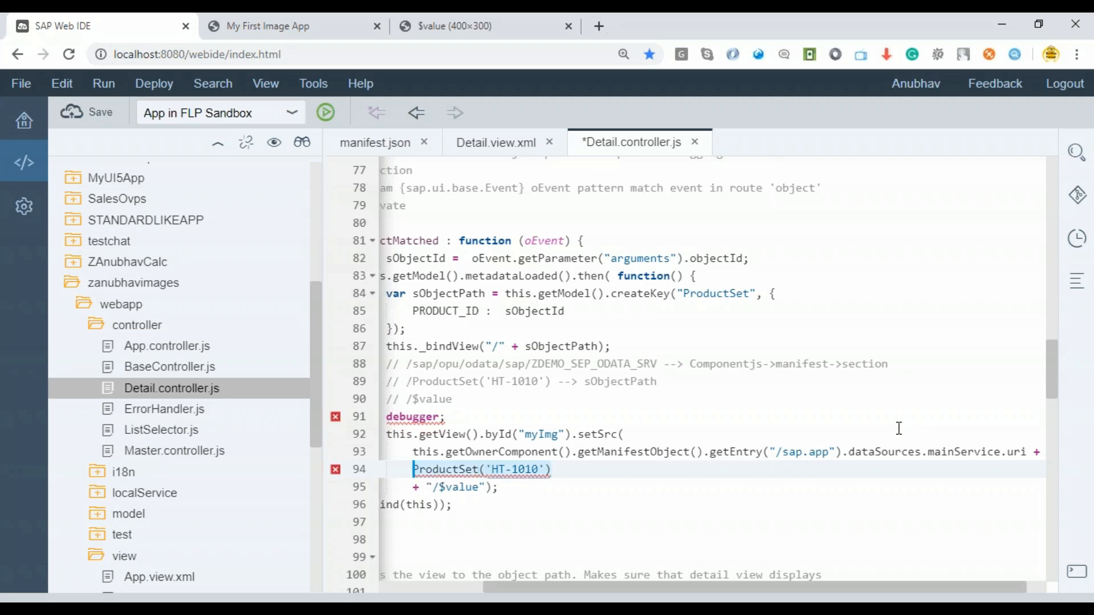
pyautogui.doubleClick(560, 346)
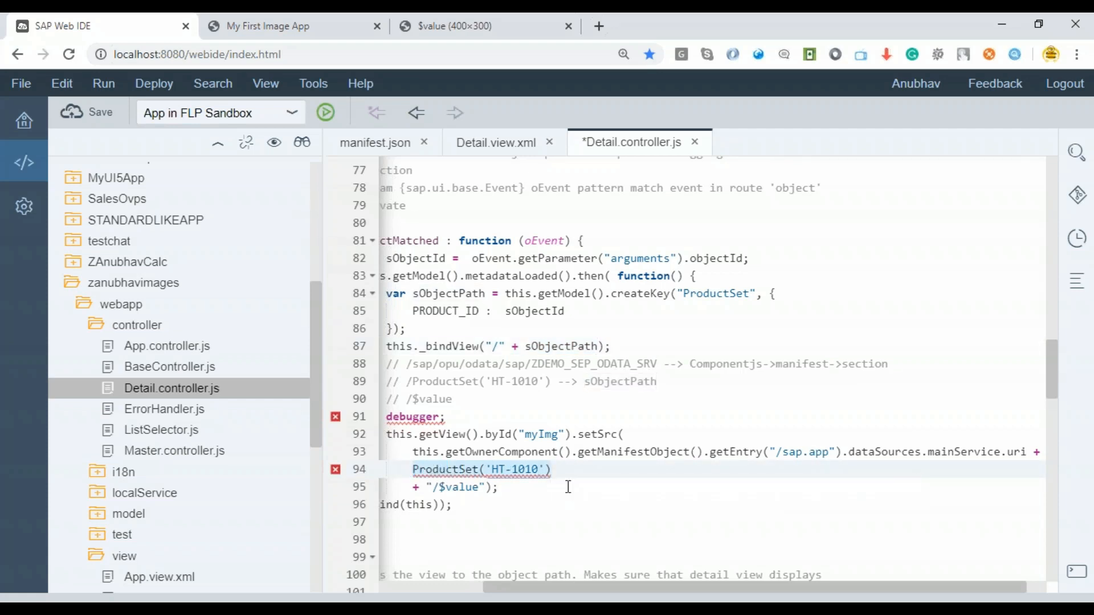
pyautogui.write('sObjectPath')
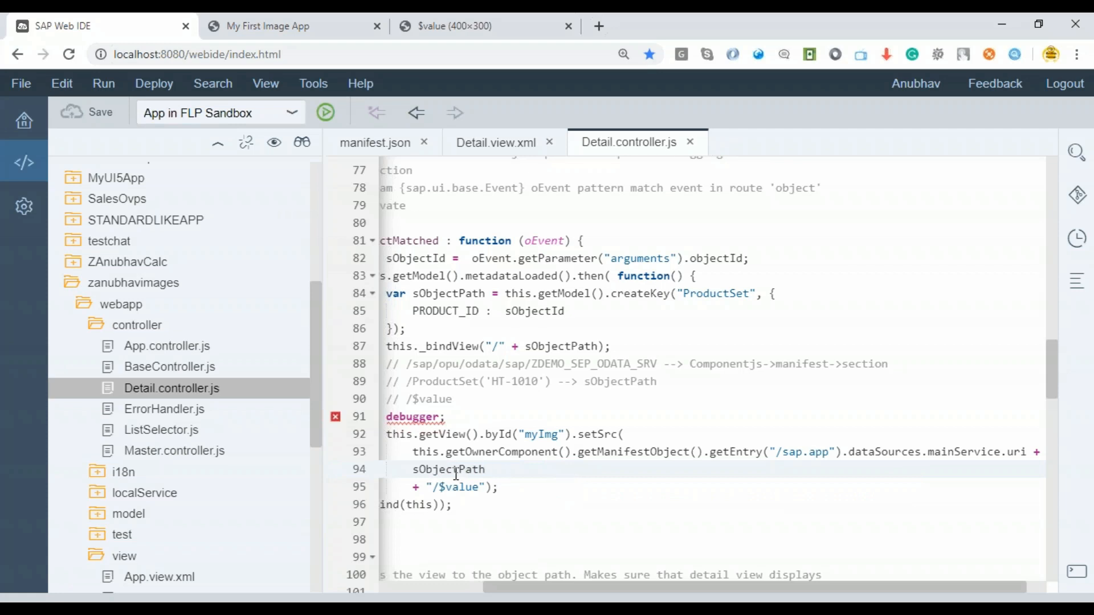
pyautogui.doubleClick(448, 469)
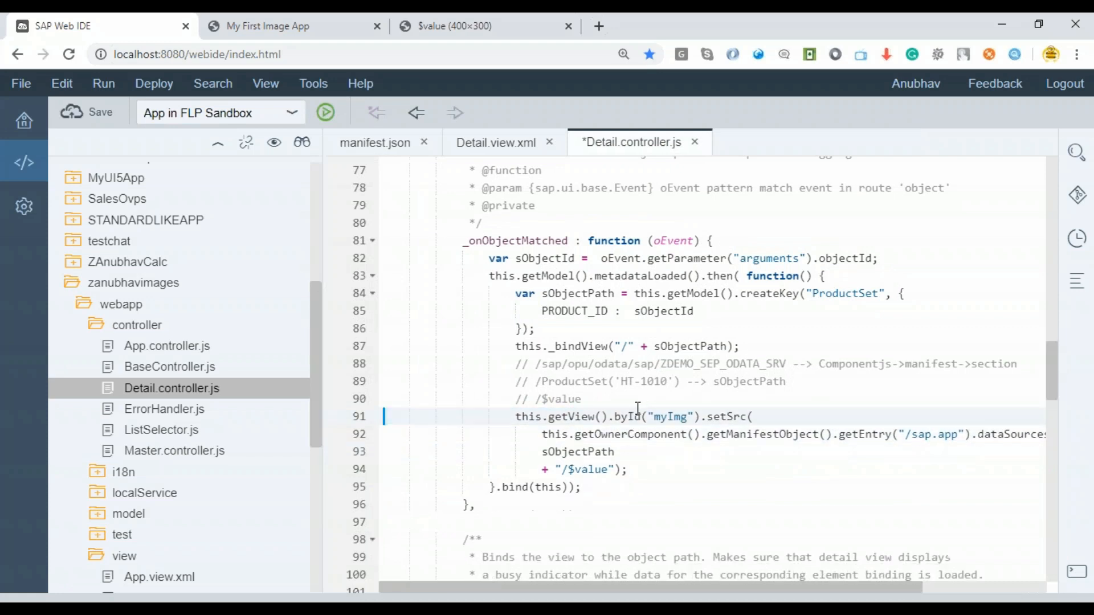
pyautogui.click(100, 112)
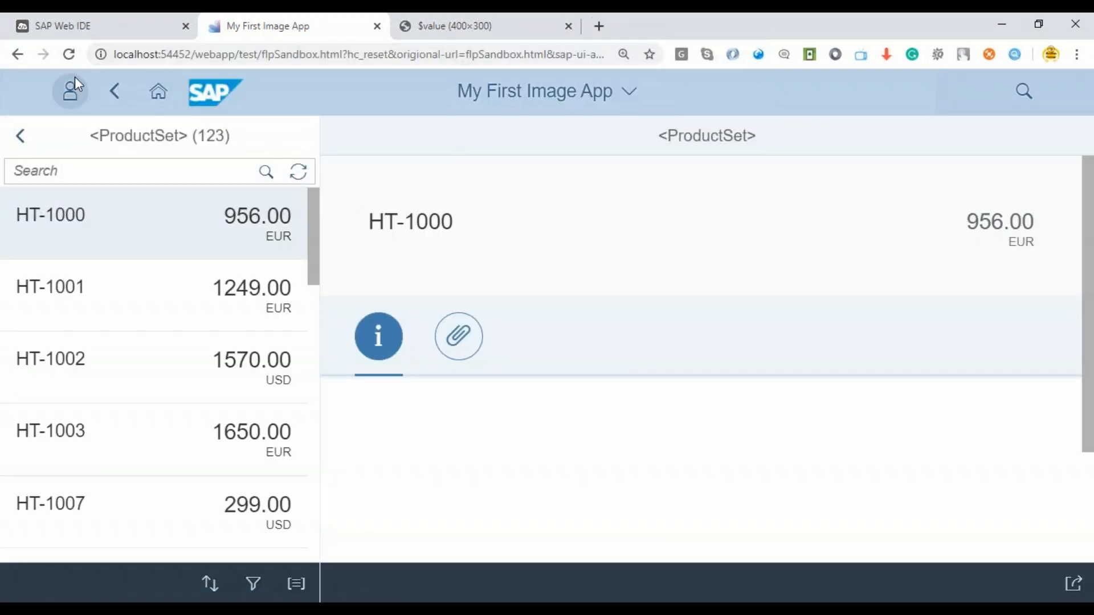
# Step: Reload the app and scroll the product list to check images like the printer and graphics card
pyautogui.click(68, 55)
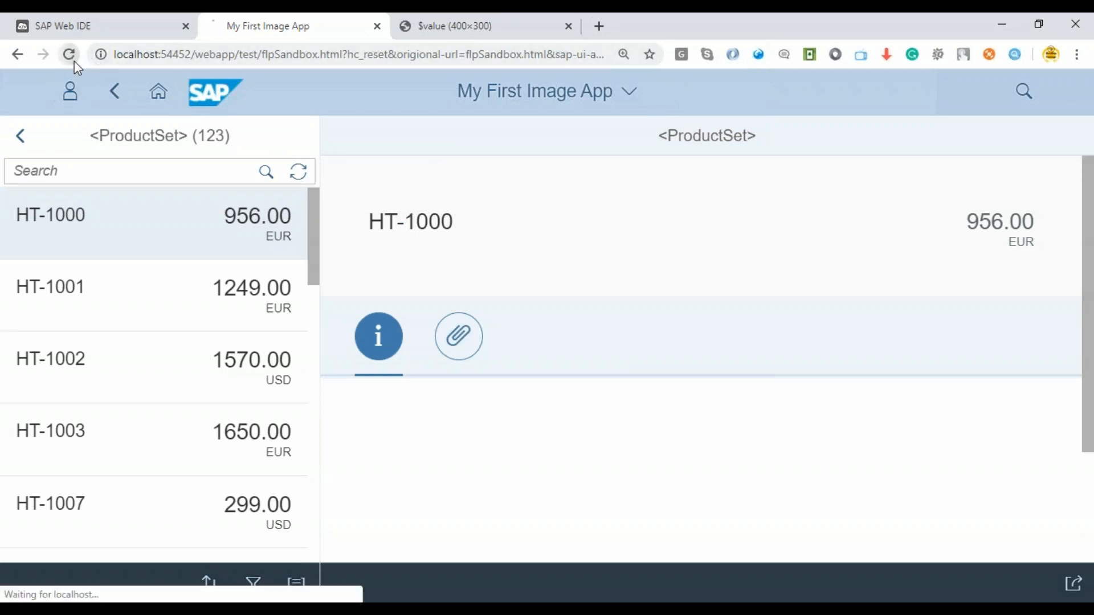
pyautogui.click(68, 55)
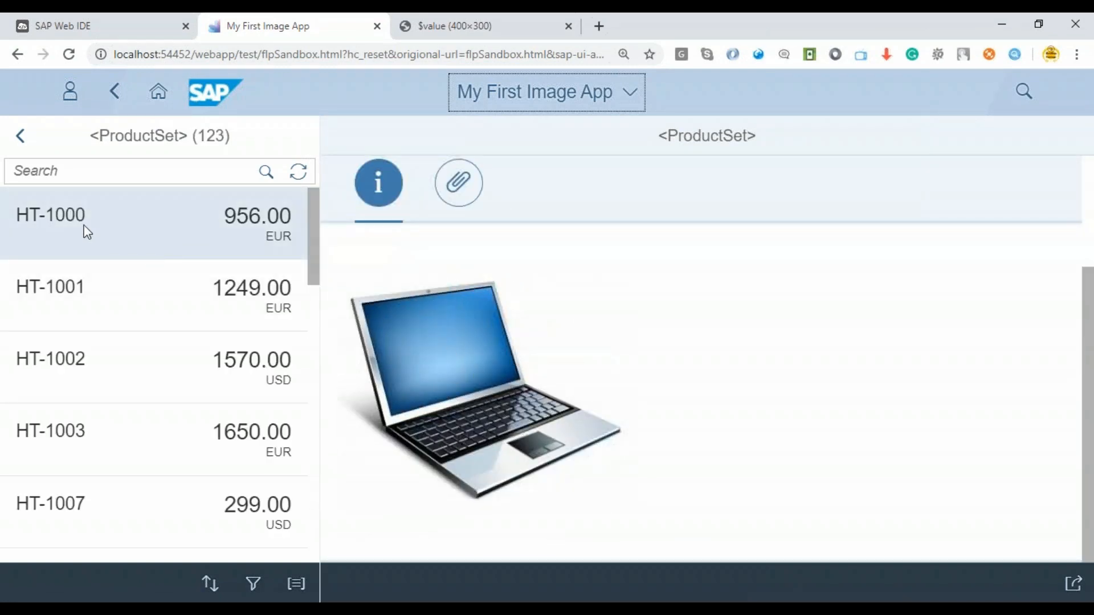
pyautogui.scroll(-3)
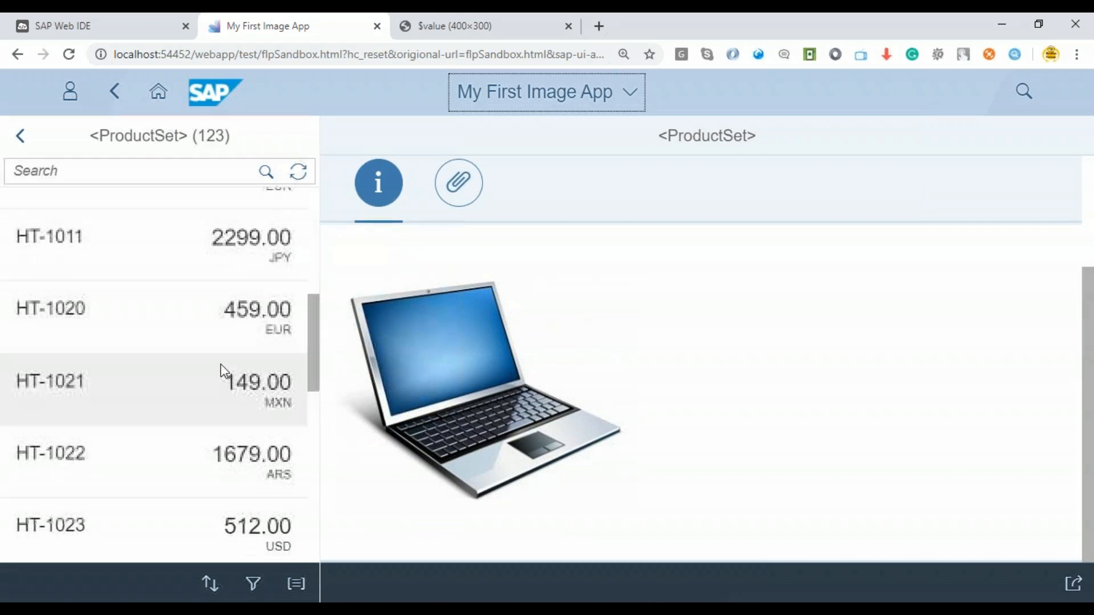
pyautogui.scroll(-3)
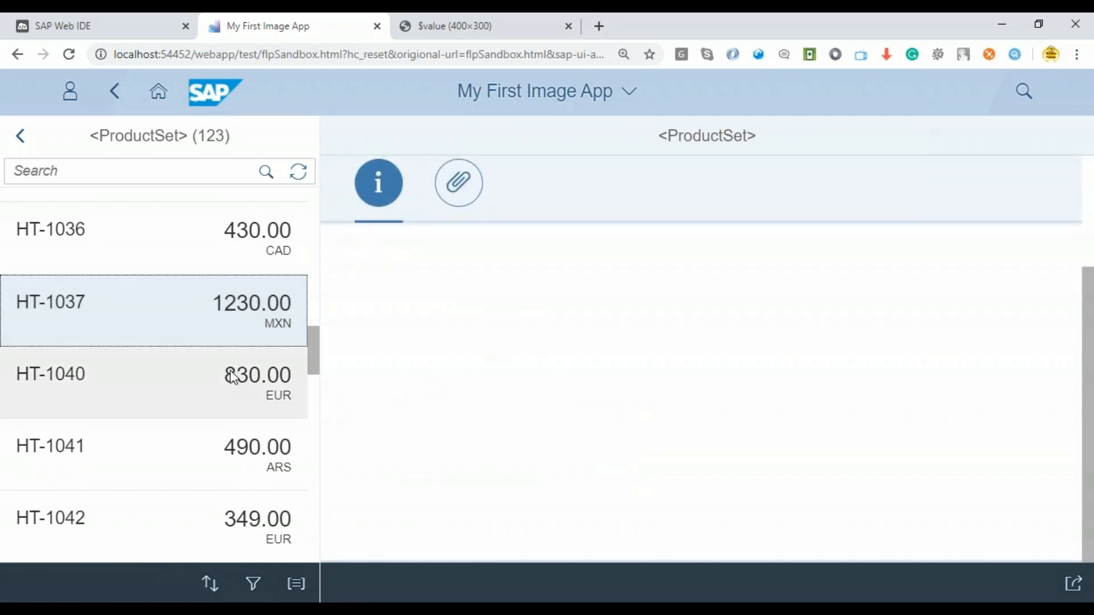
pyautogui.scroll(-3)
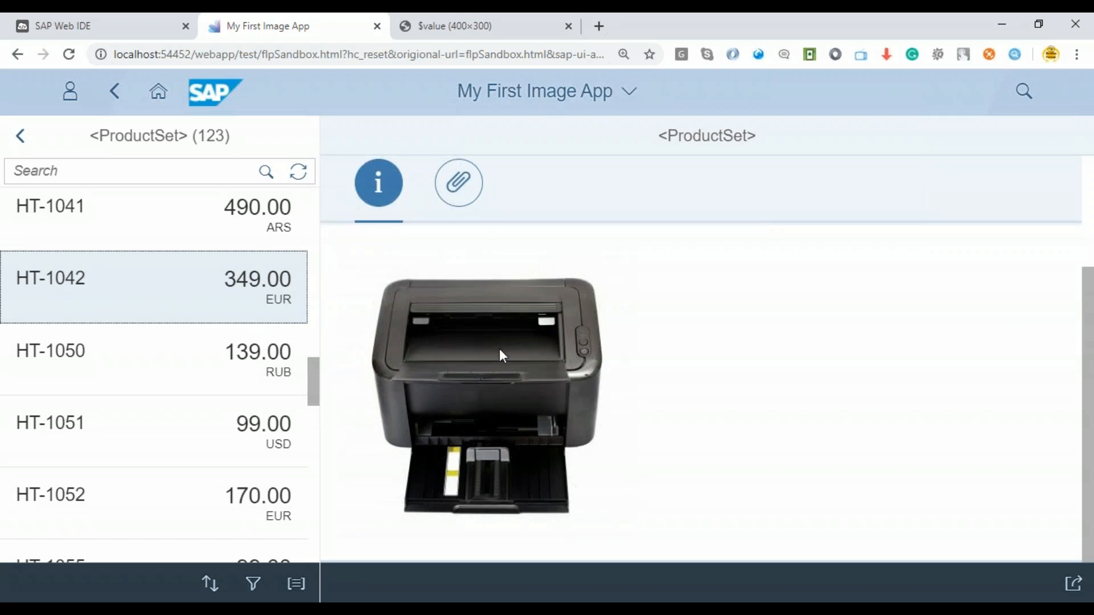
pyautogui.scroll(-3)
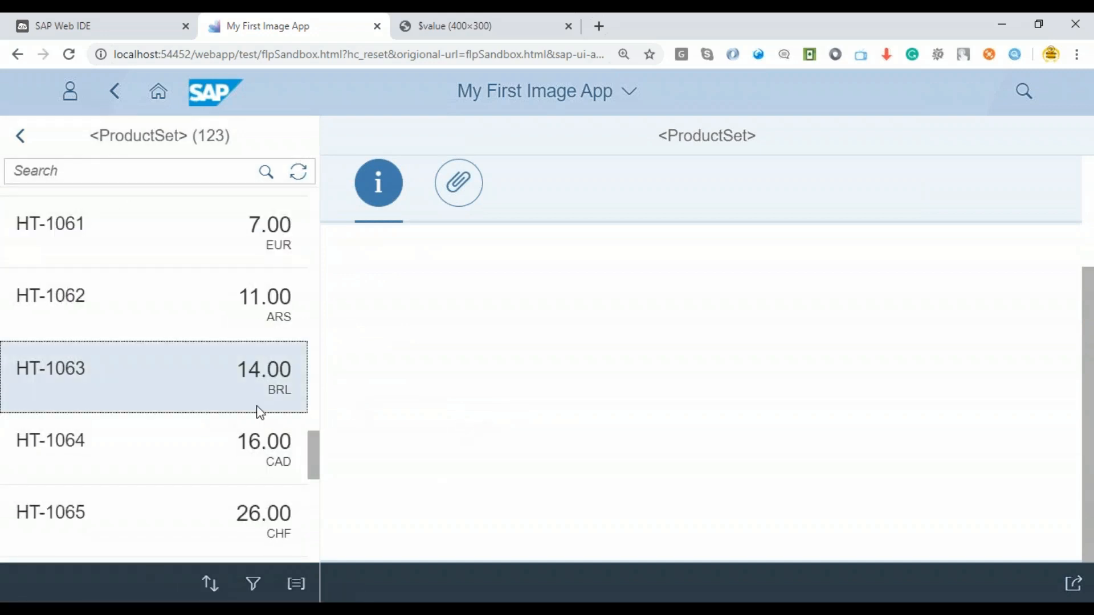
pyautogui.scroll(-3)
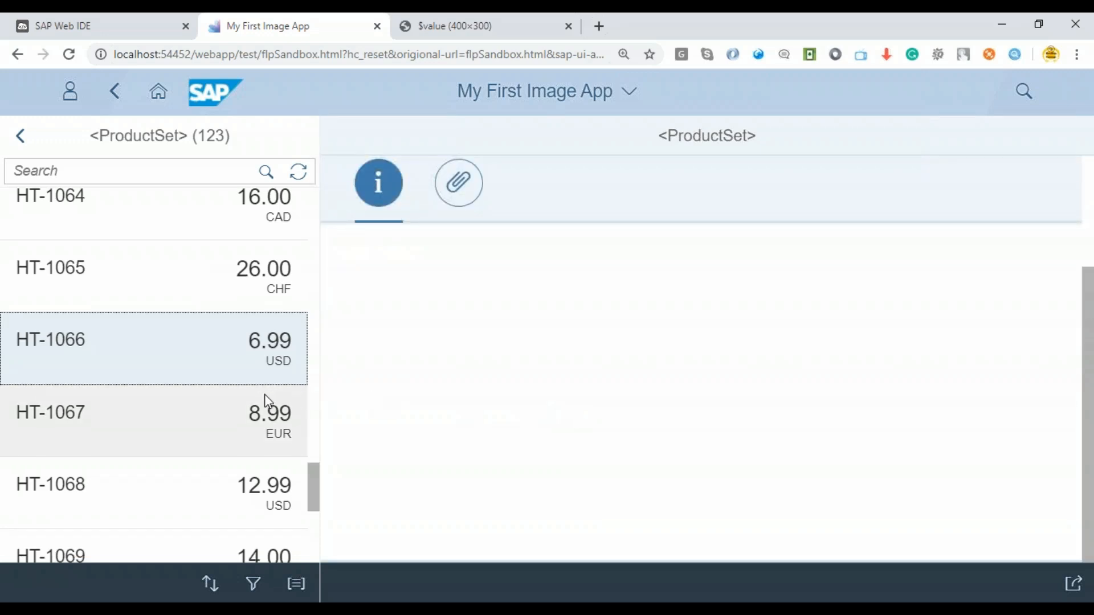
pyautogui.scroll(-3)
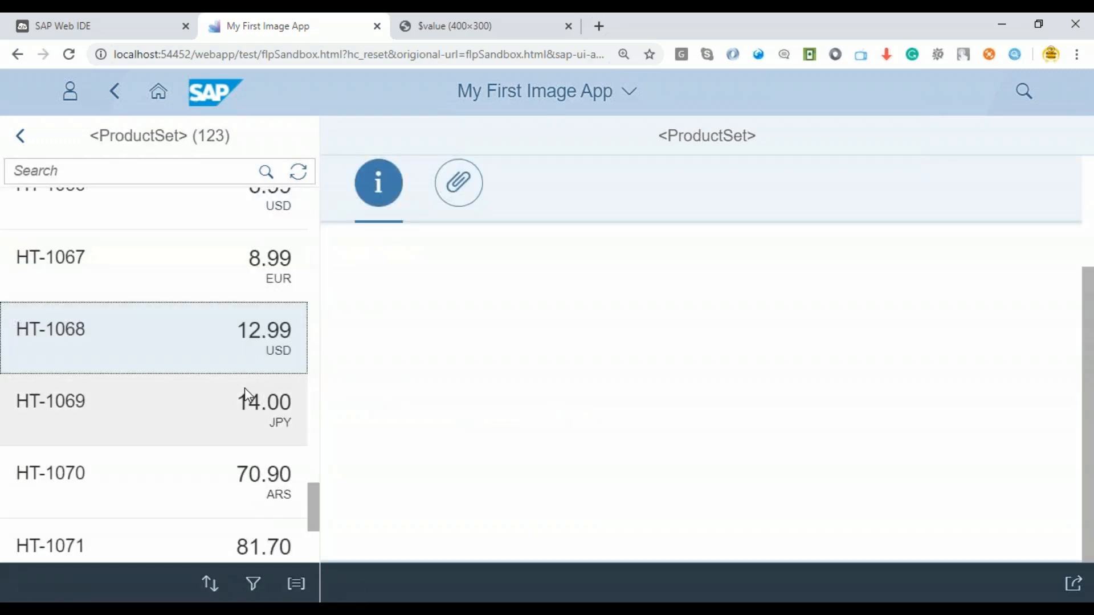
pyautogui.moveTo(370, 395)
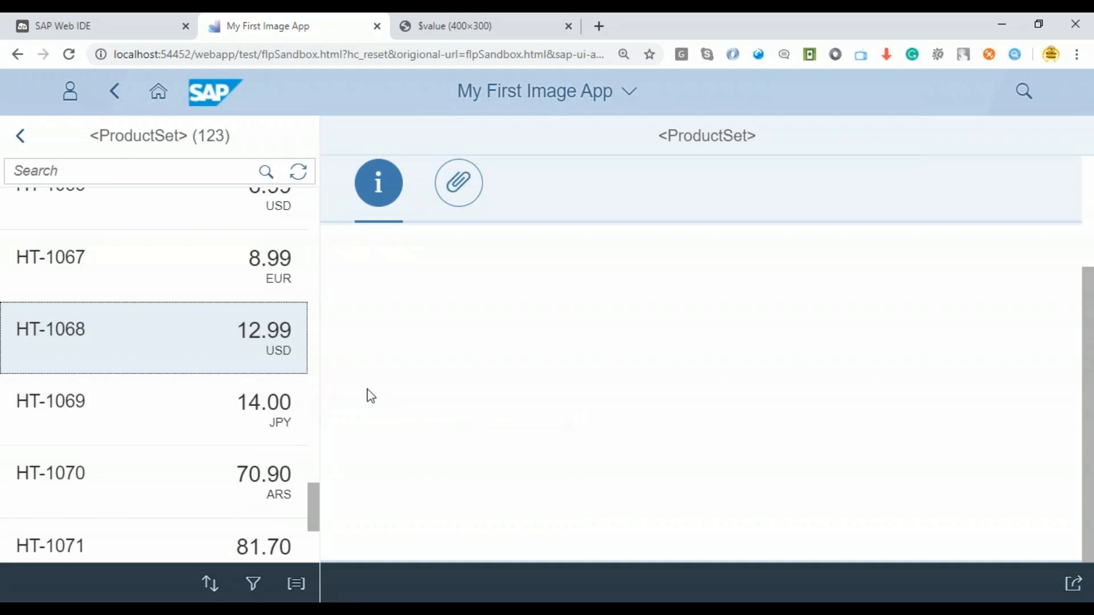
pyautogui.scroll(-3)
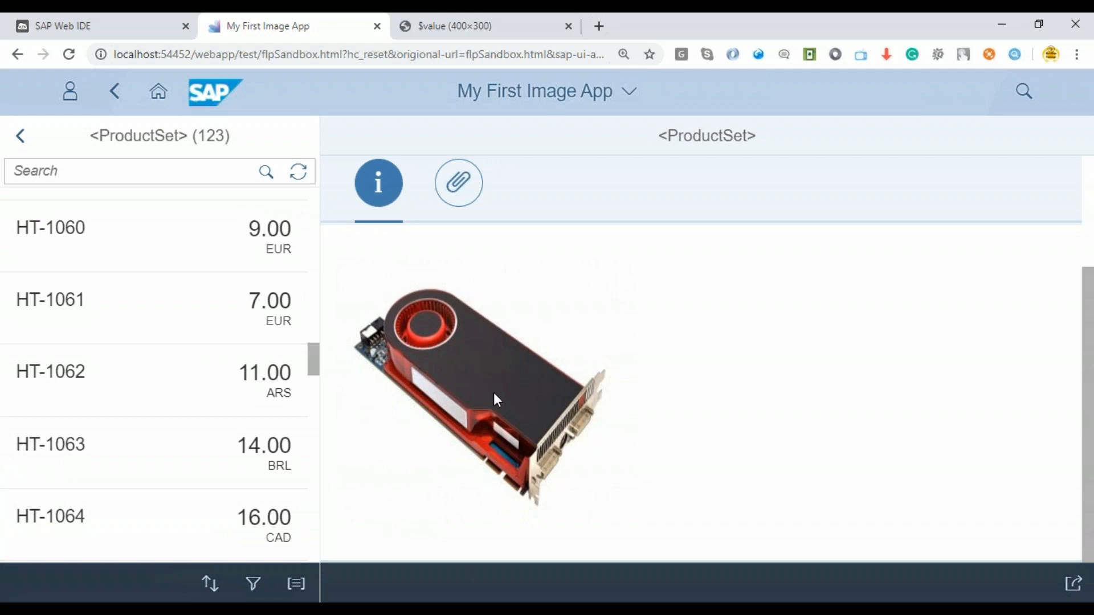
pyautogui.moveTo(594, 449)
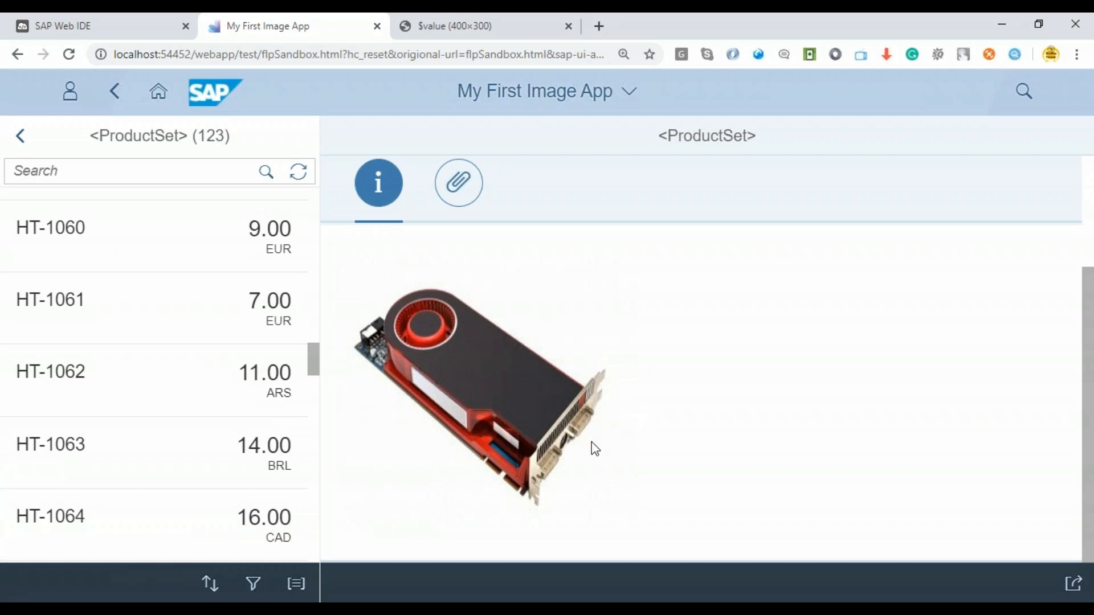